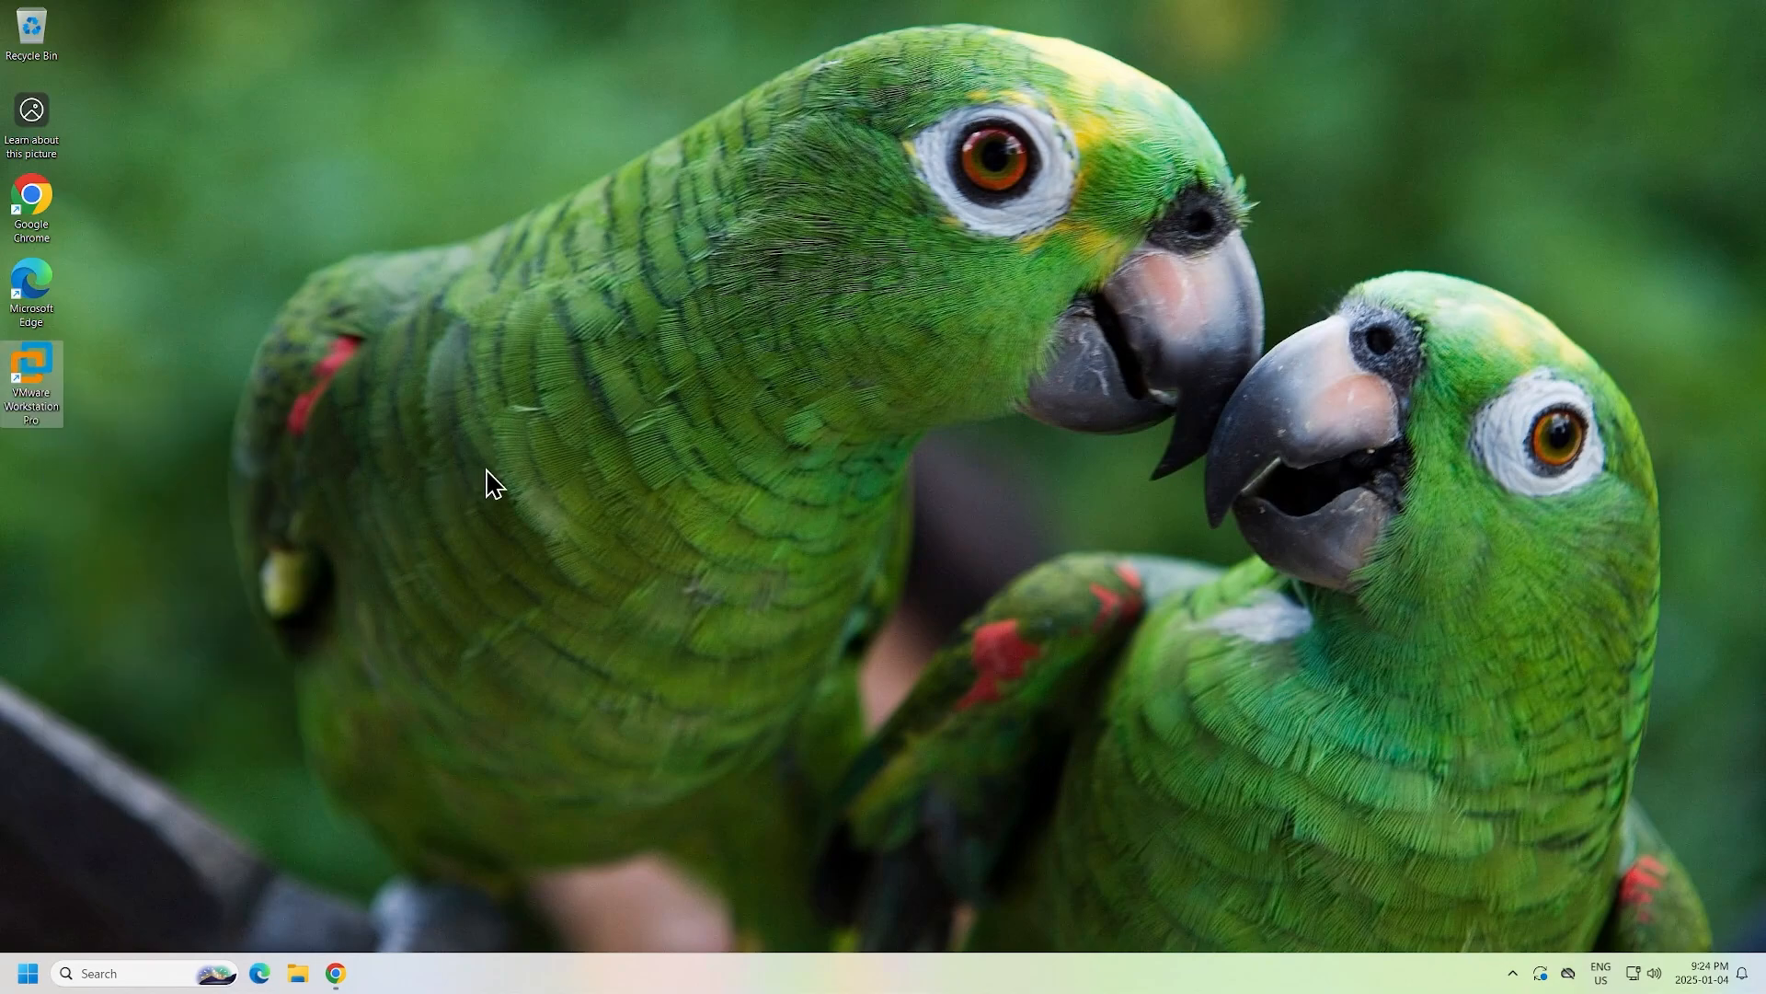
# Launch VMware Workstation Pro 17 from its desktop shortcut
pyautogui.doubleClick(31, 372)
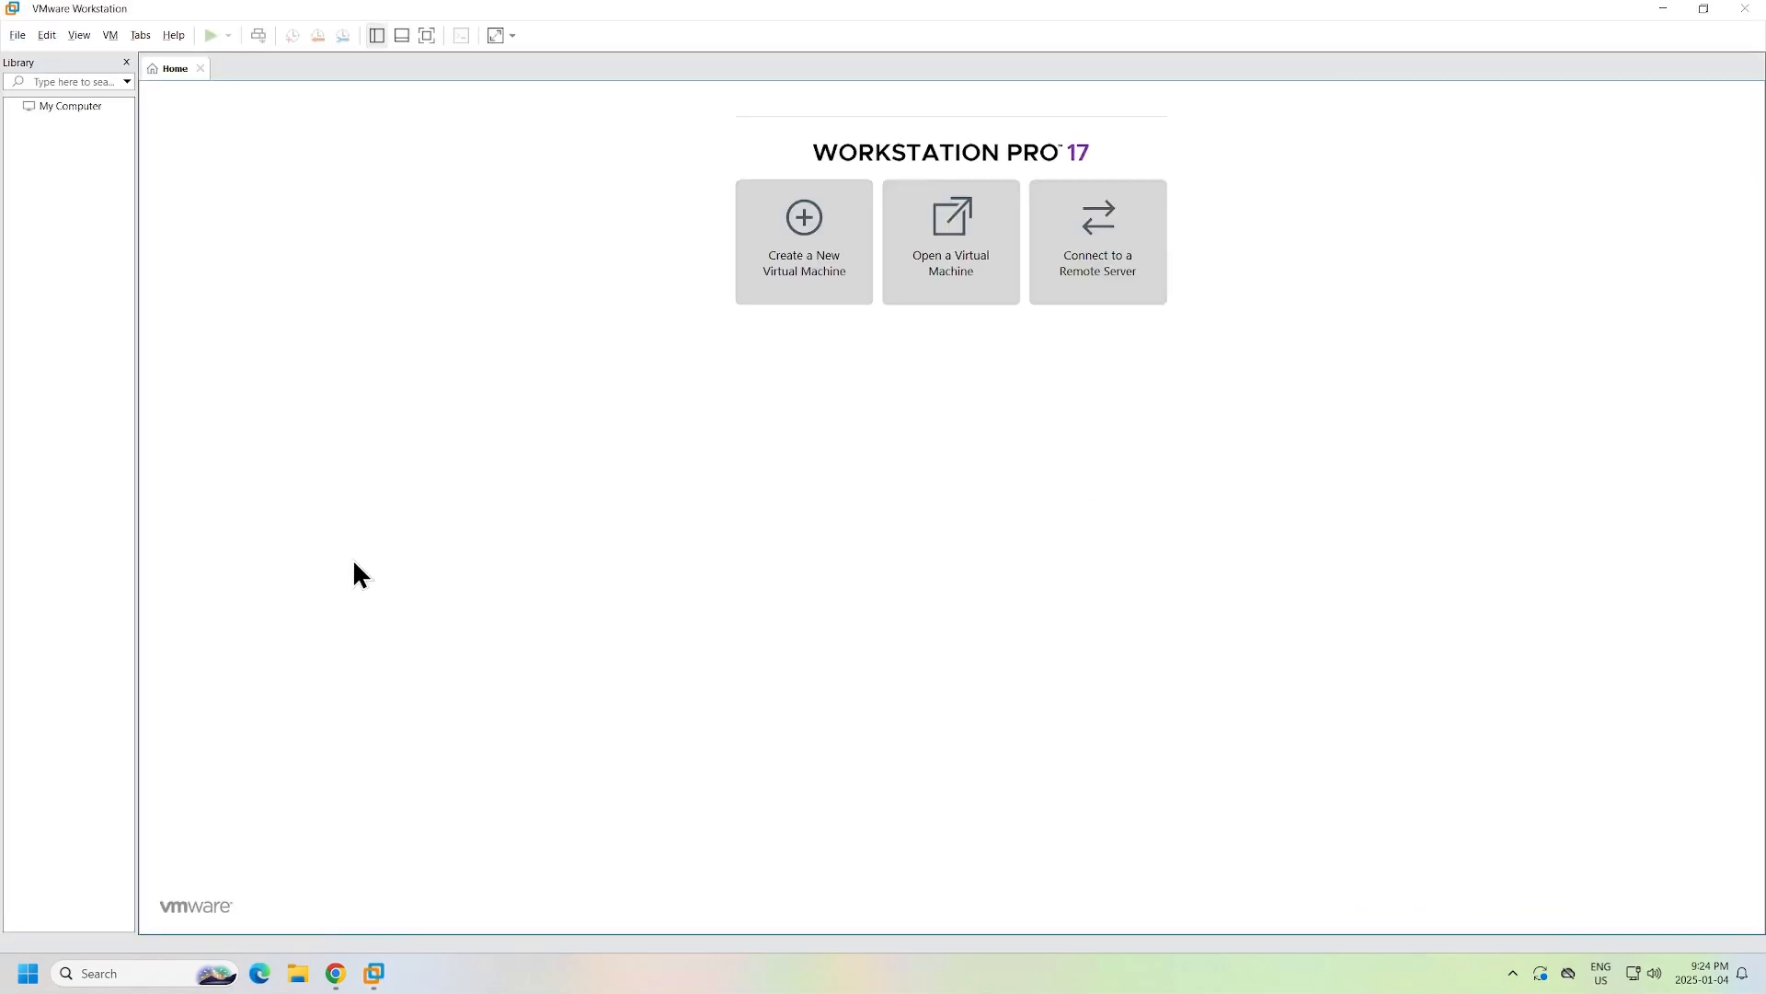
pyautogui.moveTo(357, 519)
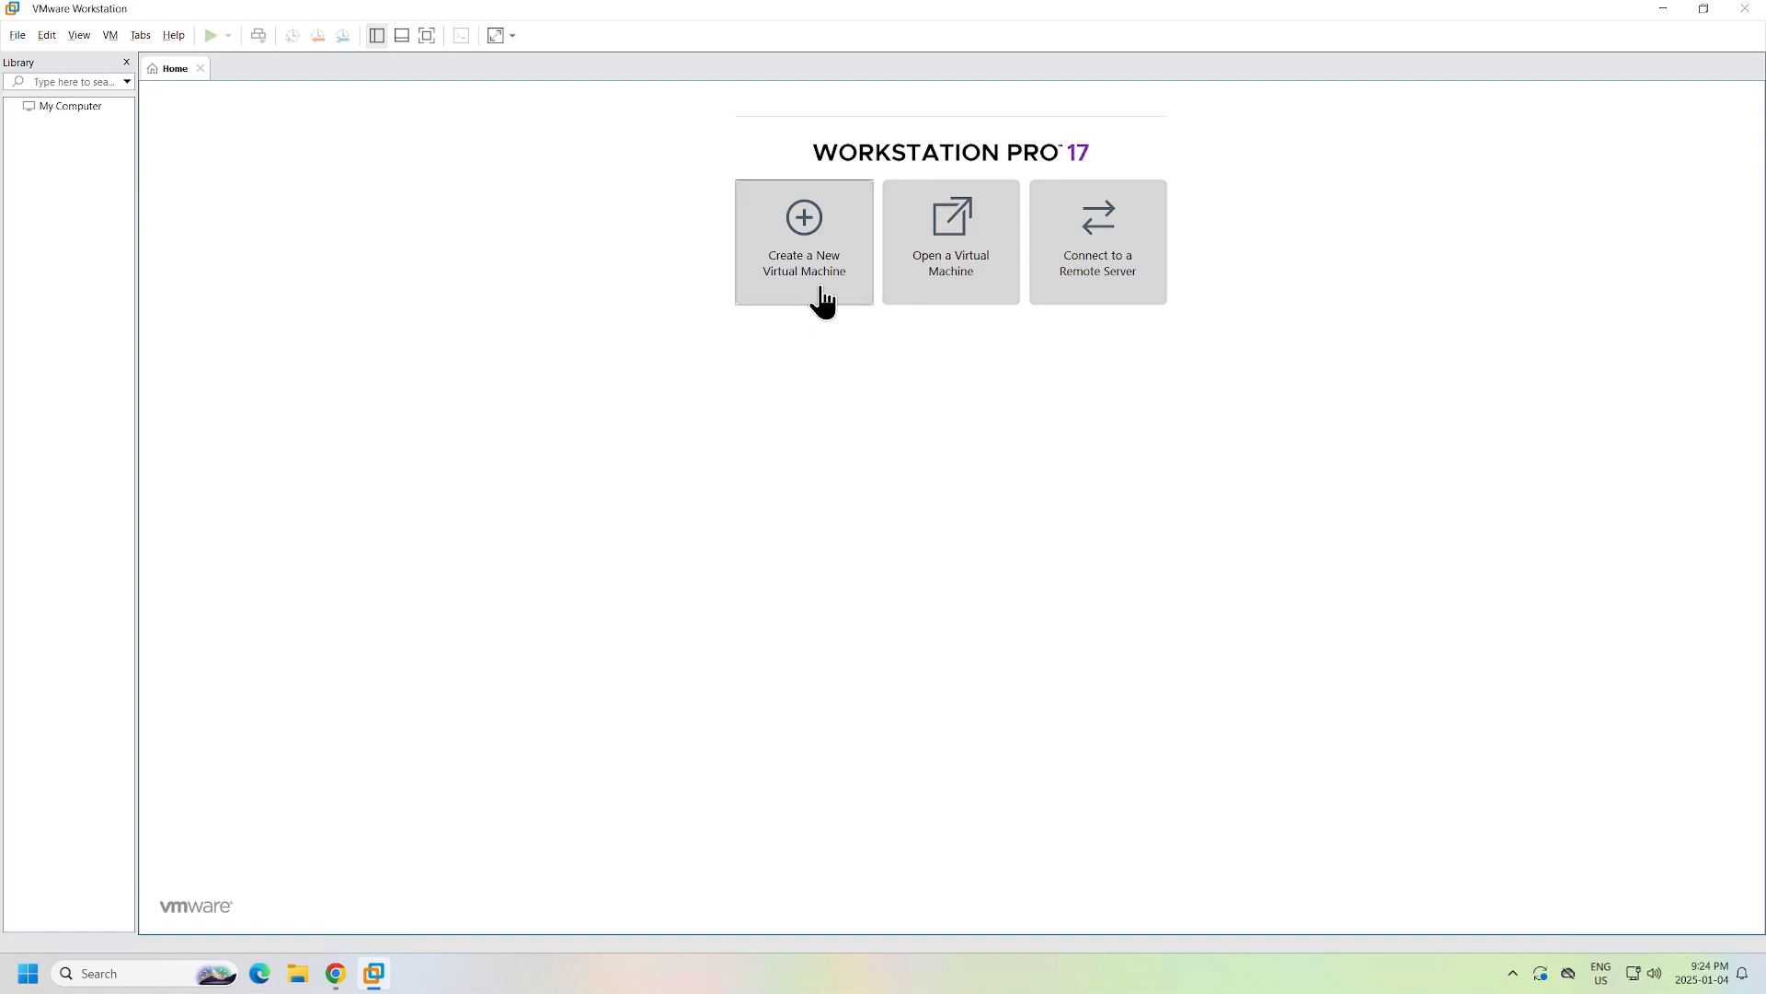
# Start a Typical new virtual machine with 'I will install the operating system later' selected
pyautogui.click(803, 236)
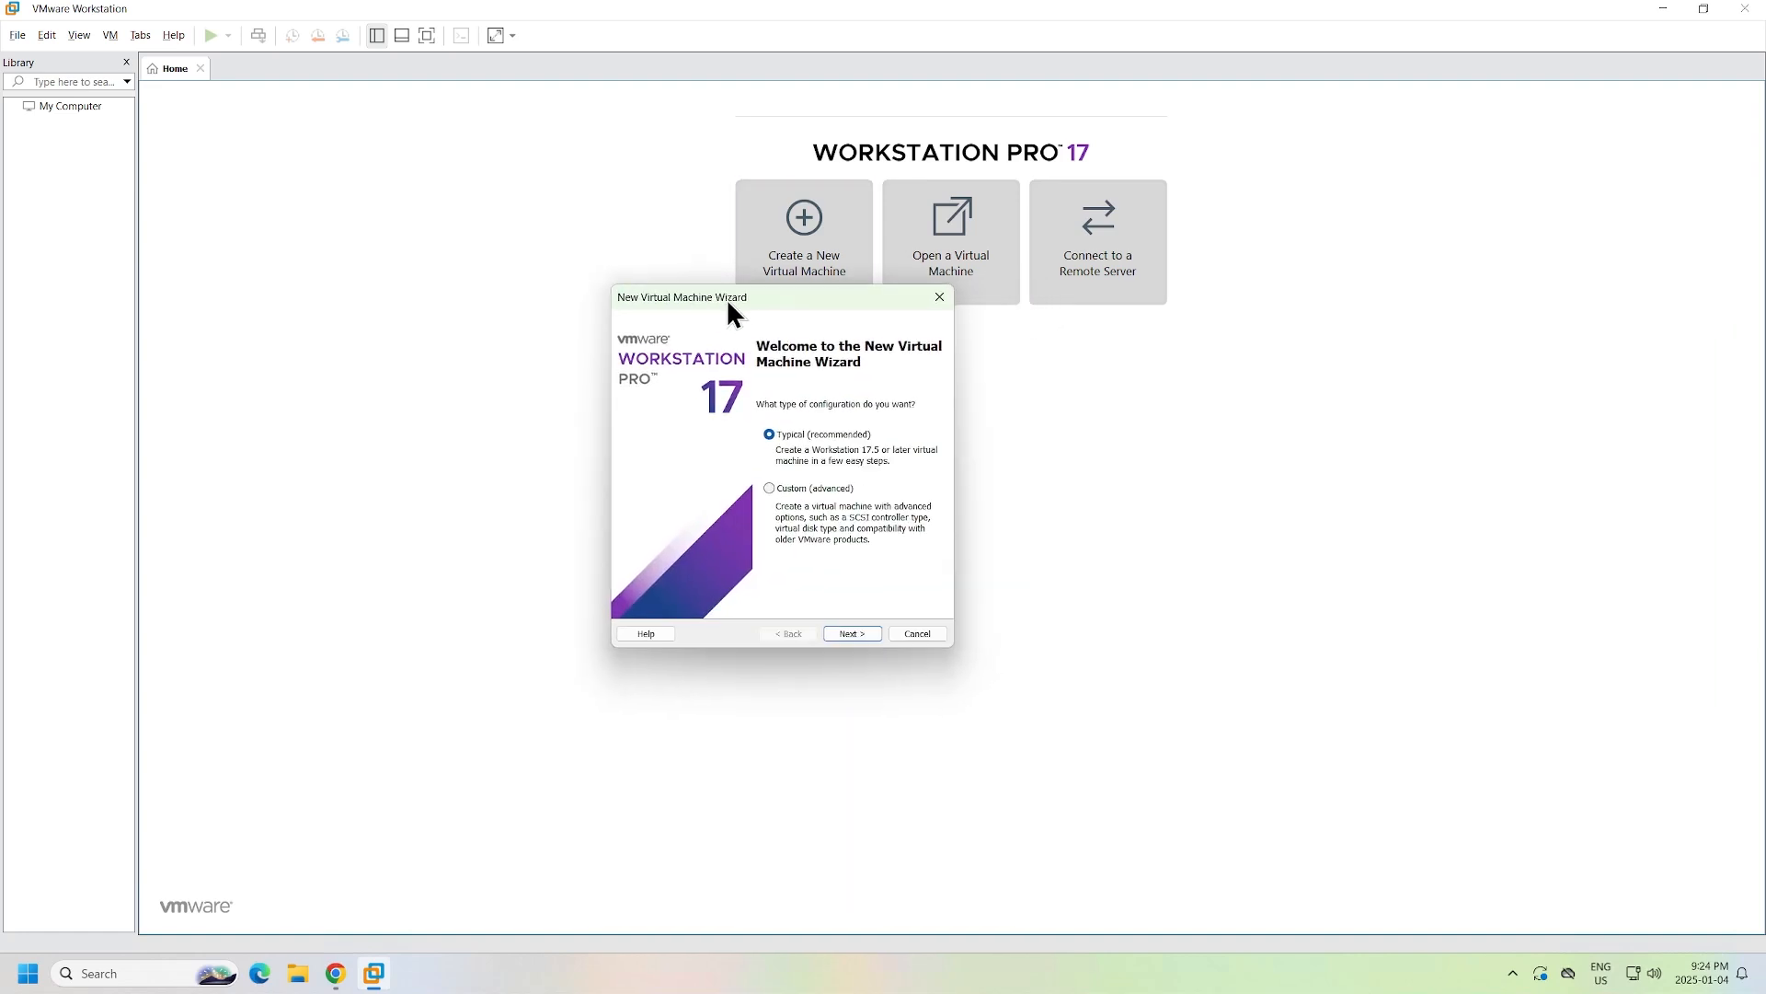
pyautogui.moveTo(889, 659)
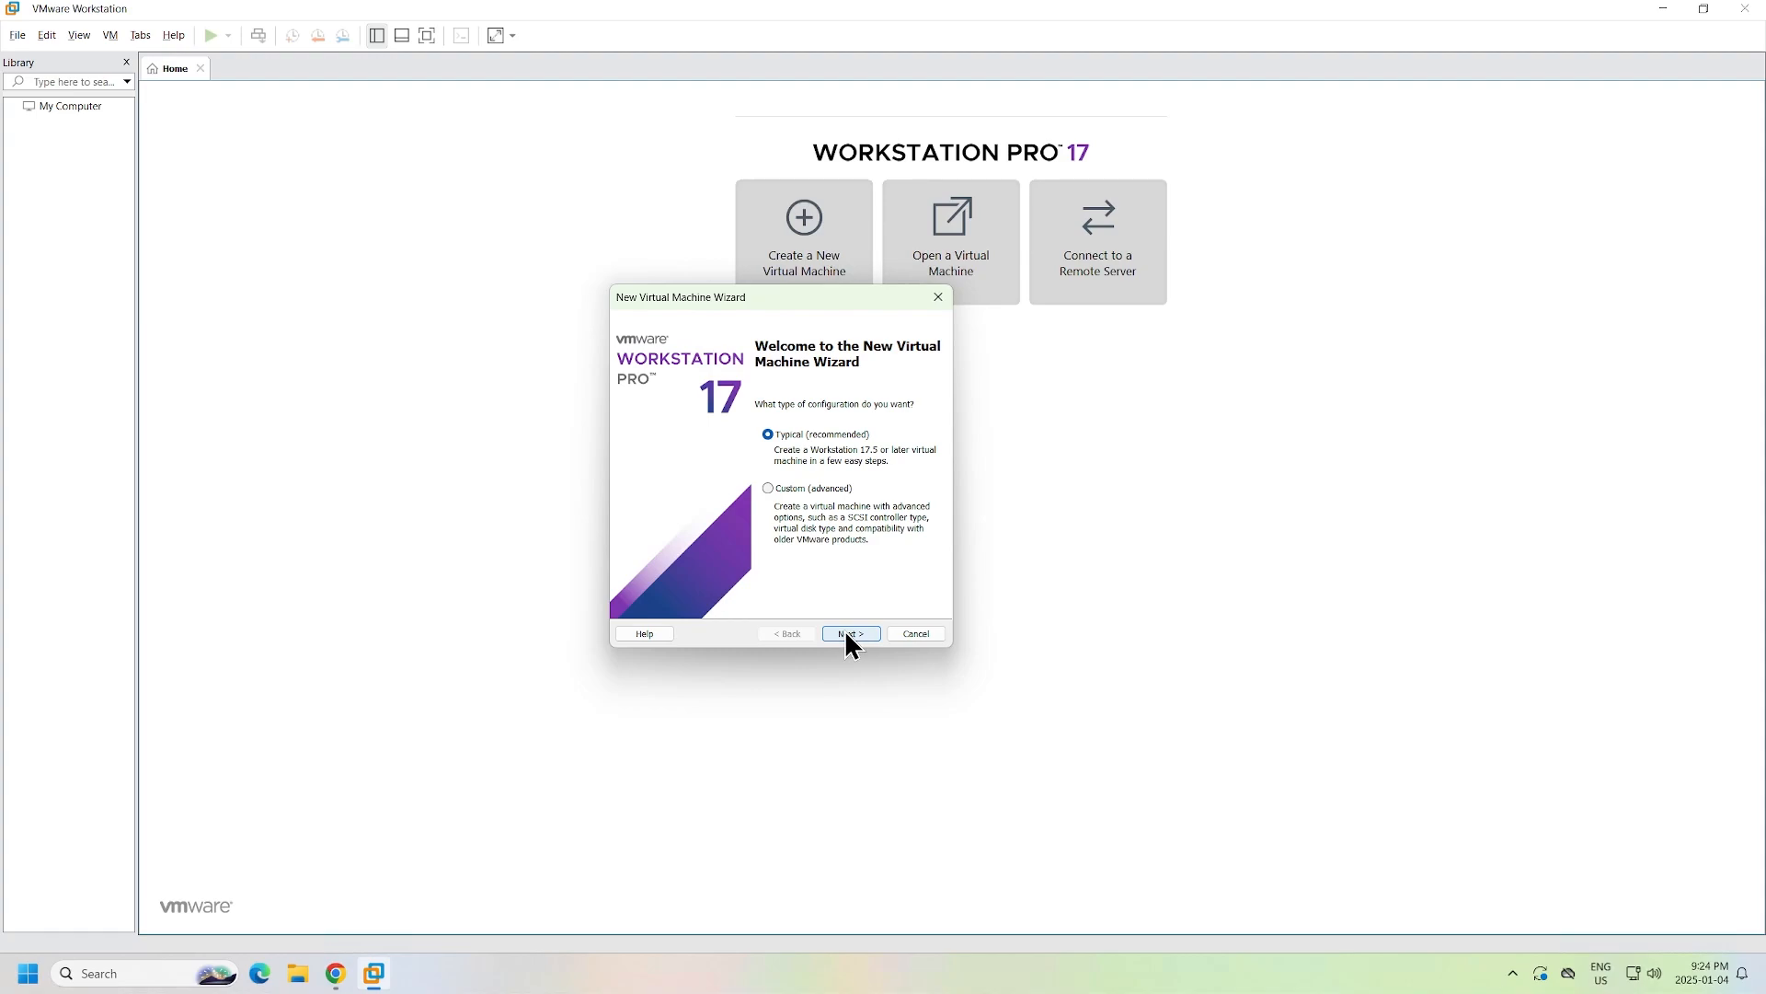
pyautogui.moveTo(859, 651)
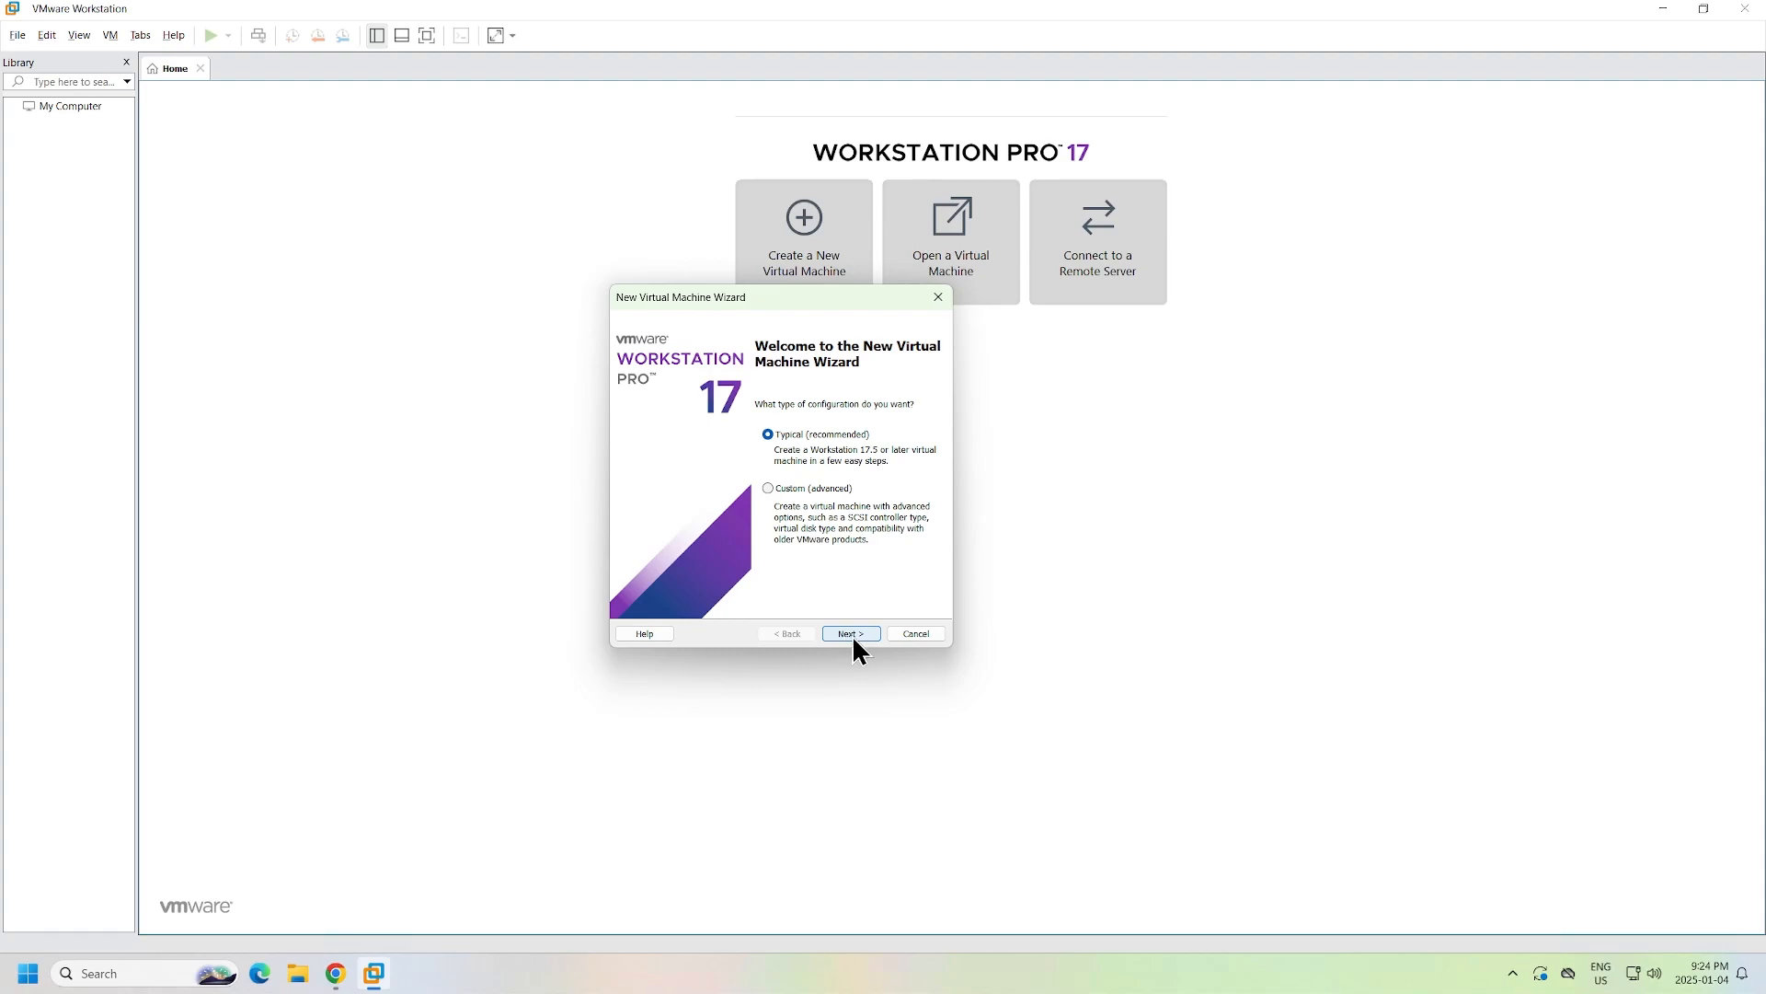
pyautogui.click(850, 632)
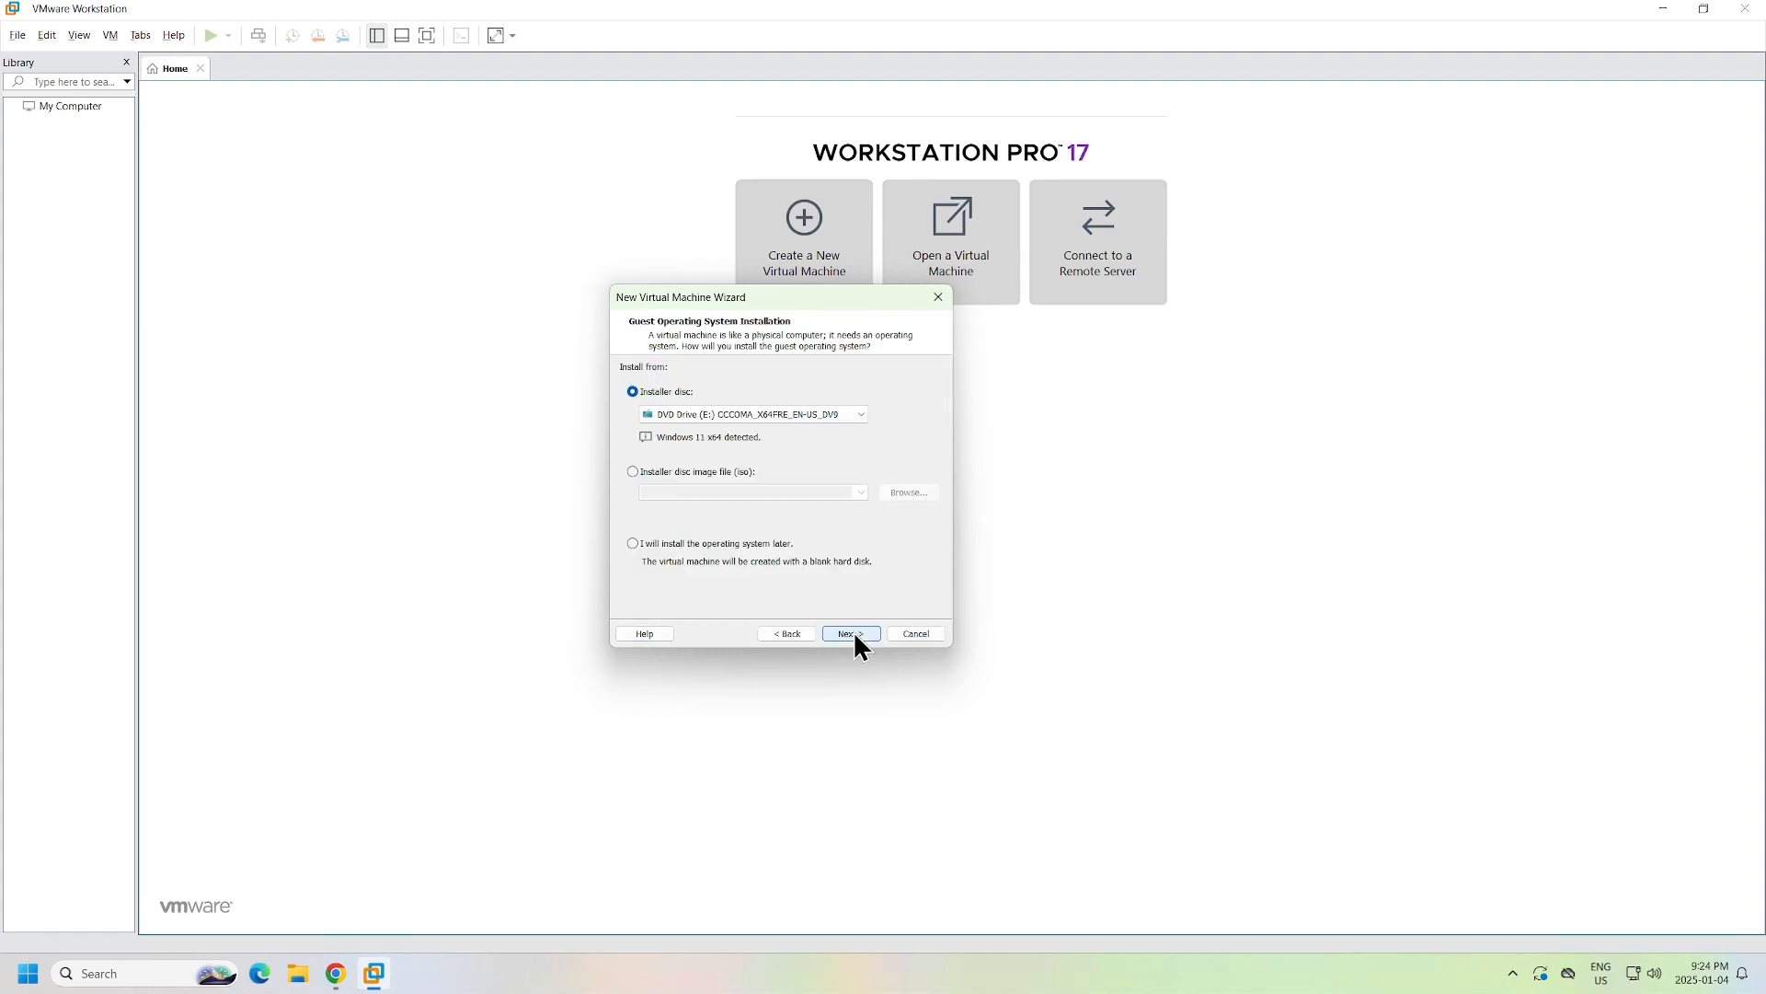
pyautogui.moveTo(933, 467)
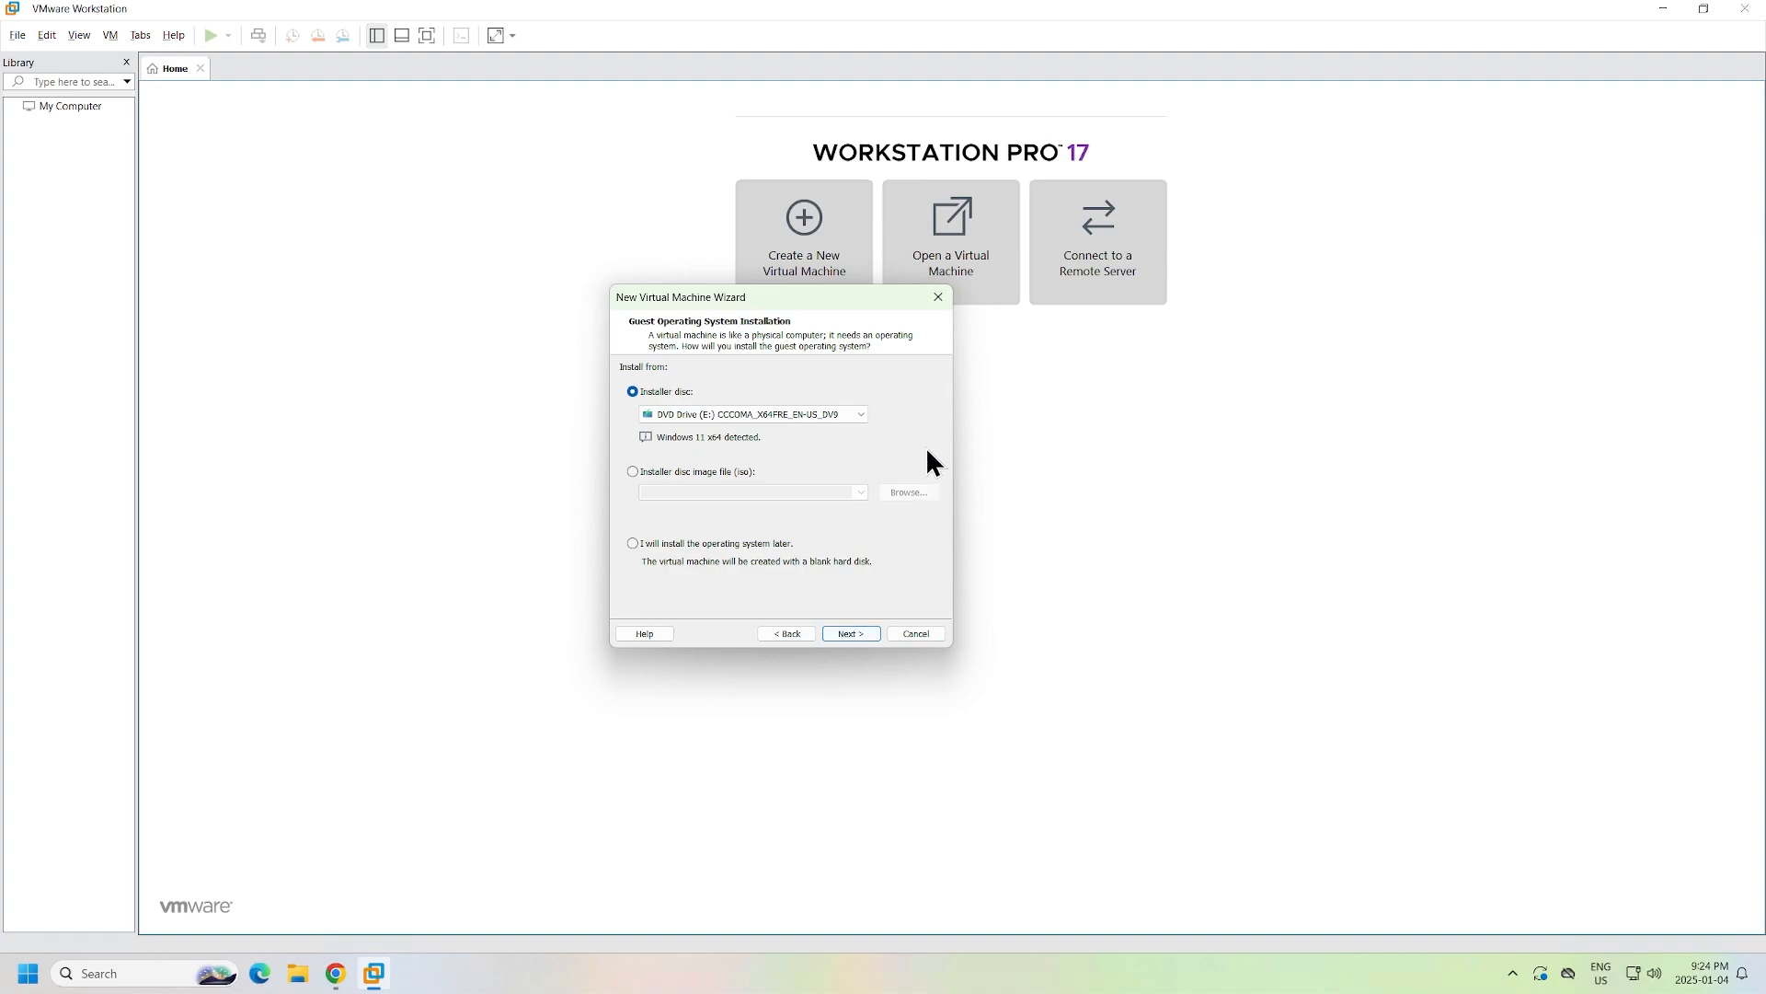
pyautogui.moveTo(916, 455)
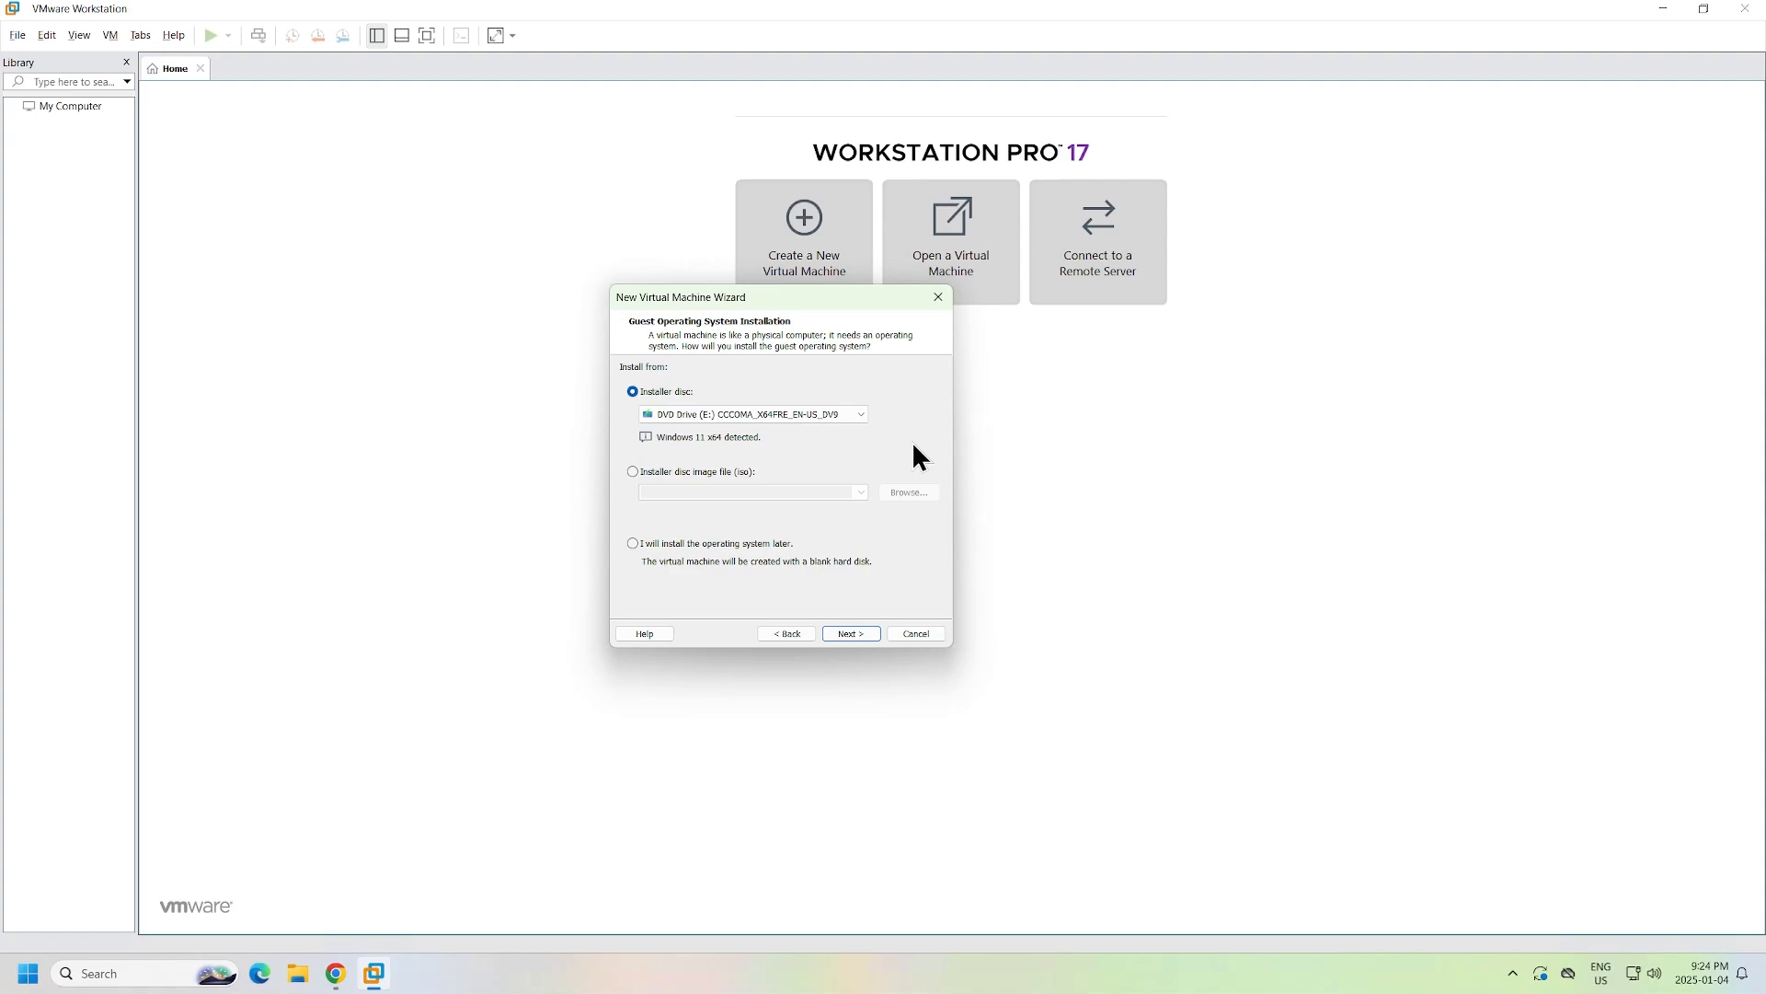
pyautogui.click(633, 543)
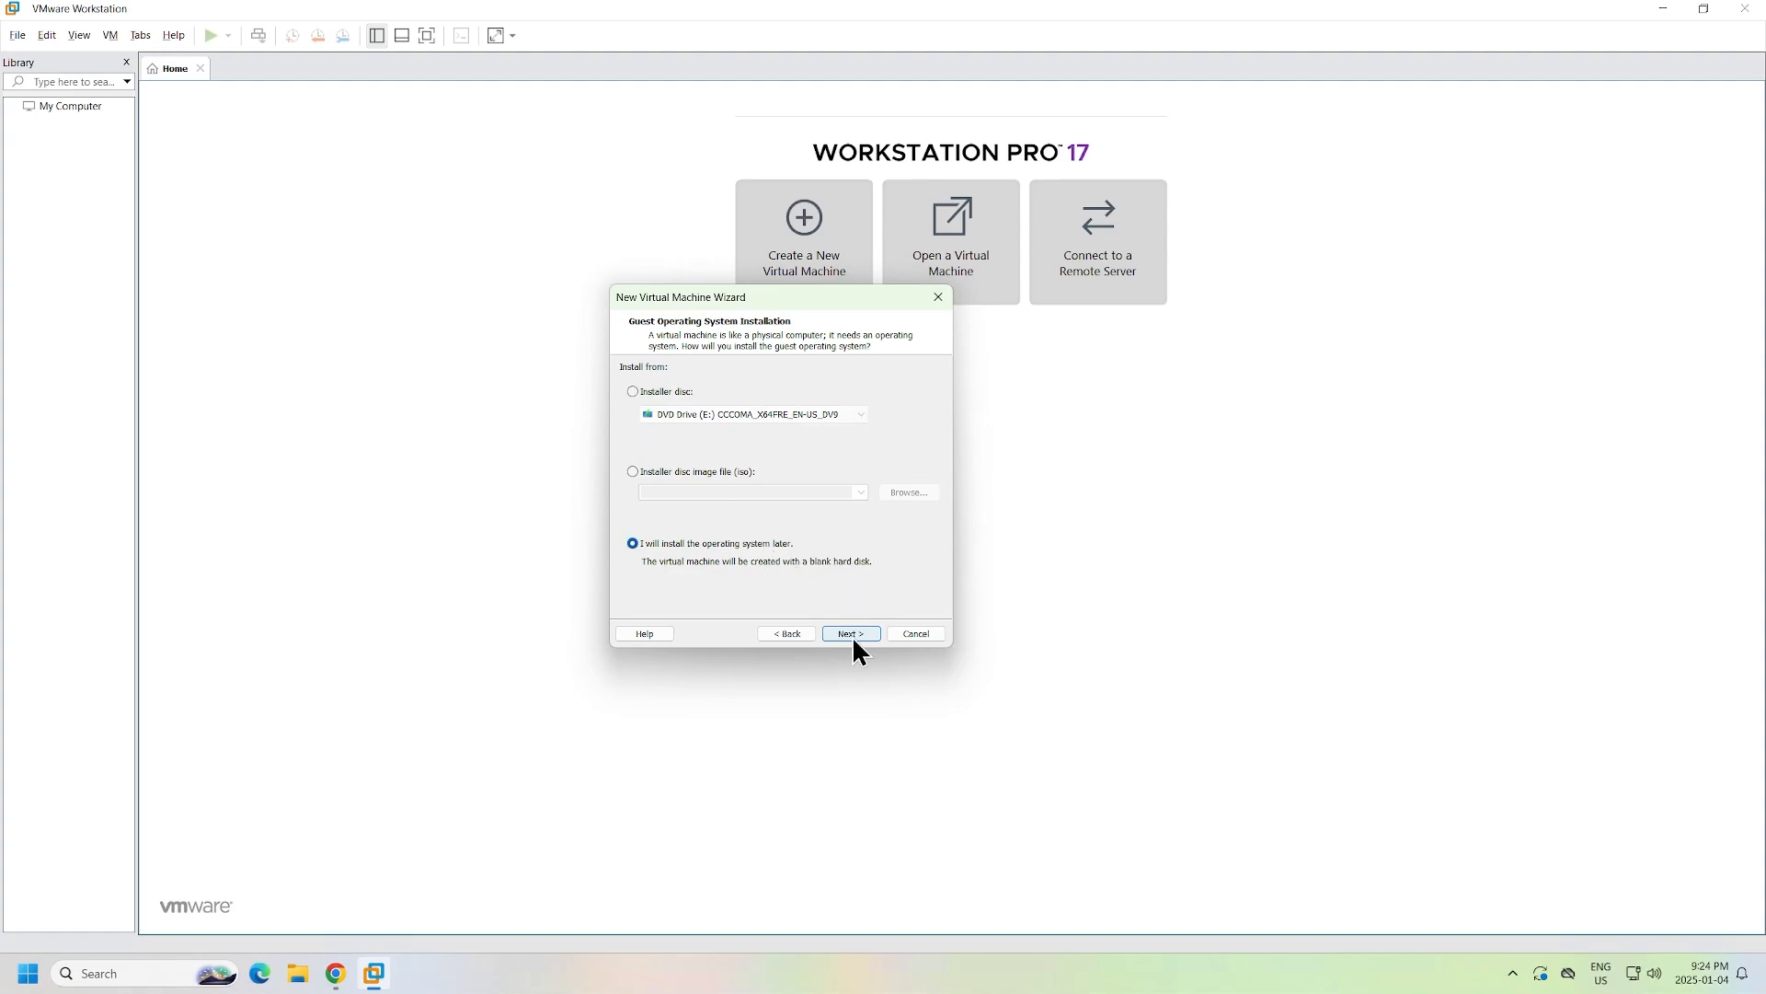
pyautogui.click(850, 632)
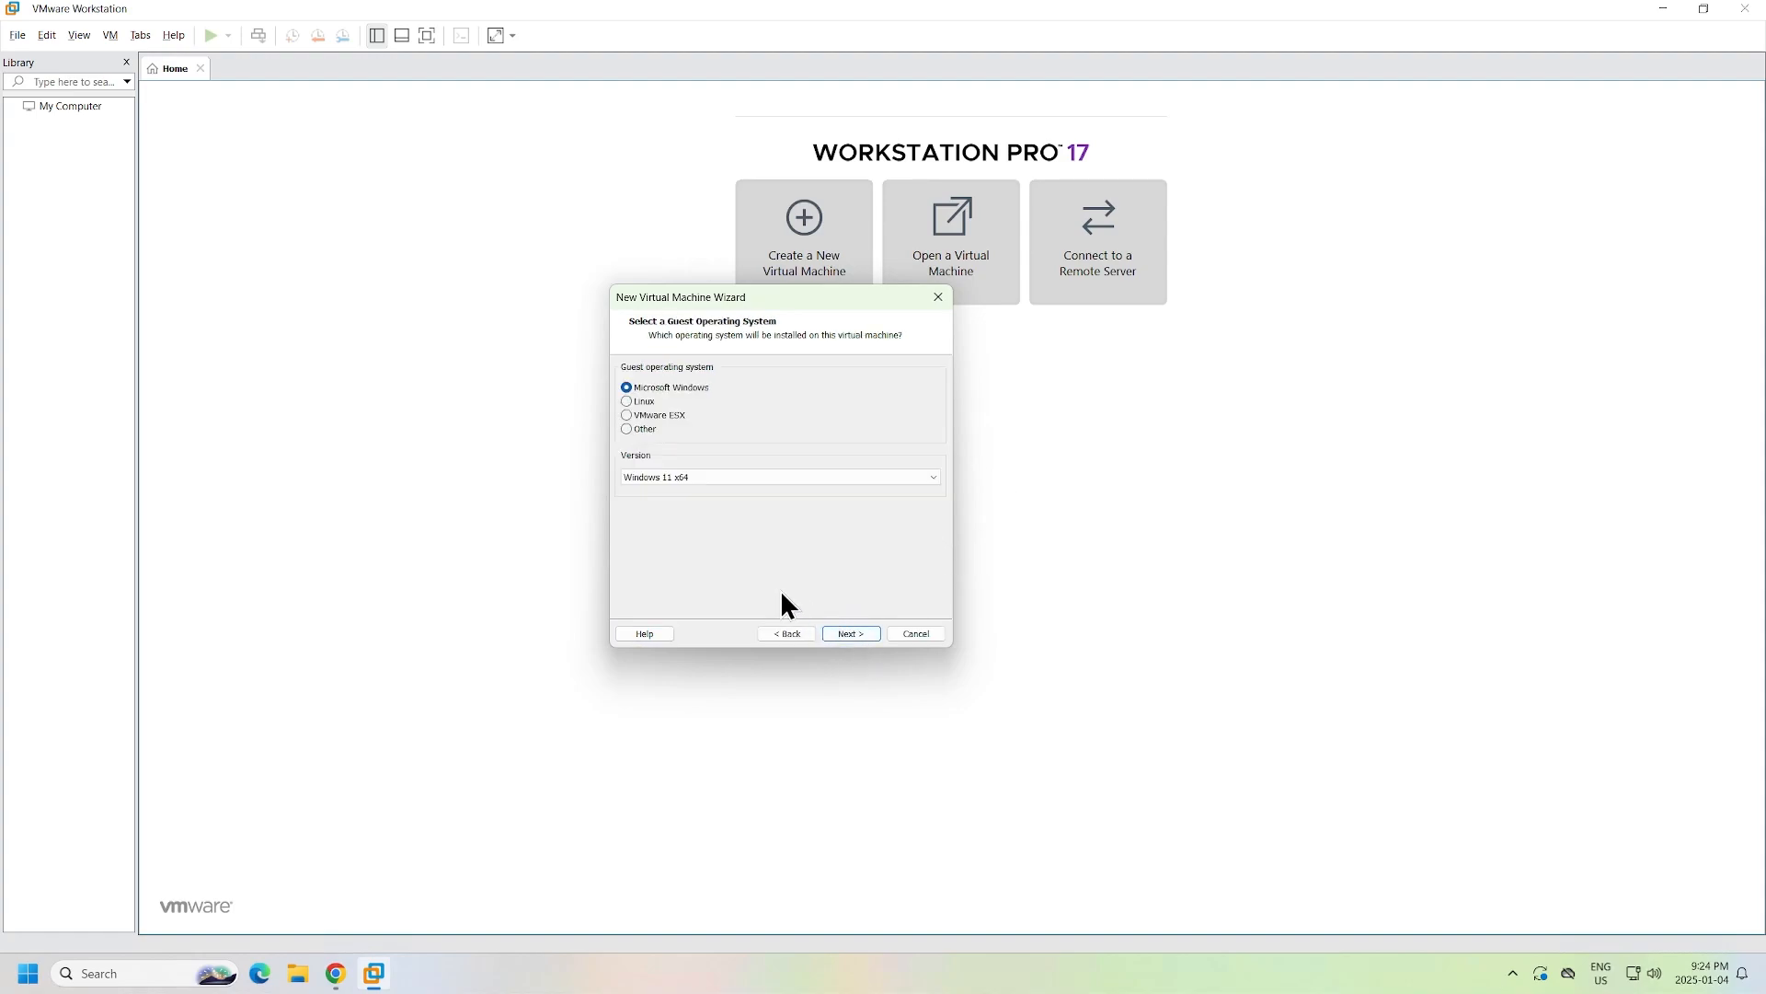
pyautogui.moveTo(632, 470)
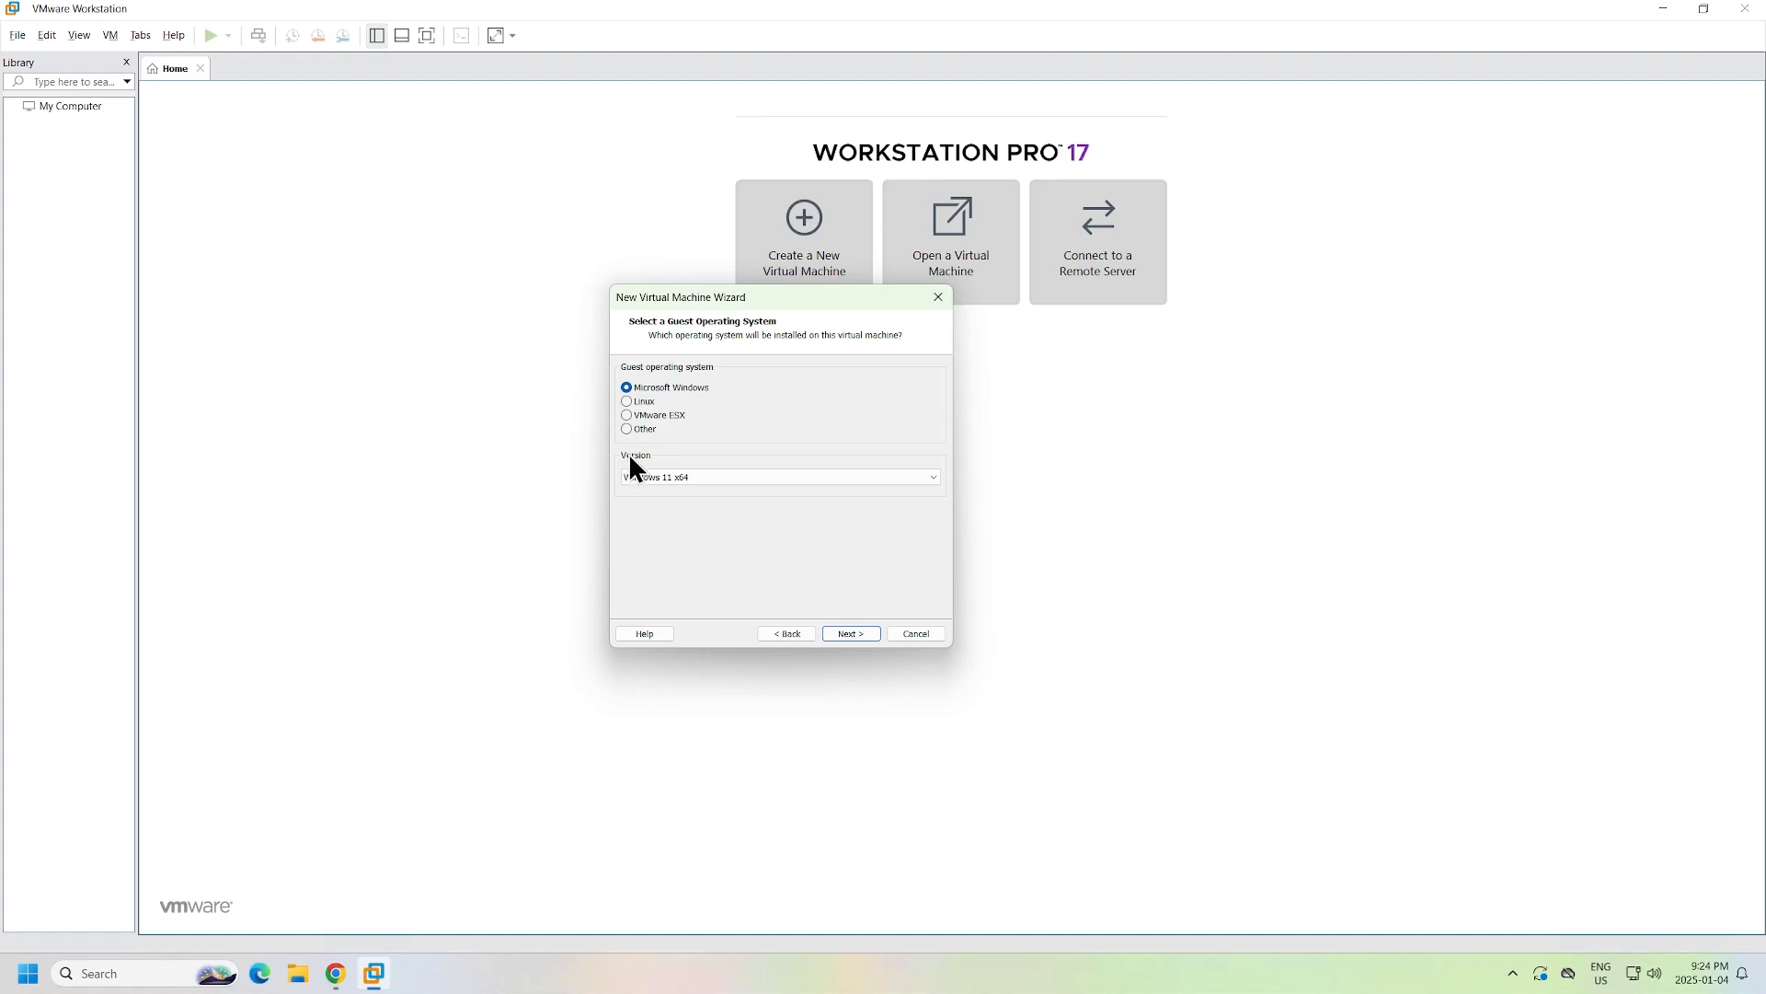
# Choose Other as the guest OS with version FreeBSD 14 64-bit
pyautogui.click(626, 427)
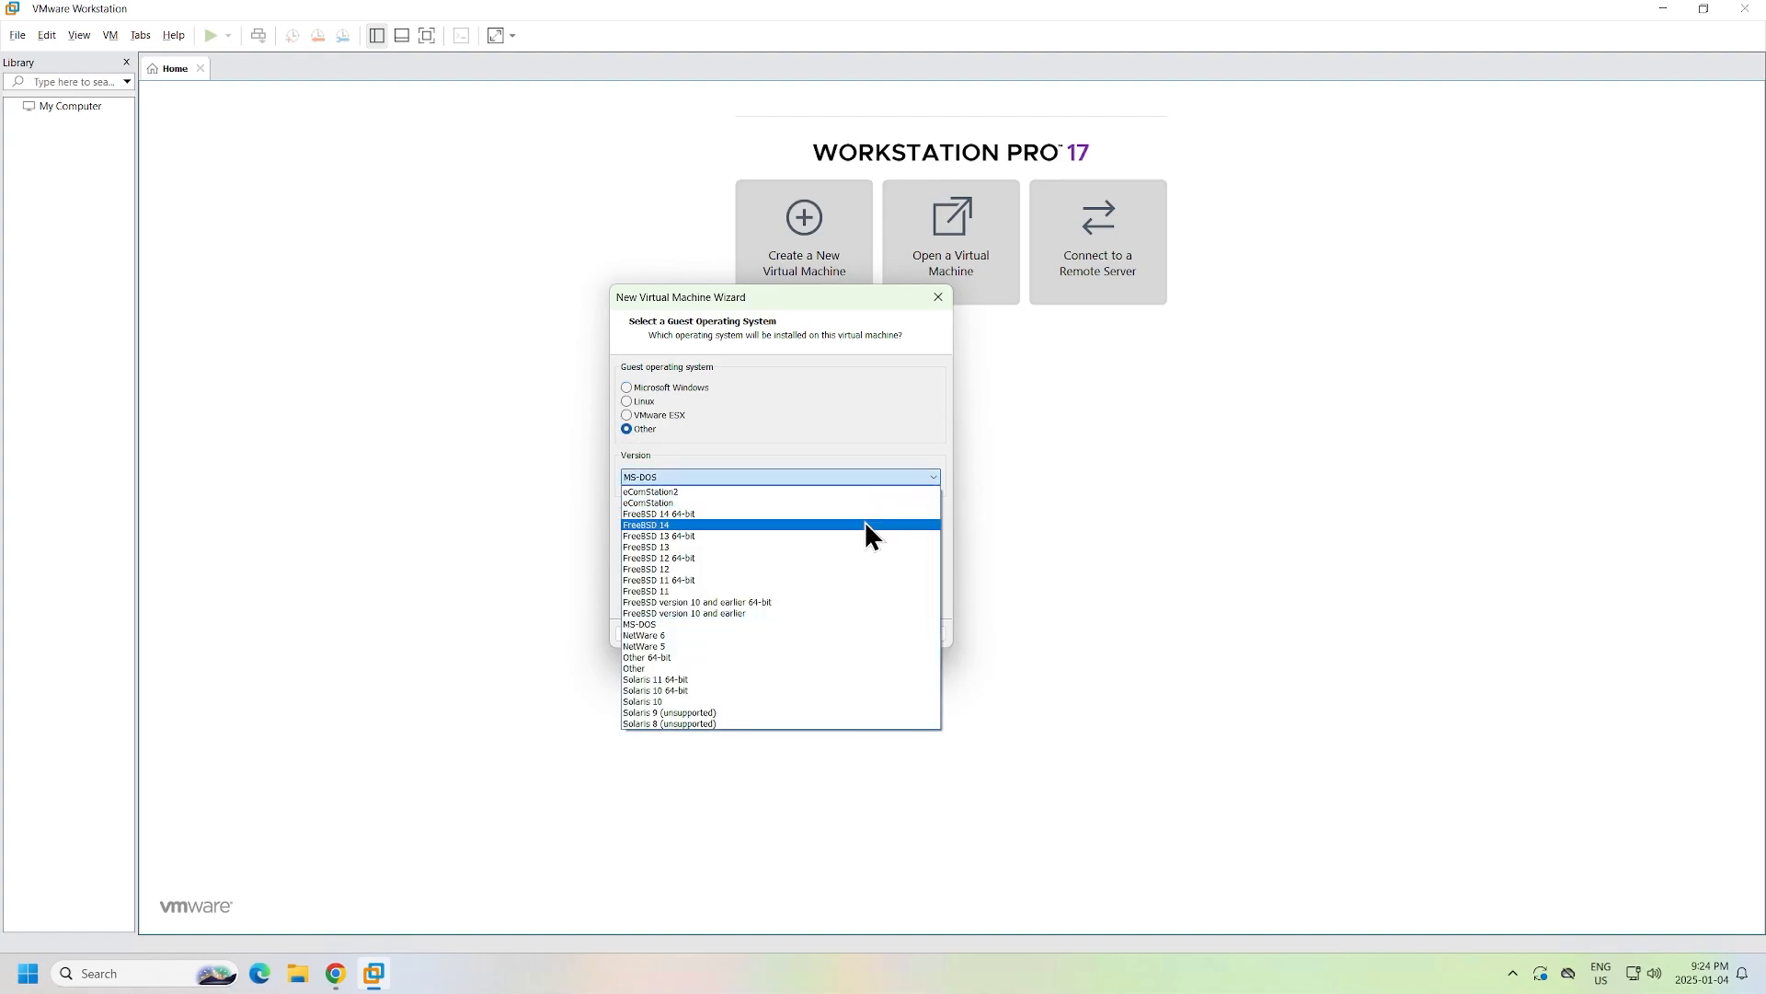
pyautogui.click(658, 513)
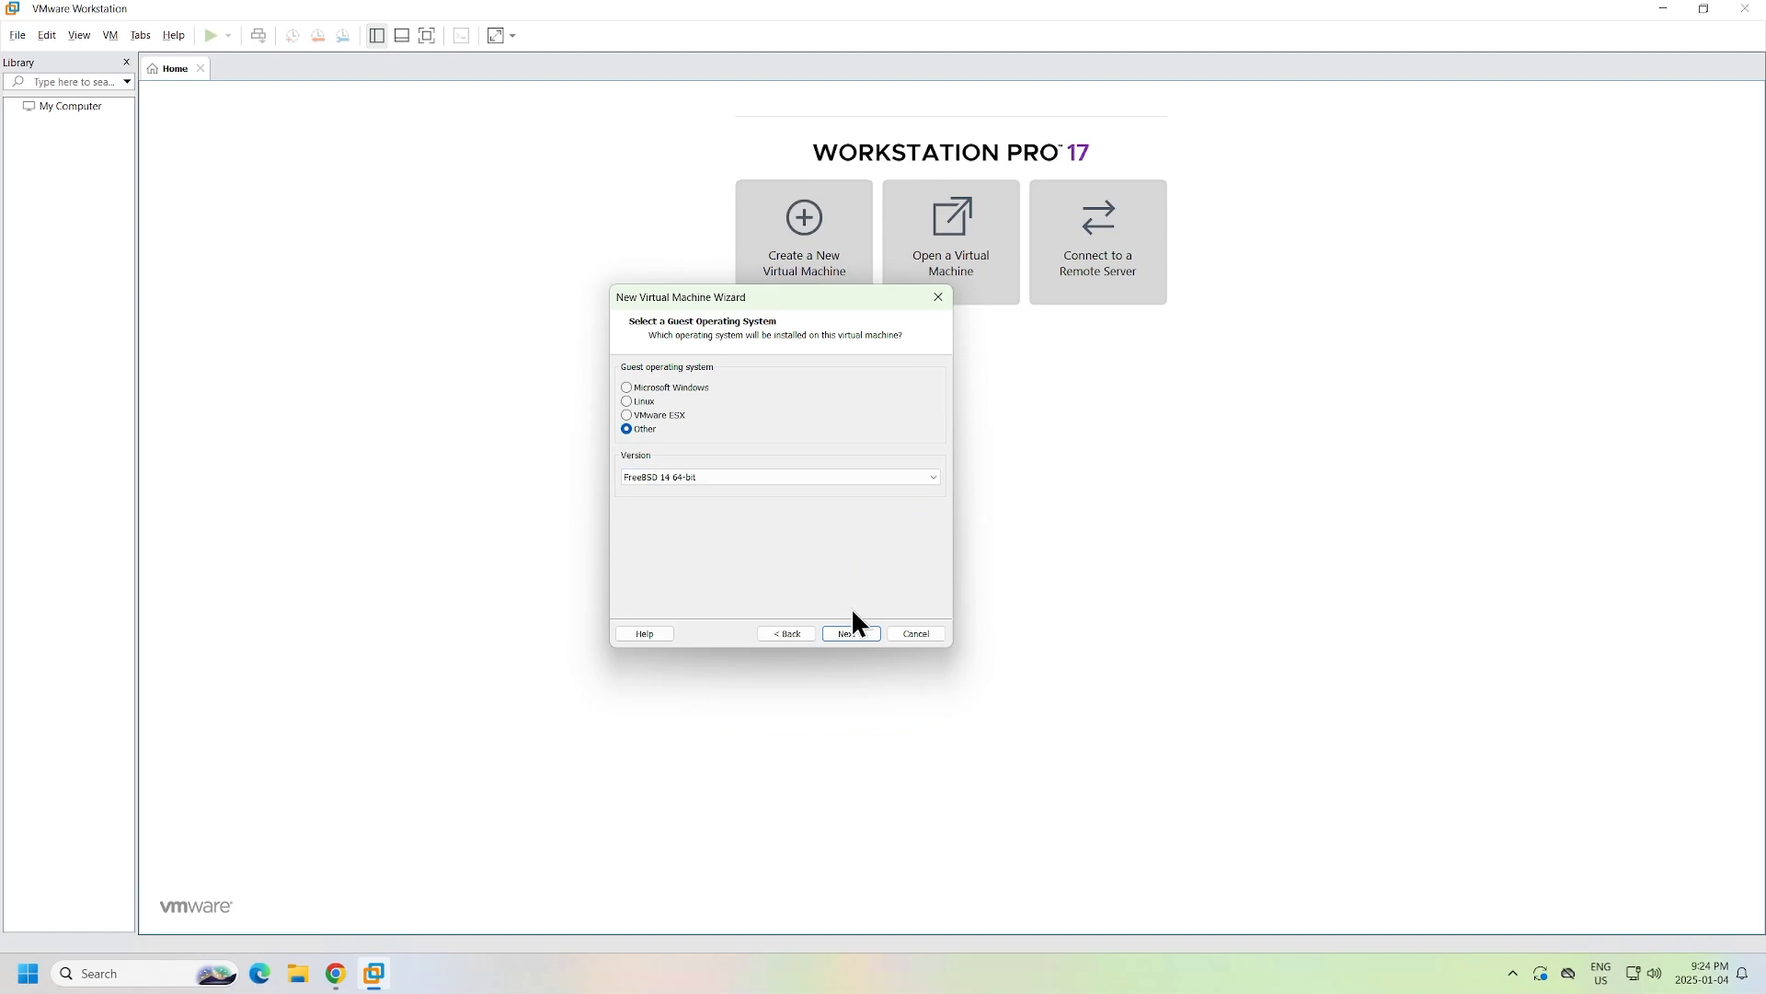
pyautogui.click(847, 632)
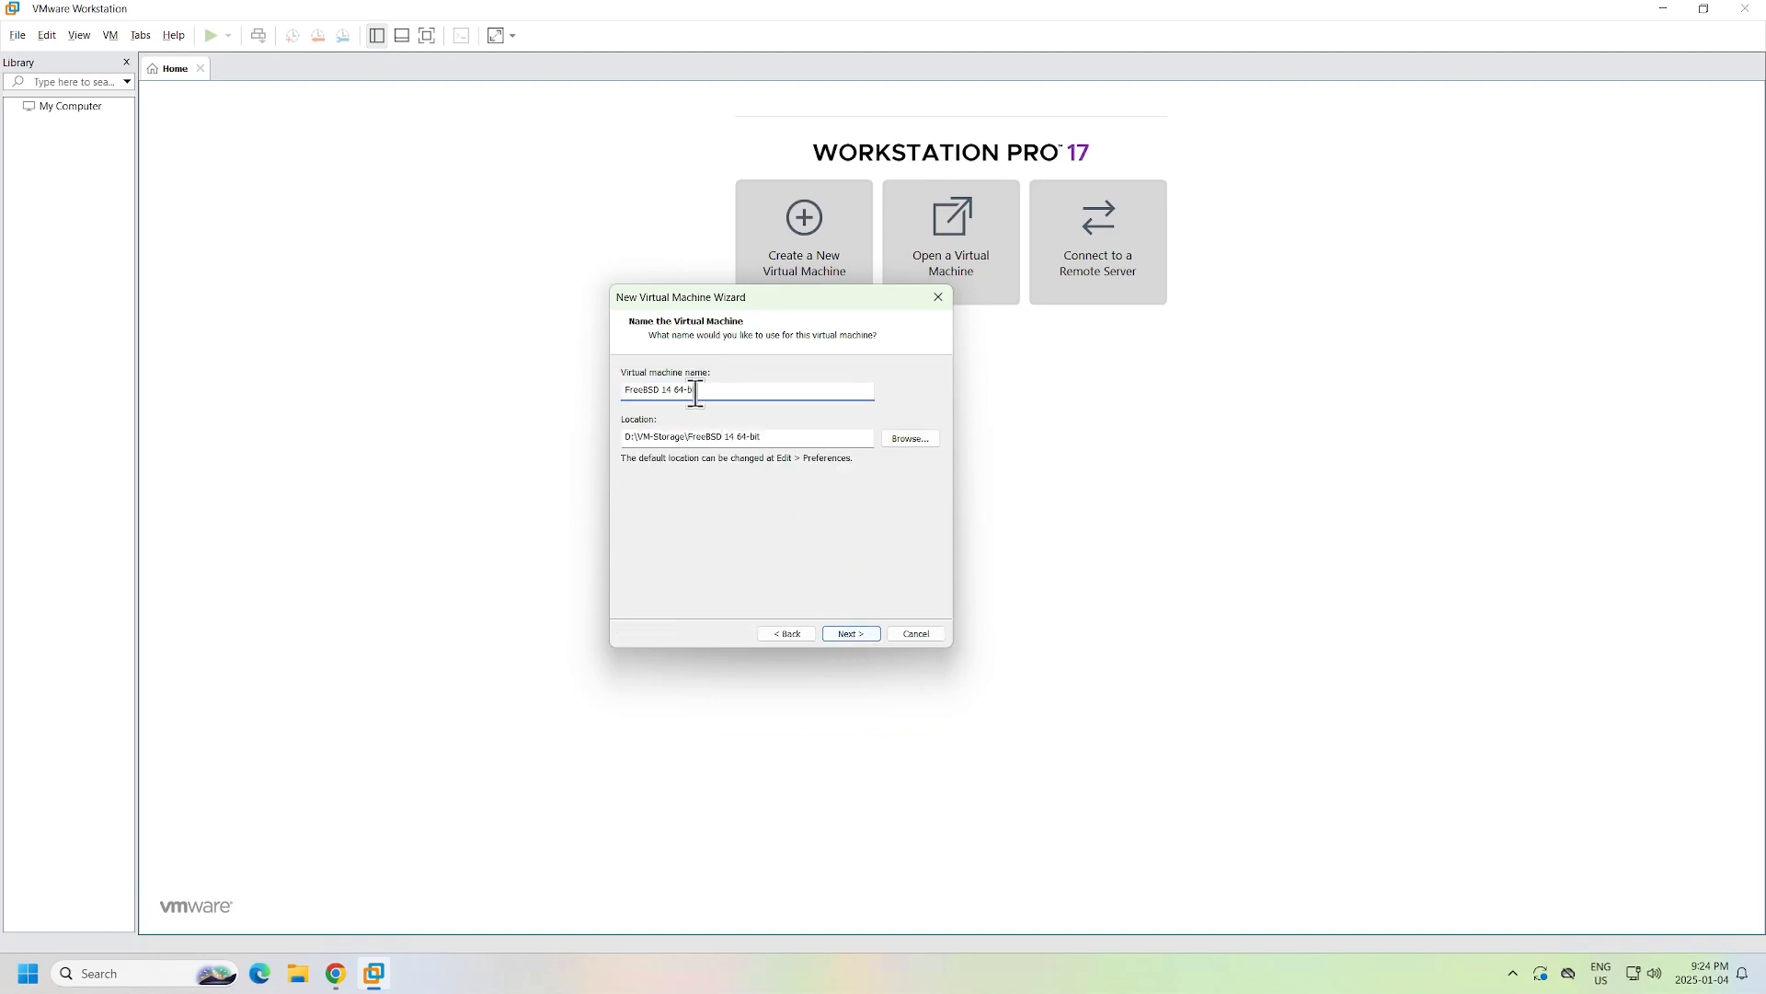
# Name the virtual machine 'opnsense-vm', stored at D:\VM-Storage\opnsense-vm
pyautogui.write('opnsense-vm')
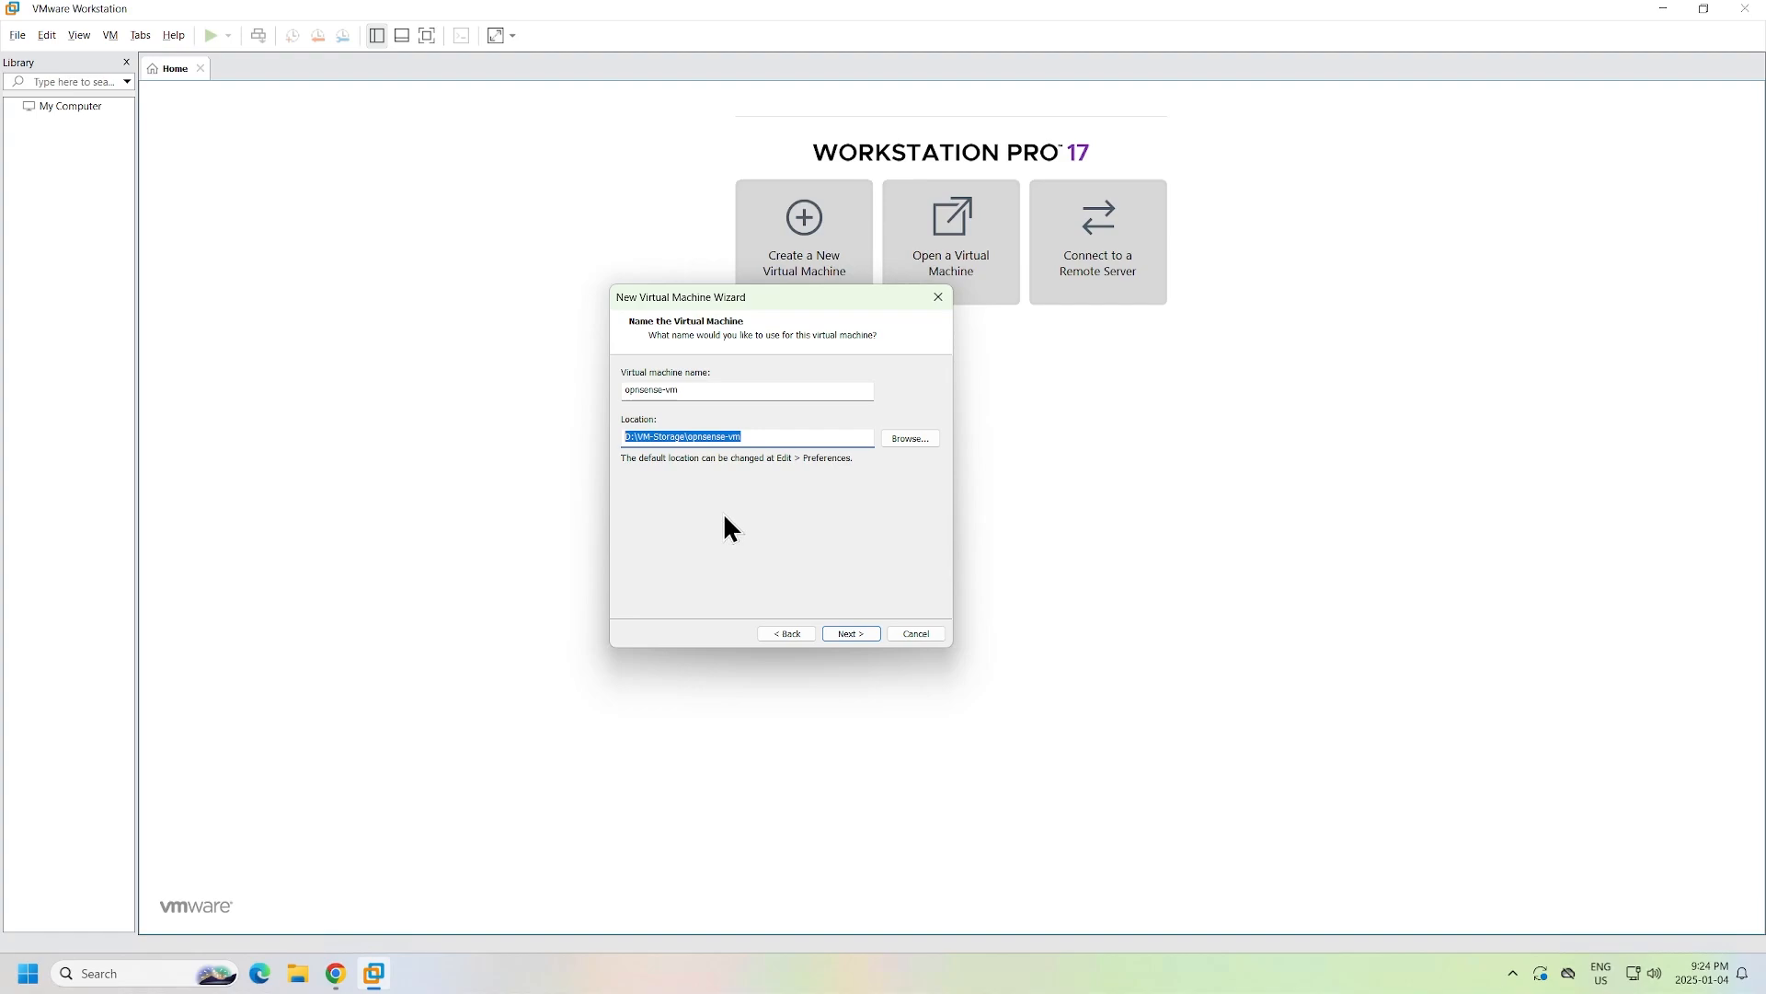
pyautogui.moveTo(799, 462)
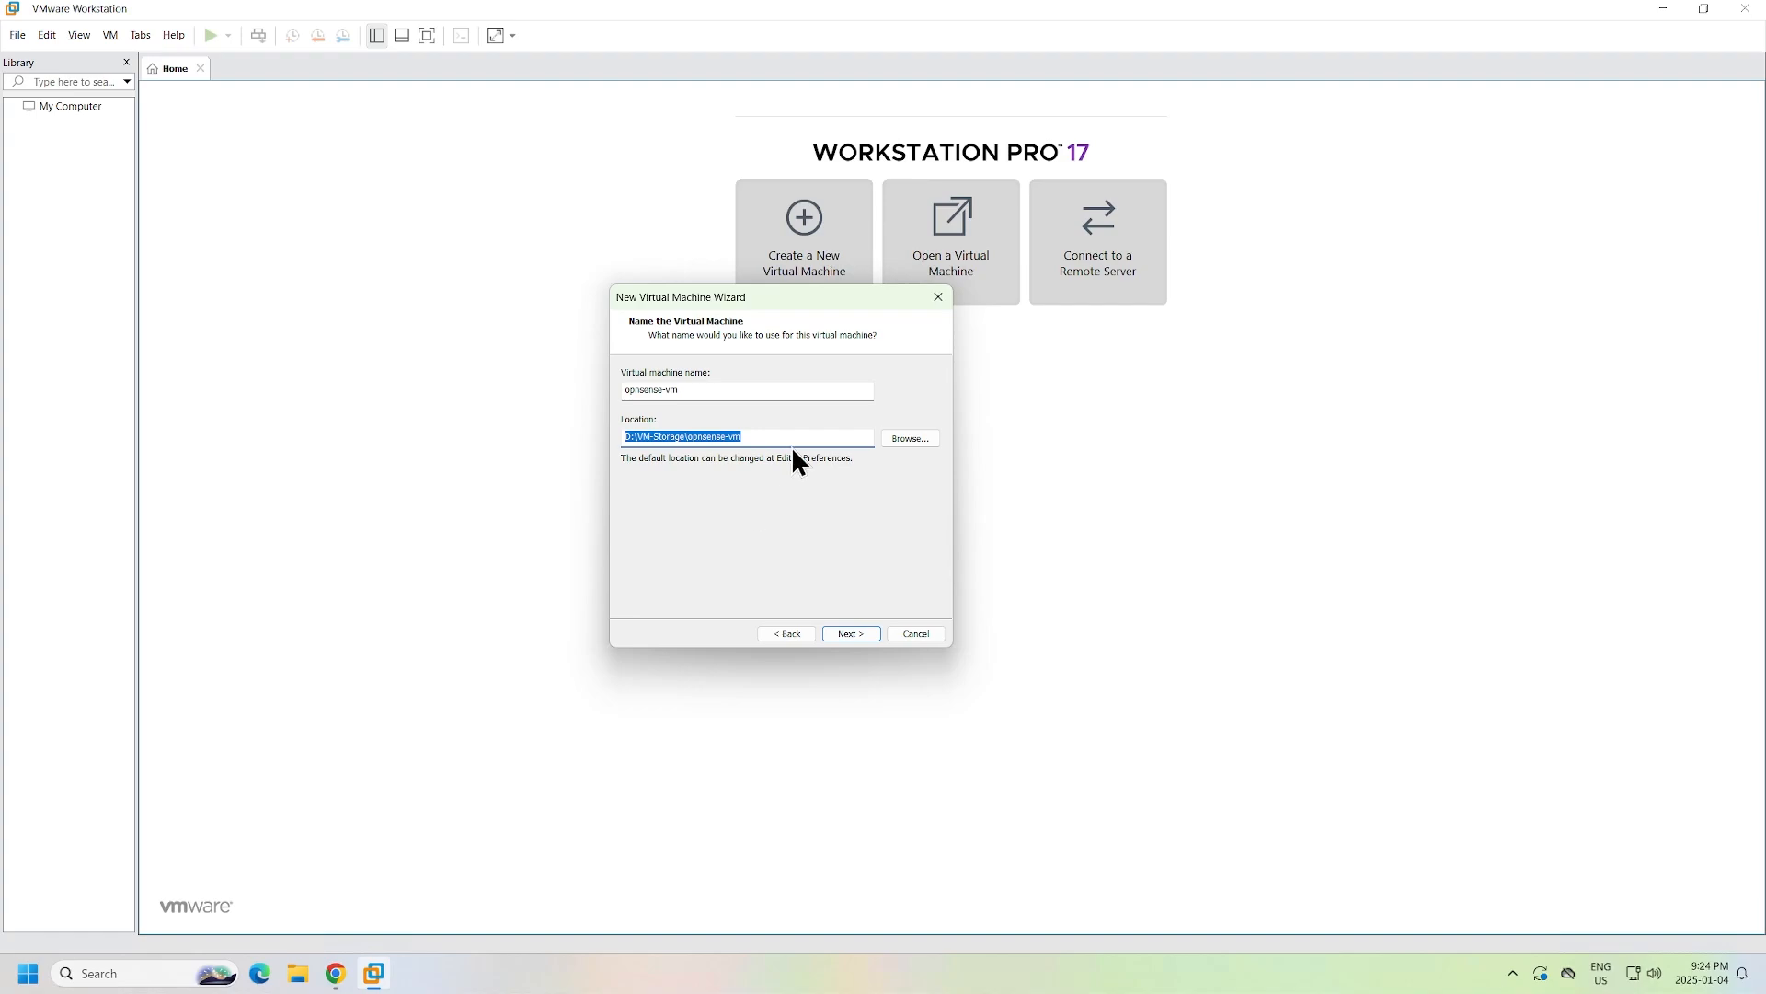
pyautogui.click(849, 633)
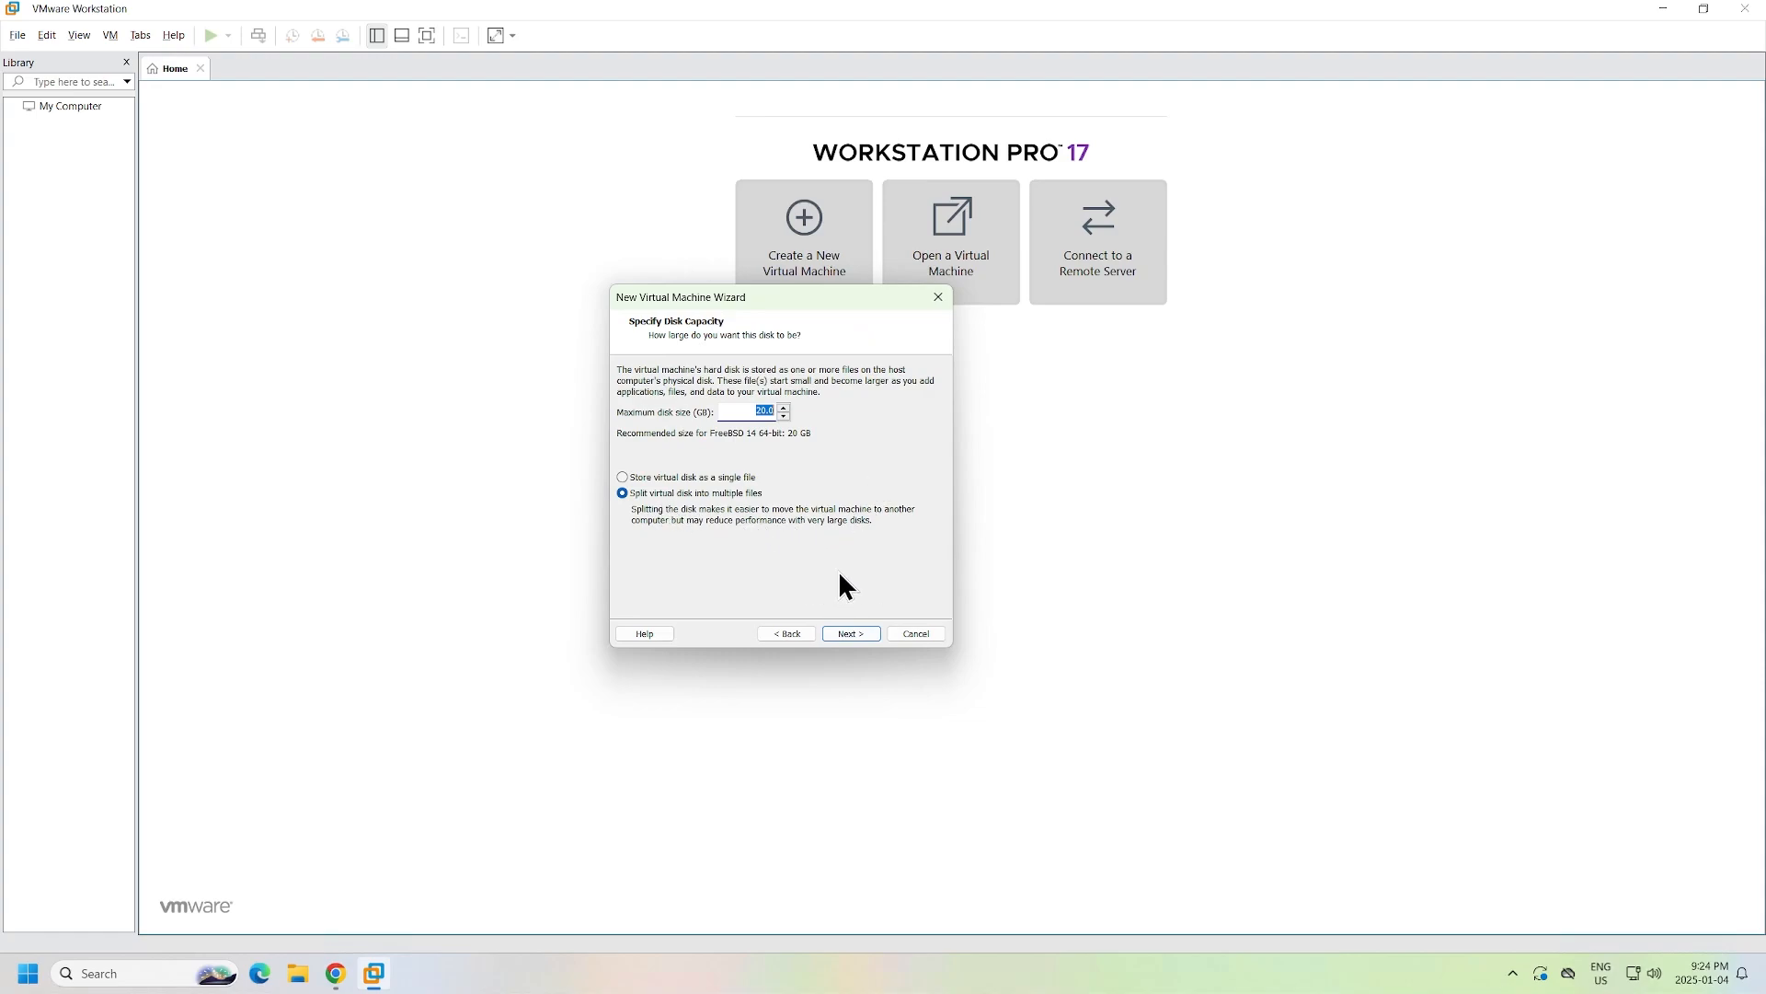
# Keep the 20 GB disk, stored as a single file
pyautogui.click(622, 476)
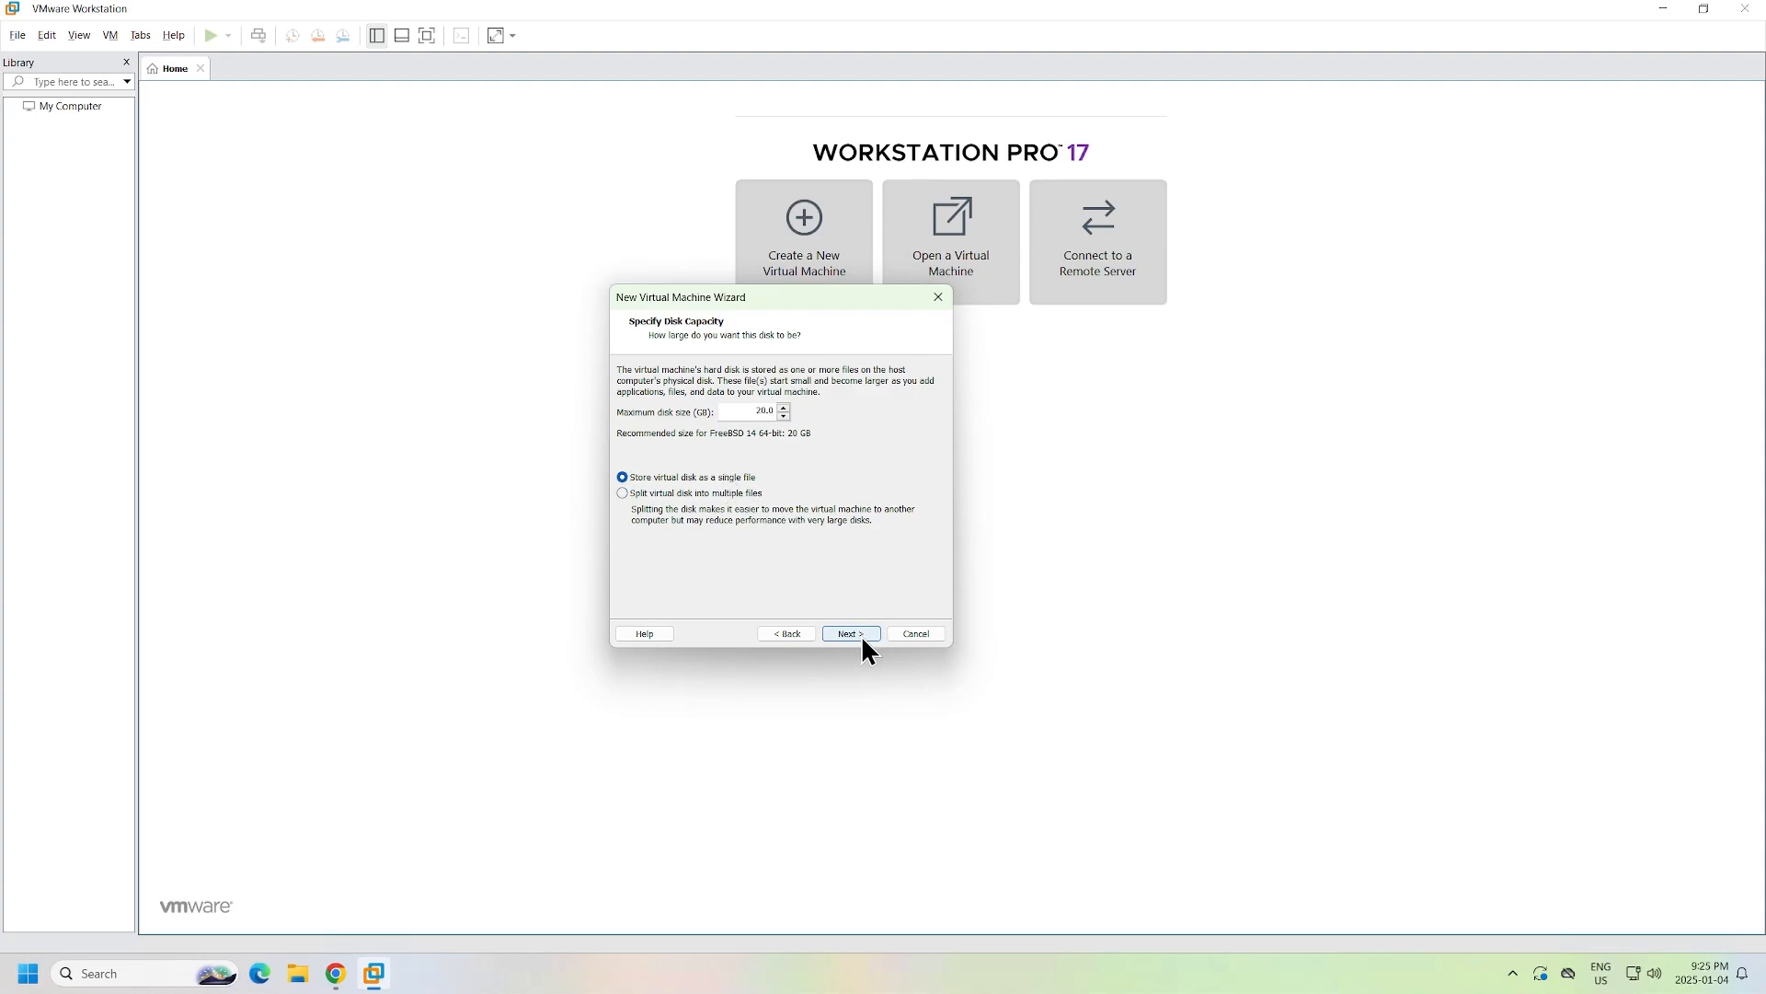
pyautogui.click(850, 632)
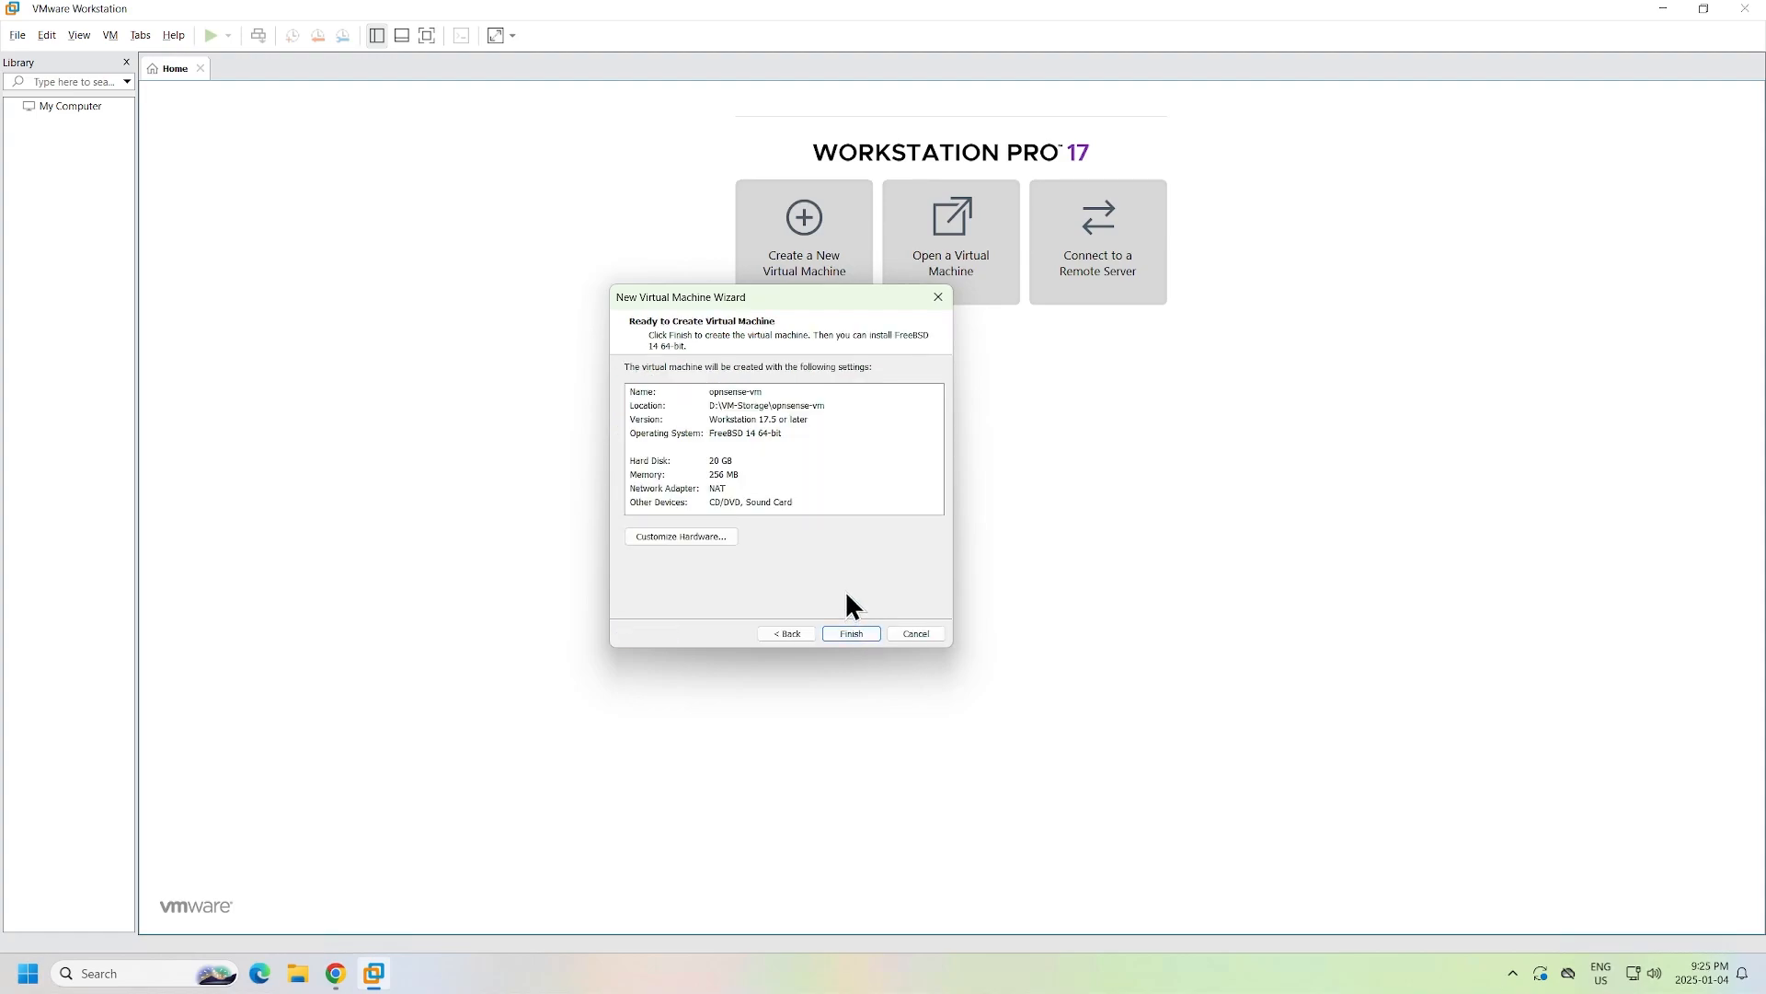
pyautogui.moveTo(716, 608)
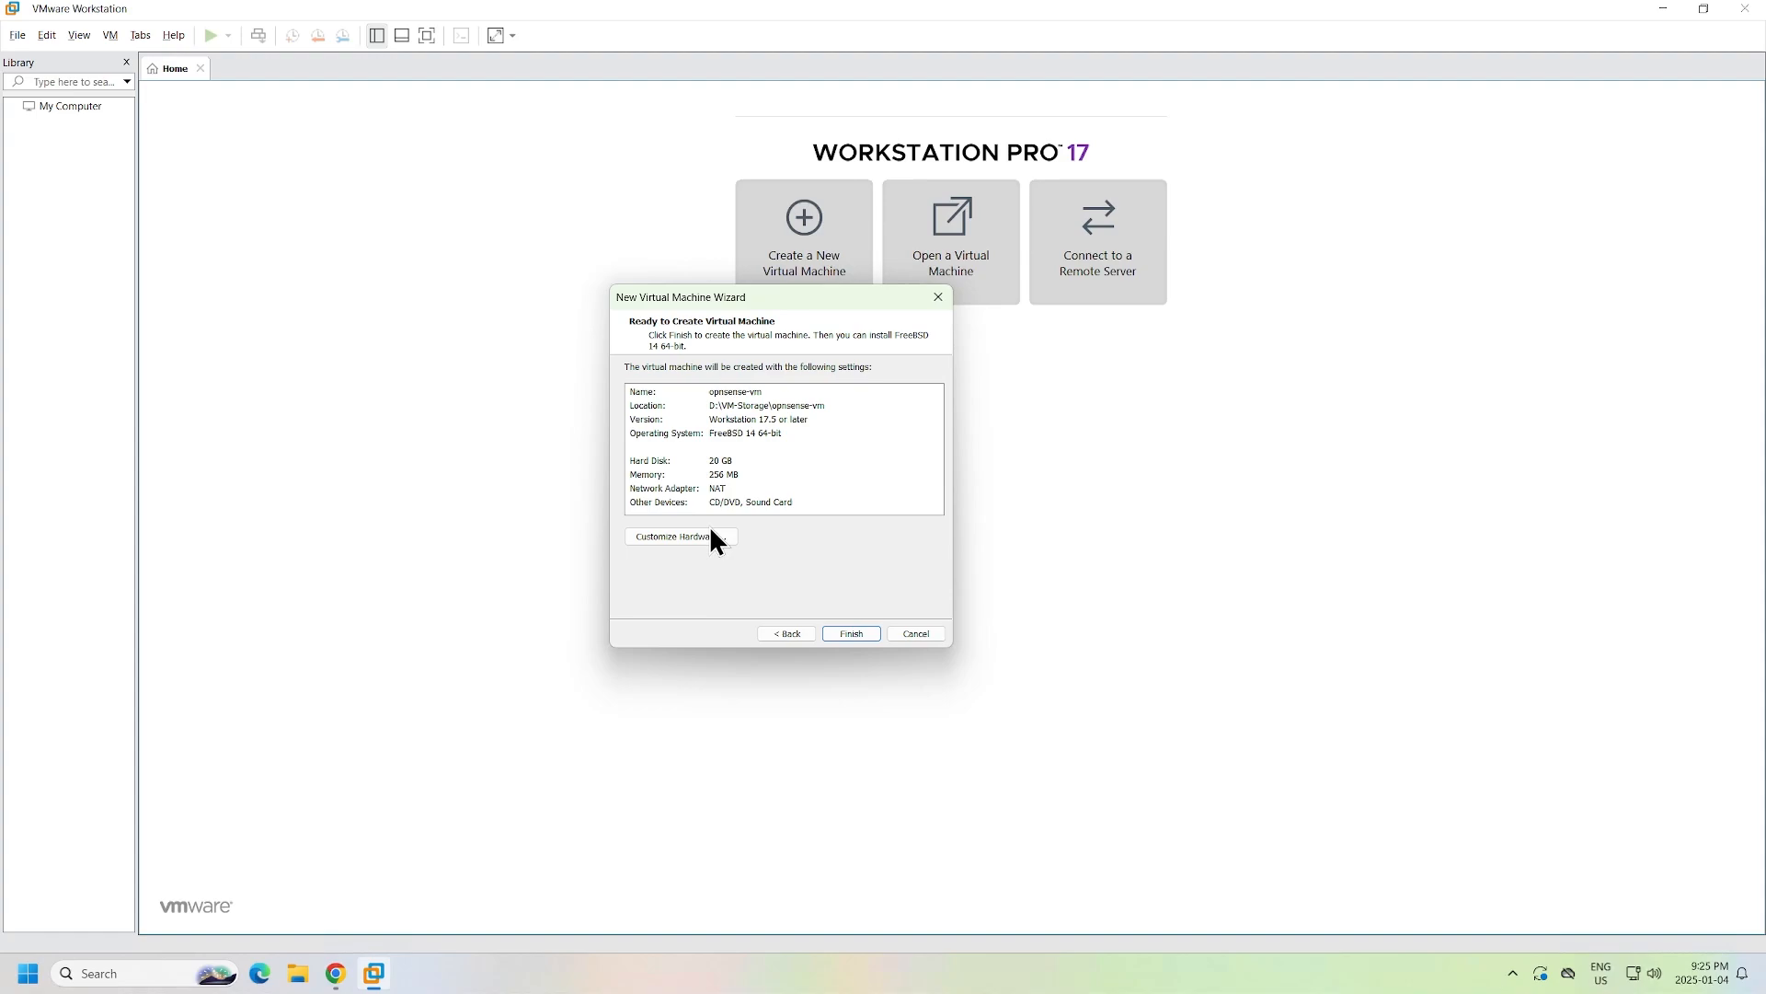
# Give the VM 2048 MB of memory in Customize Hardware
pyautogui.click(679, 536)
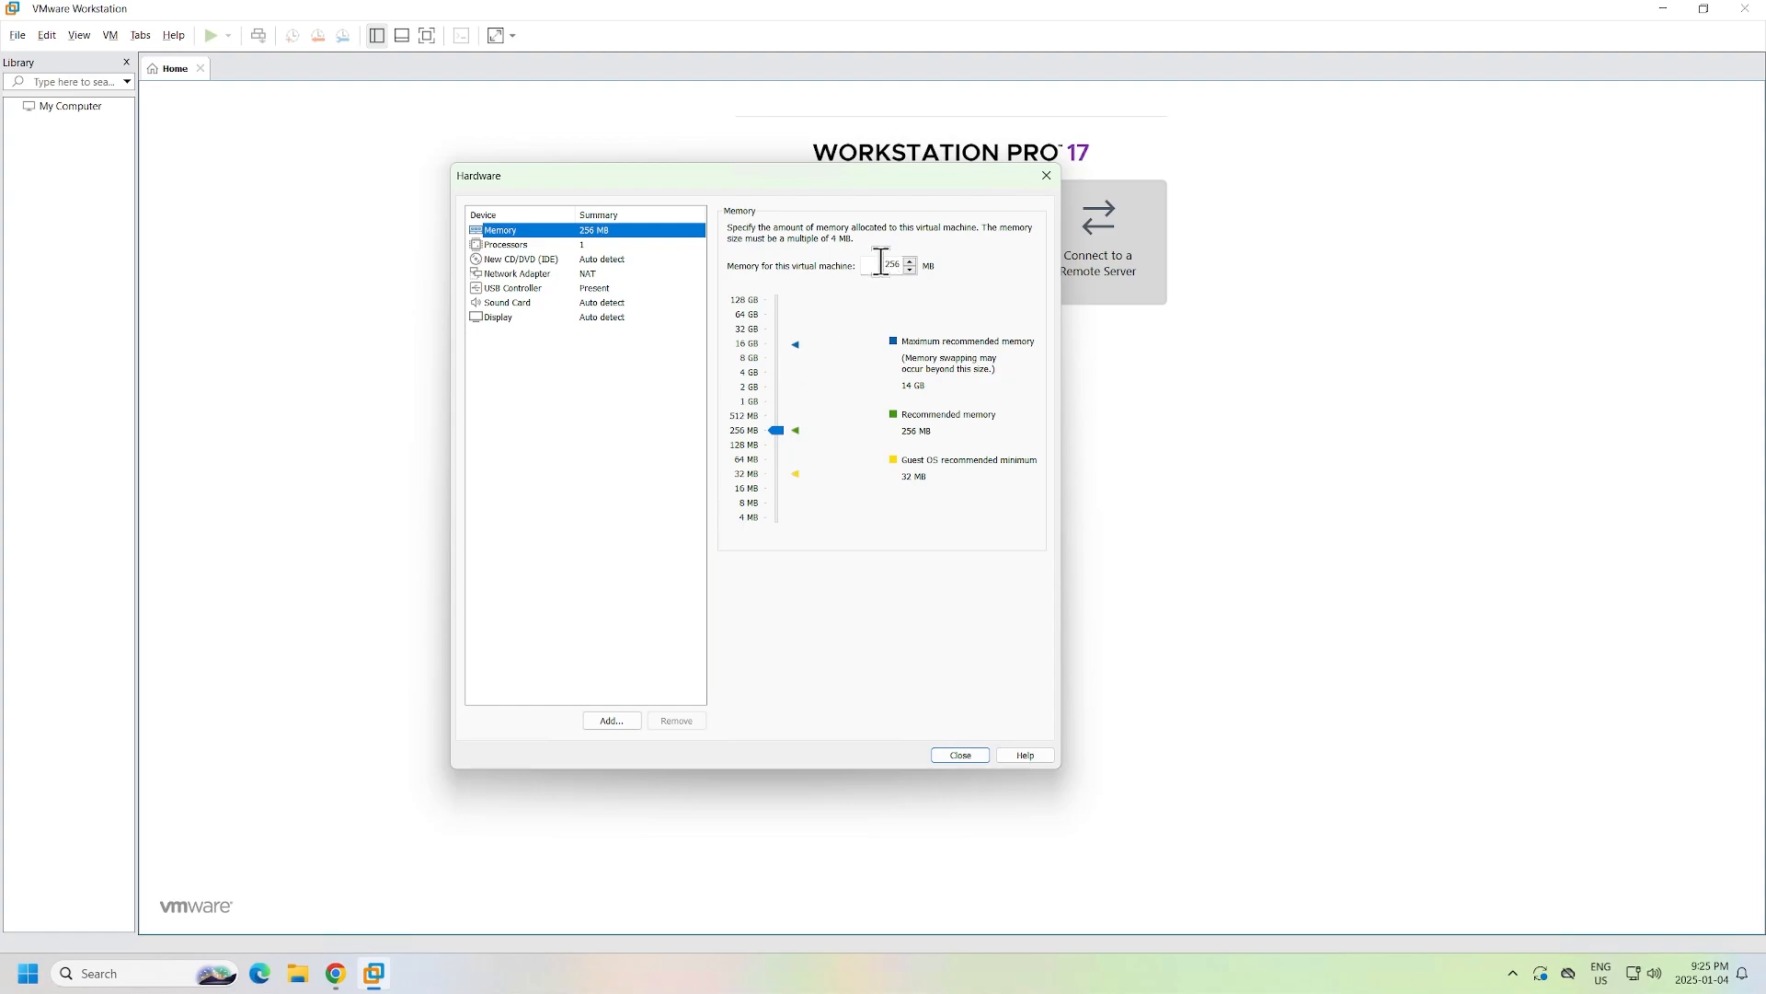
pyautogui.write('20')
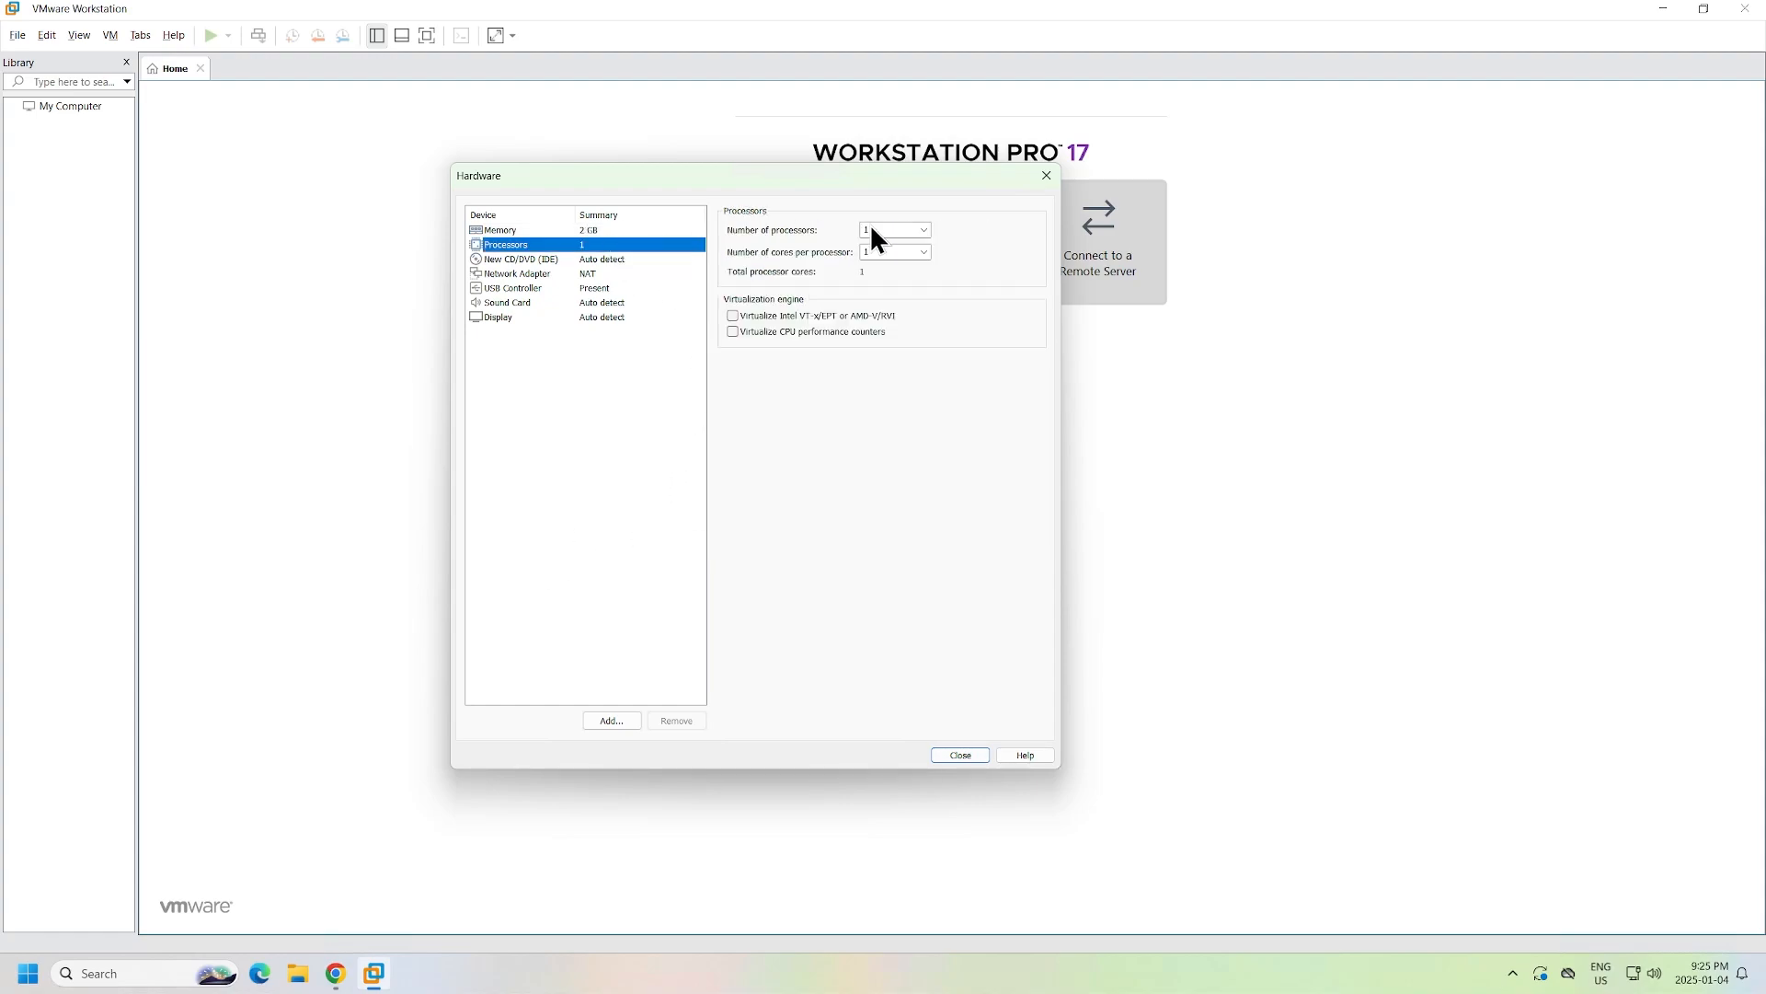
# Set the number of processors to 2 and select the CD/DVD (IDE) device
pyautogui.click(923, 230)
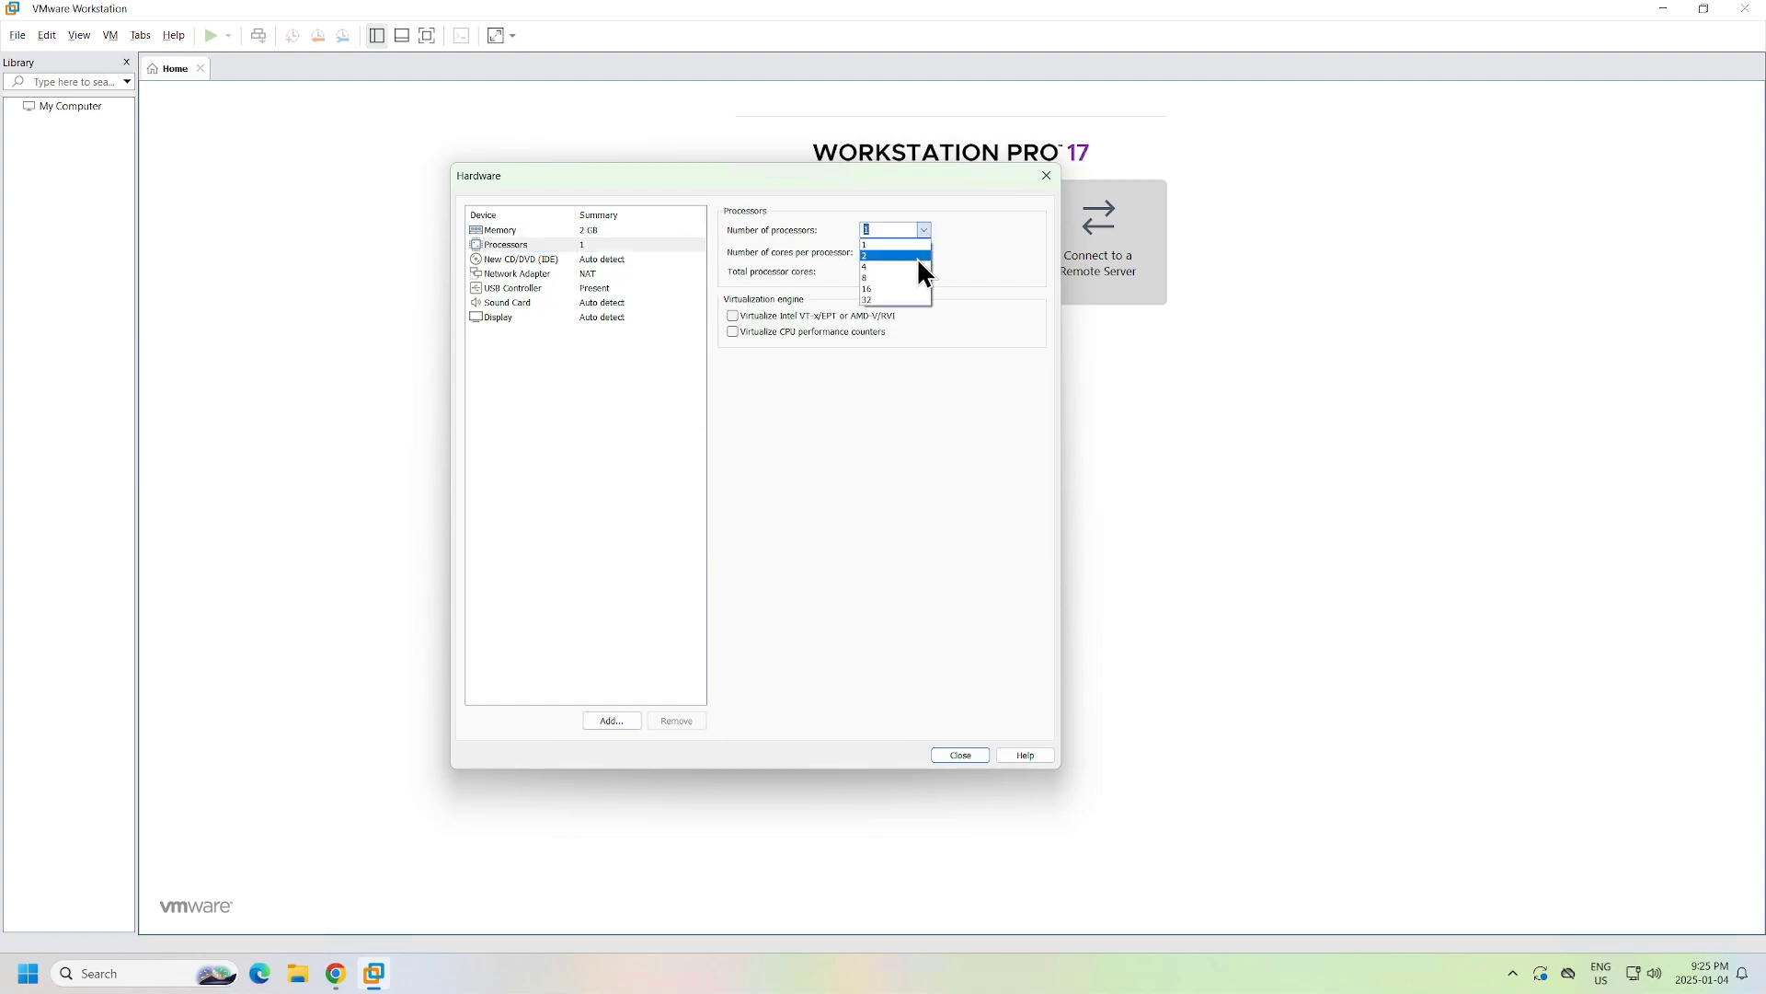
pyautogui.click(893, 254)
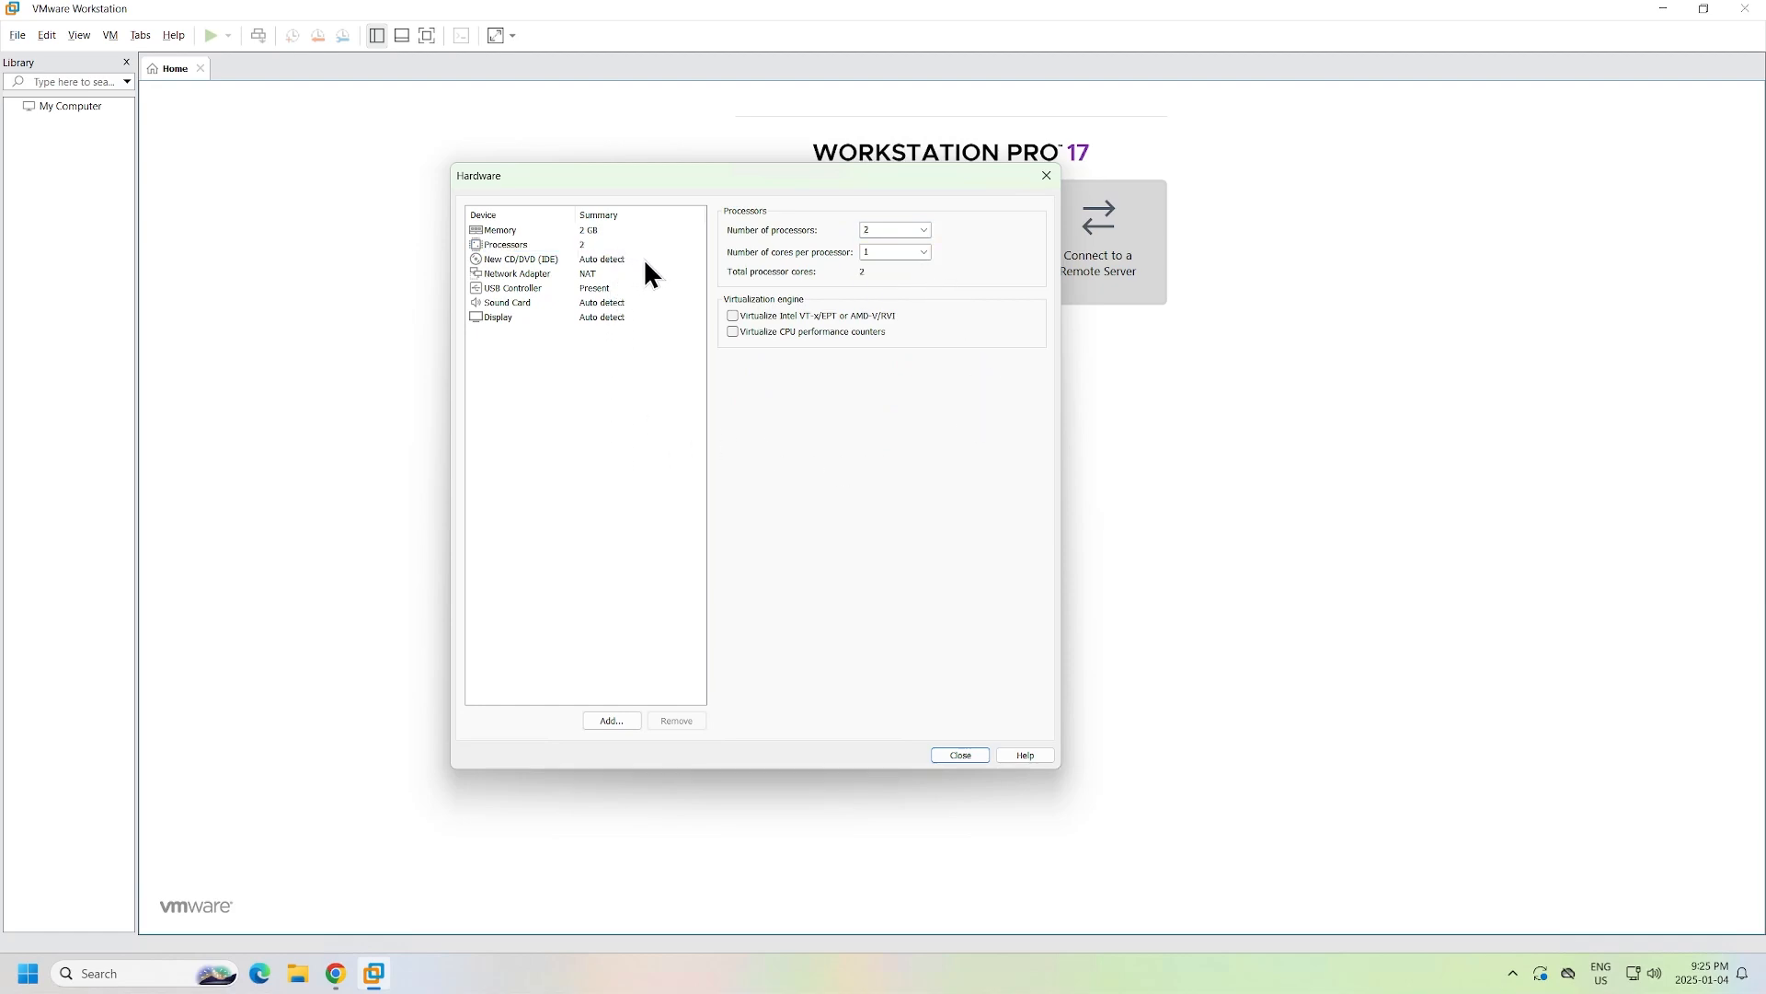
pyautogui.click(518, 258)
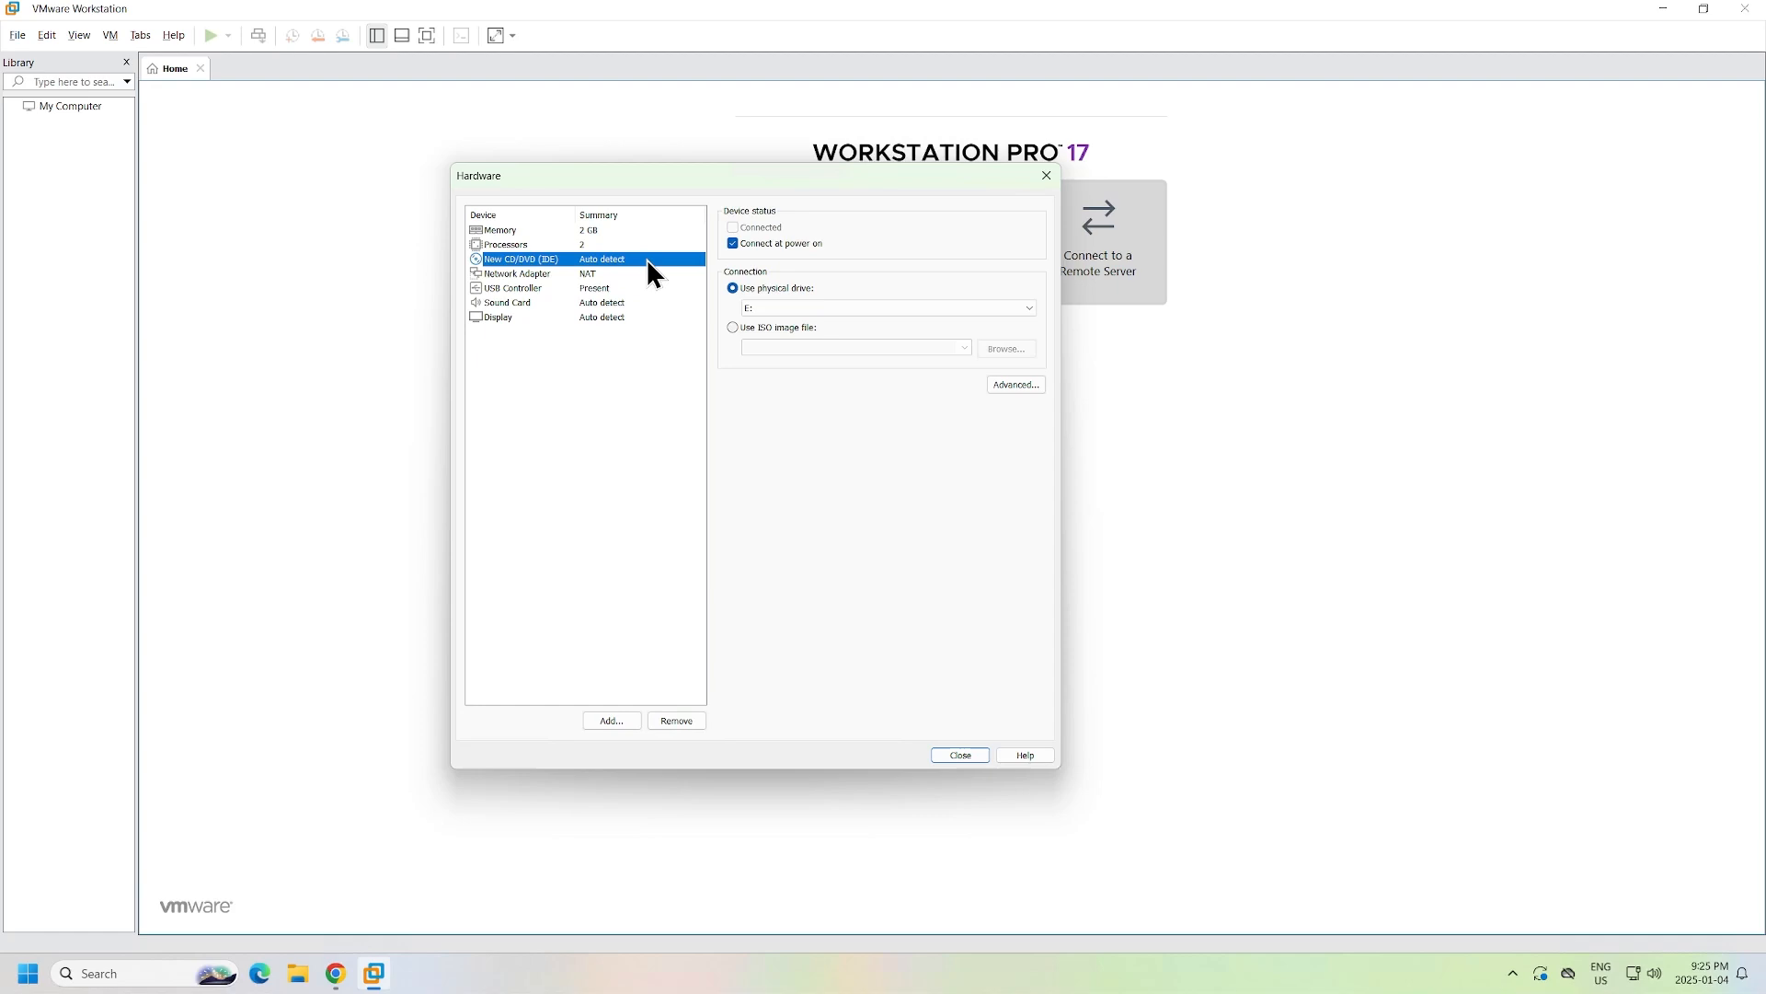
# Mount OPNsense-24.7-dvd-amd64 from Downloads as the CD/DVD ISO image
pyautogui.click(733, 328)
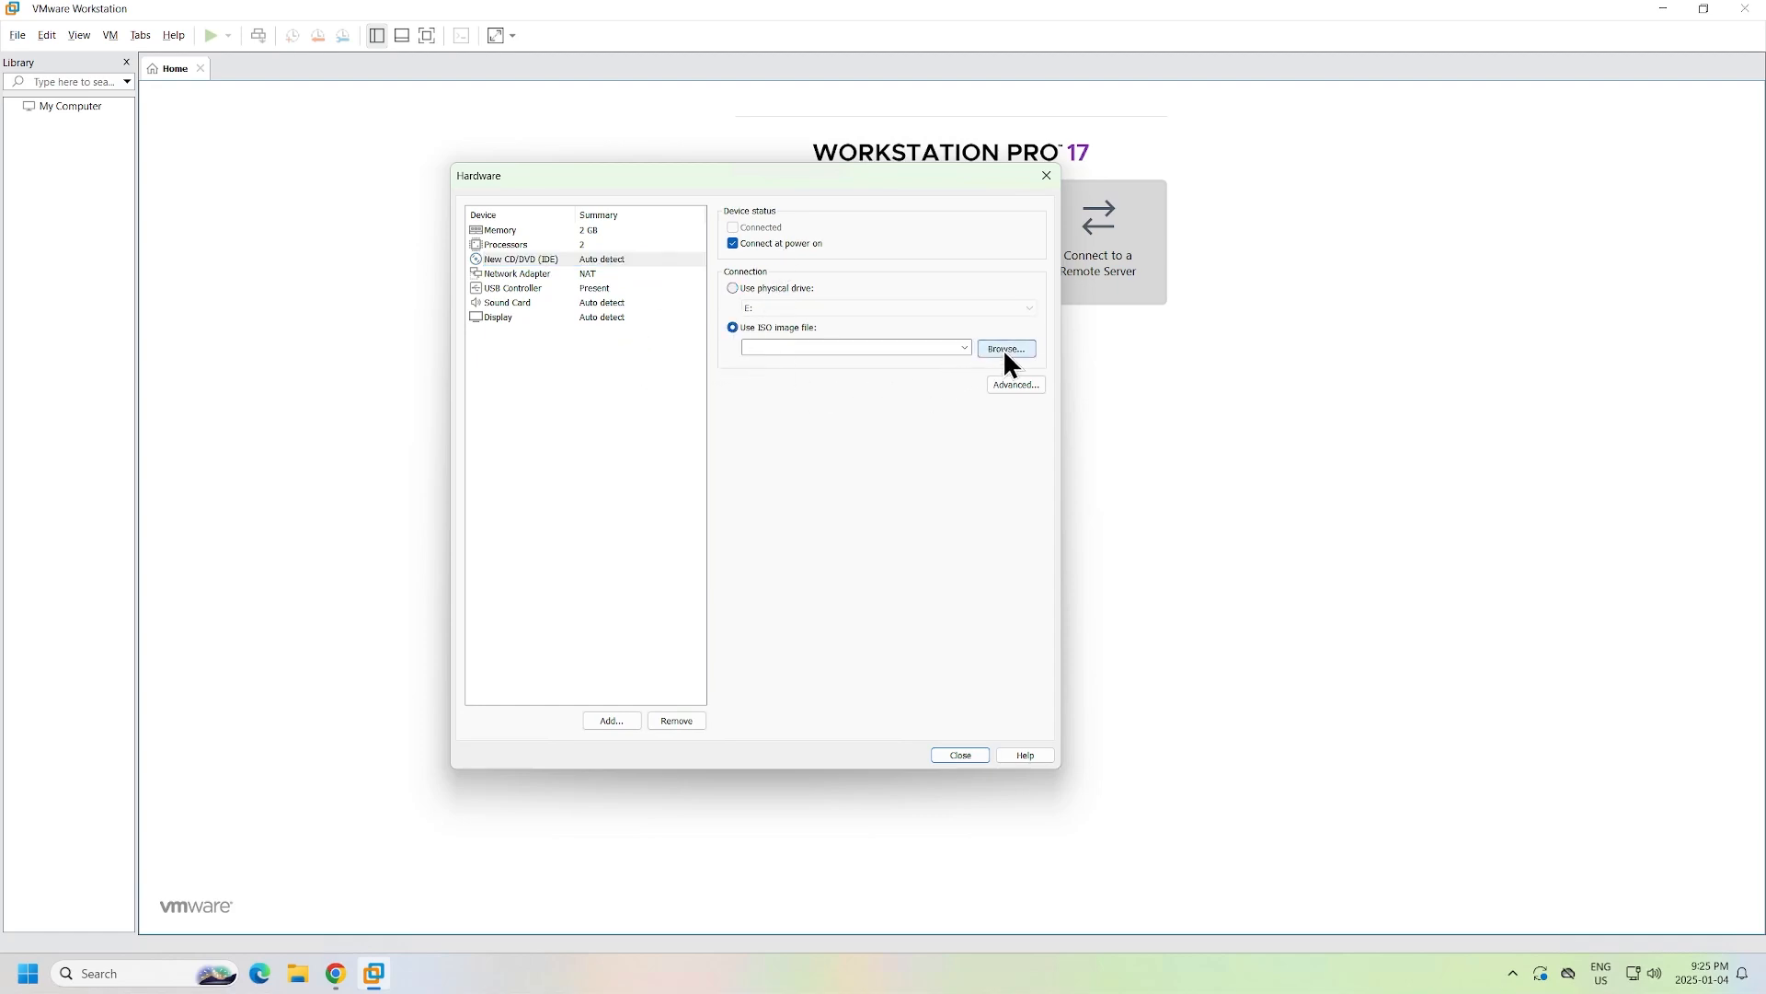
pyautogui.click(1004, 347)
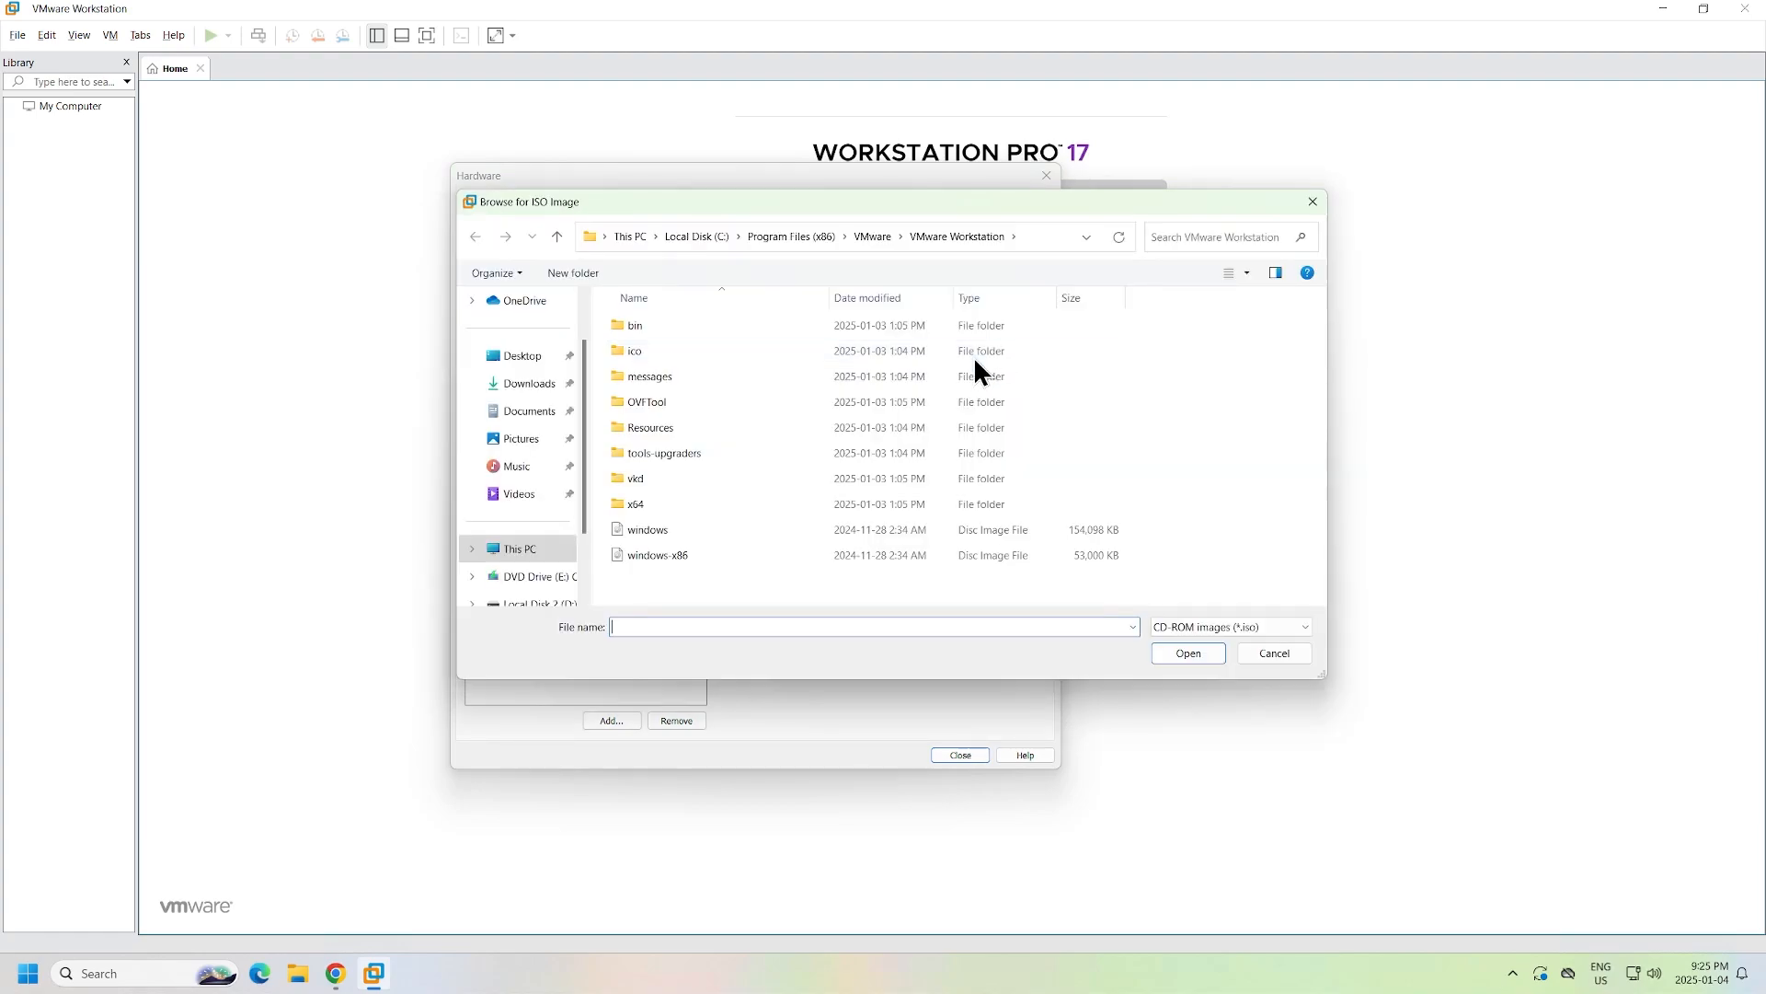
pyautogui.click(530, 383)
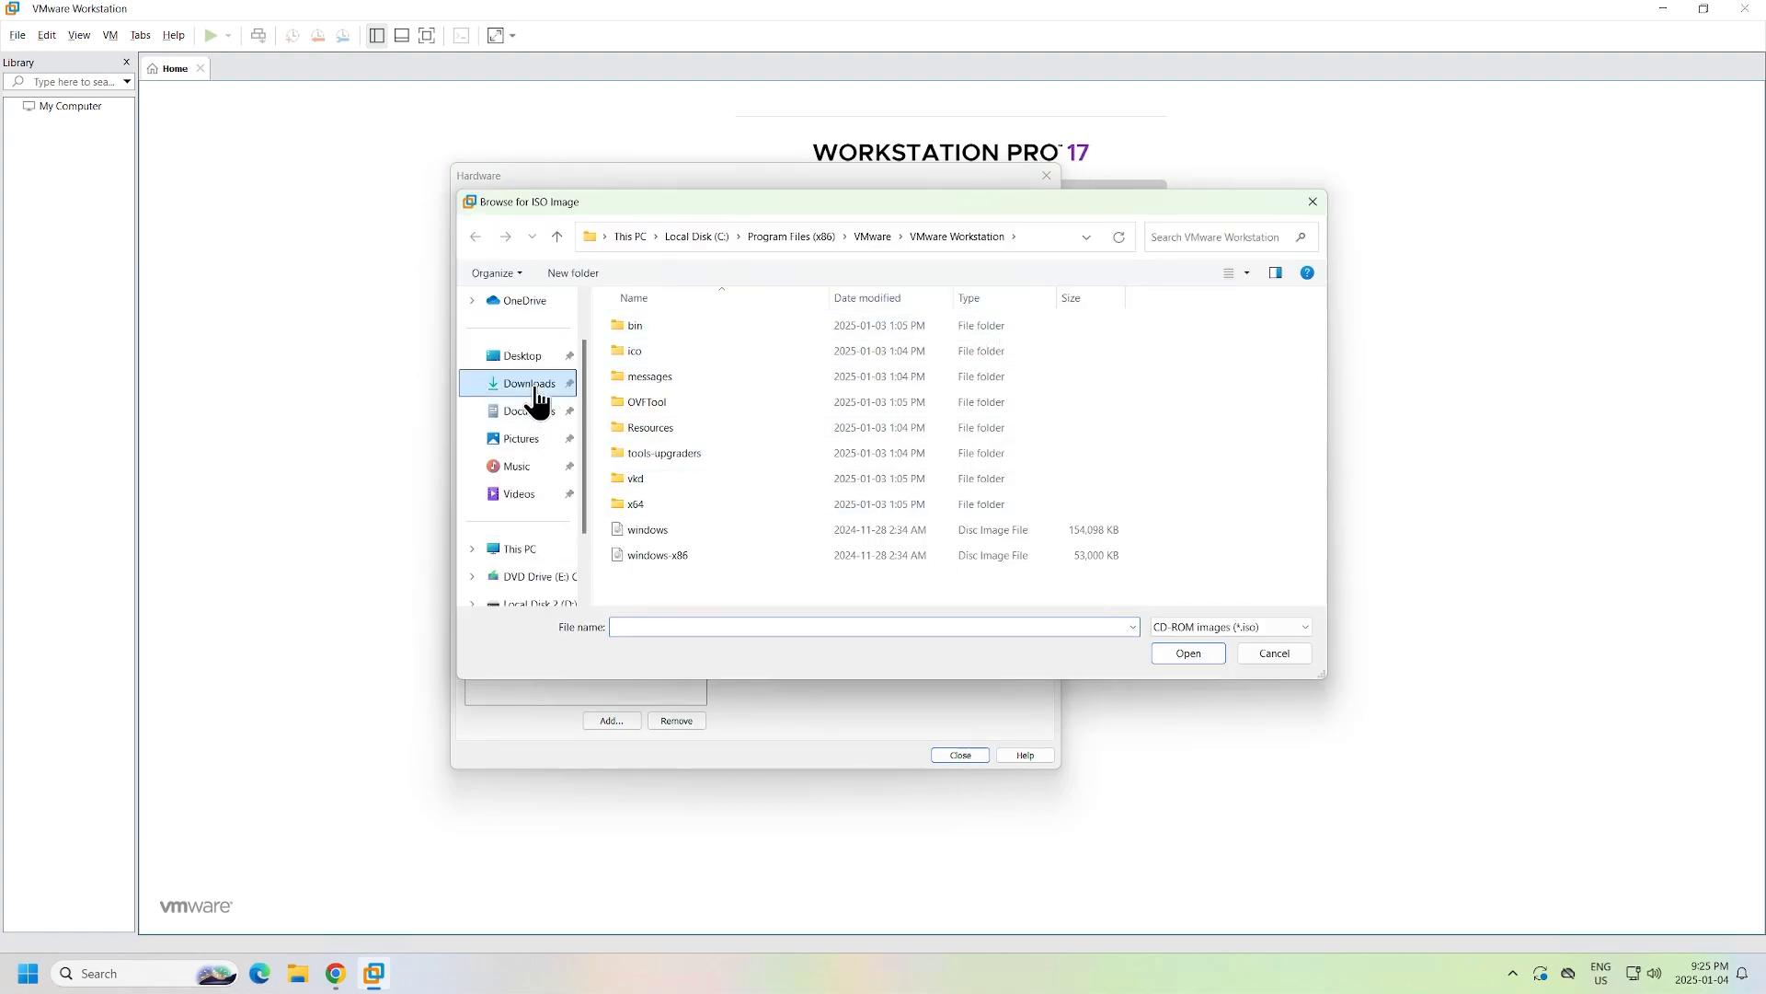
pyautogui.click(530, 383)
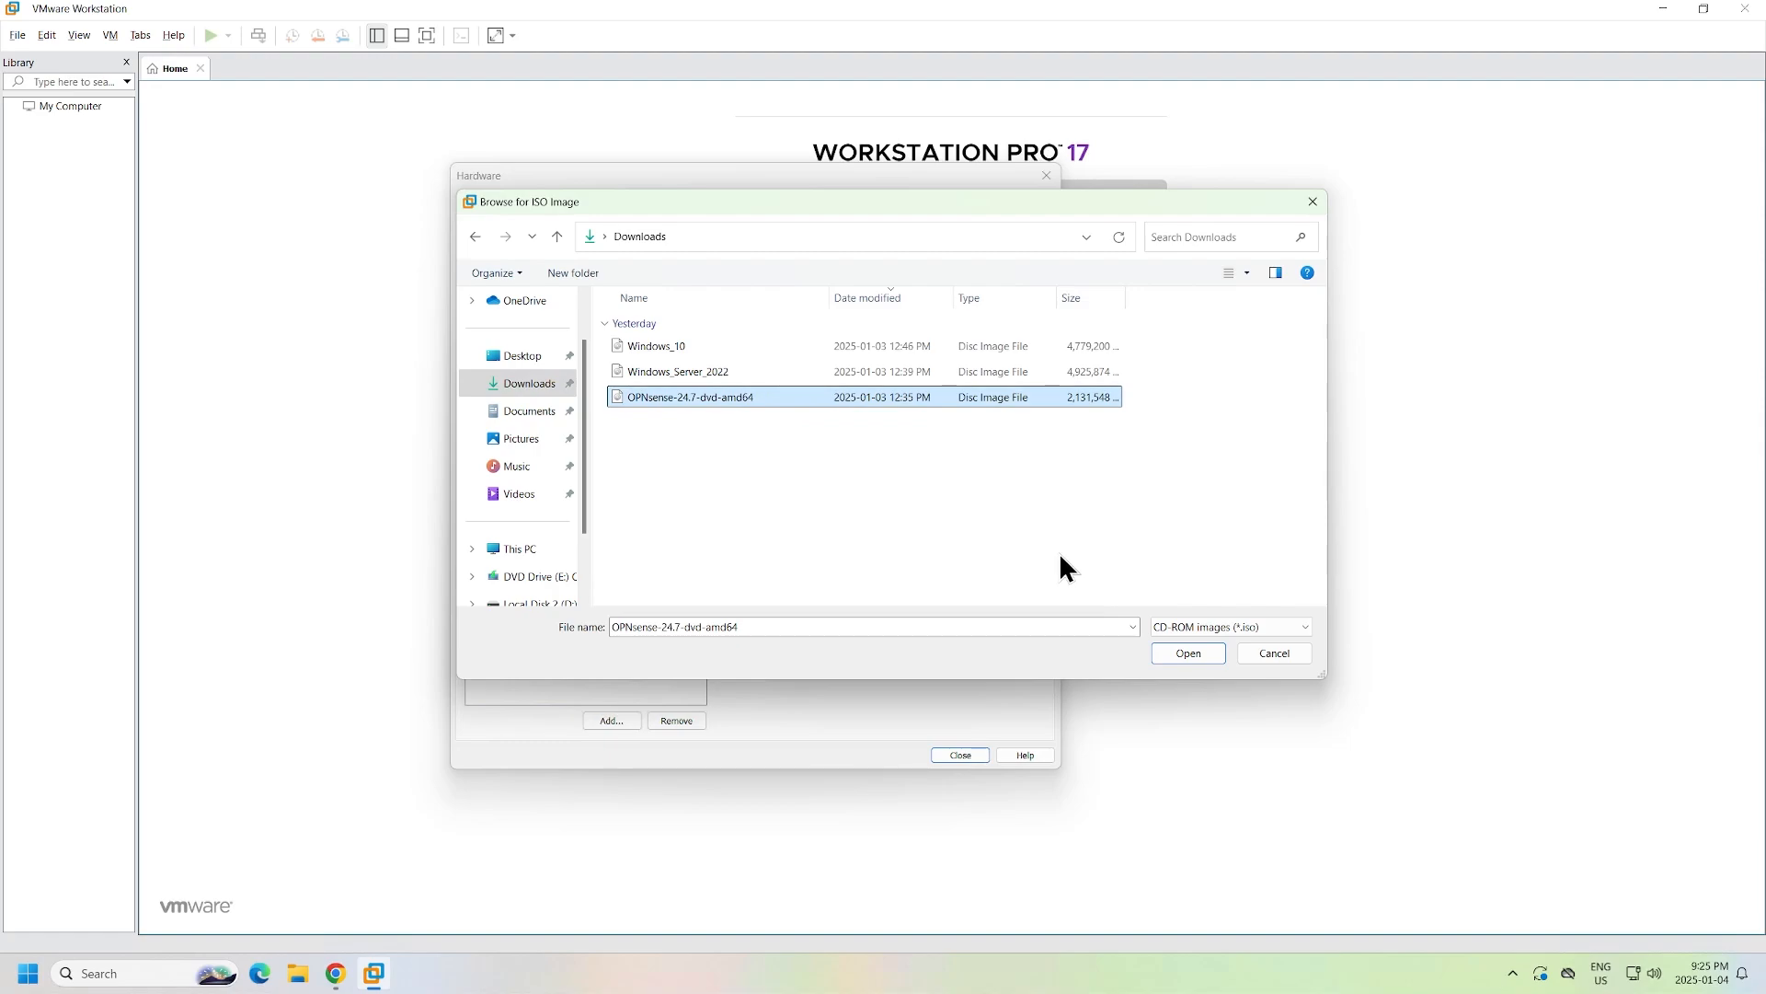
pyautogui.click(1186, 654)
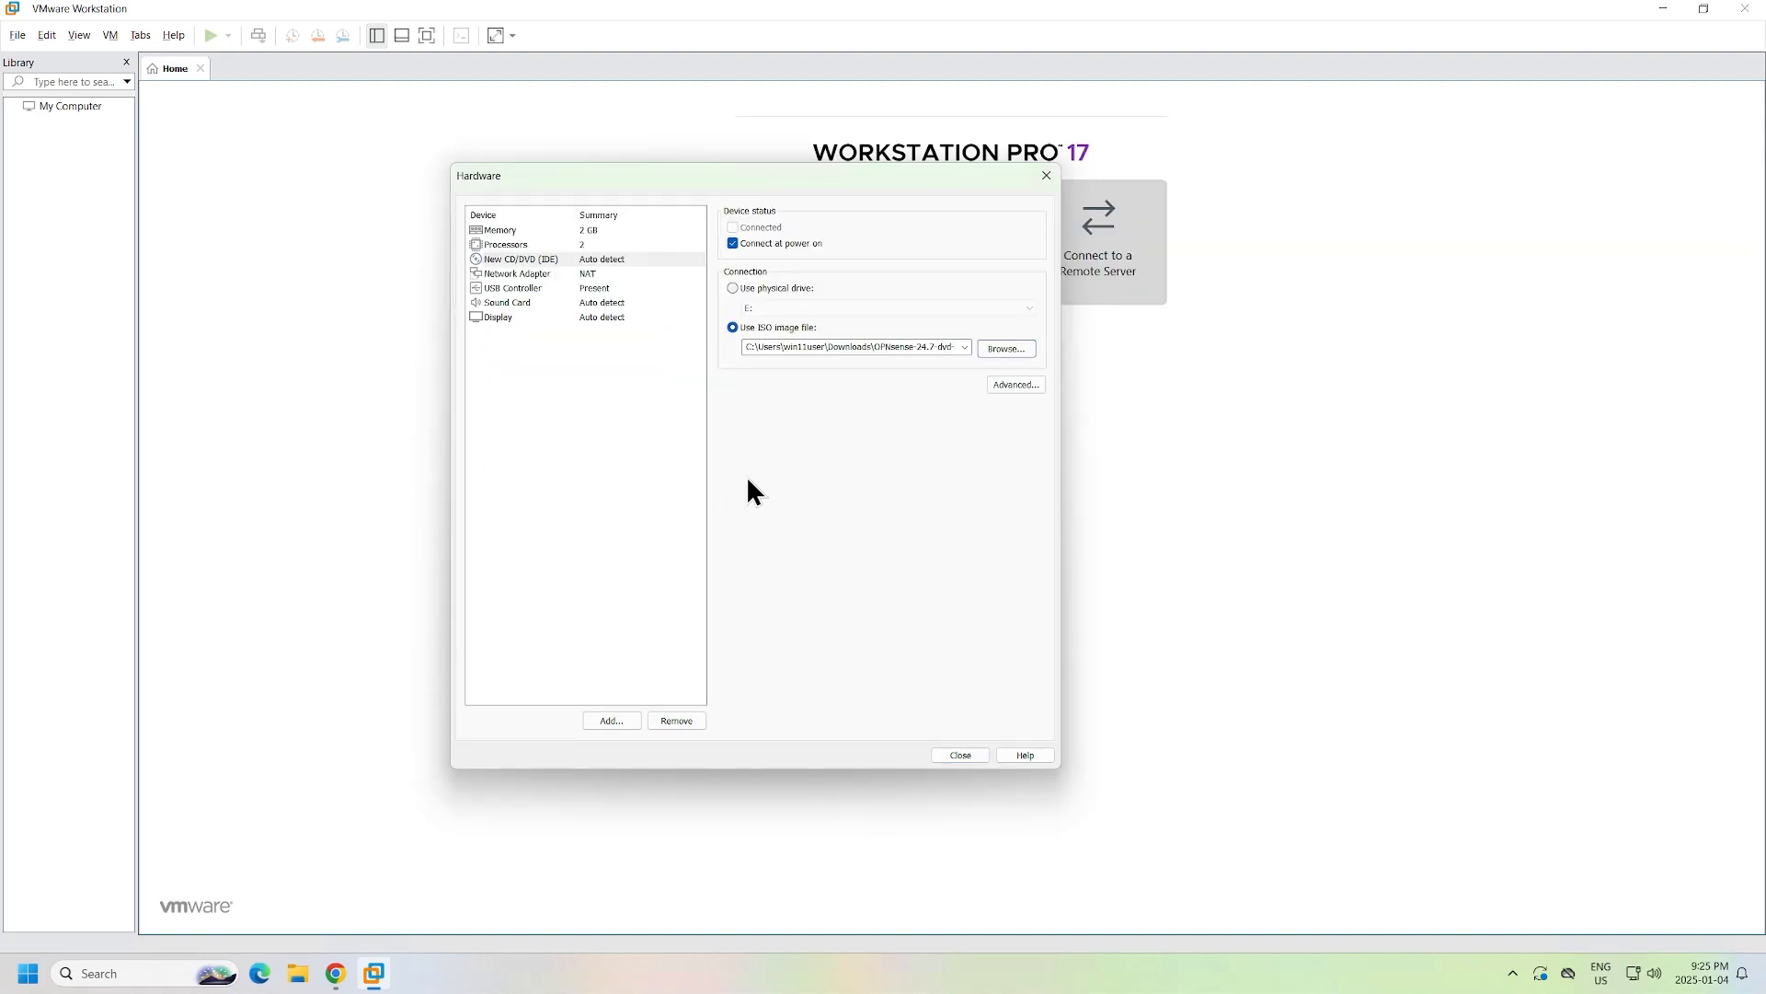
# Connect the first adapter to custom VMnet10 and add a second, bridged network adapter
pyautogui.click(517, 273)
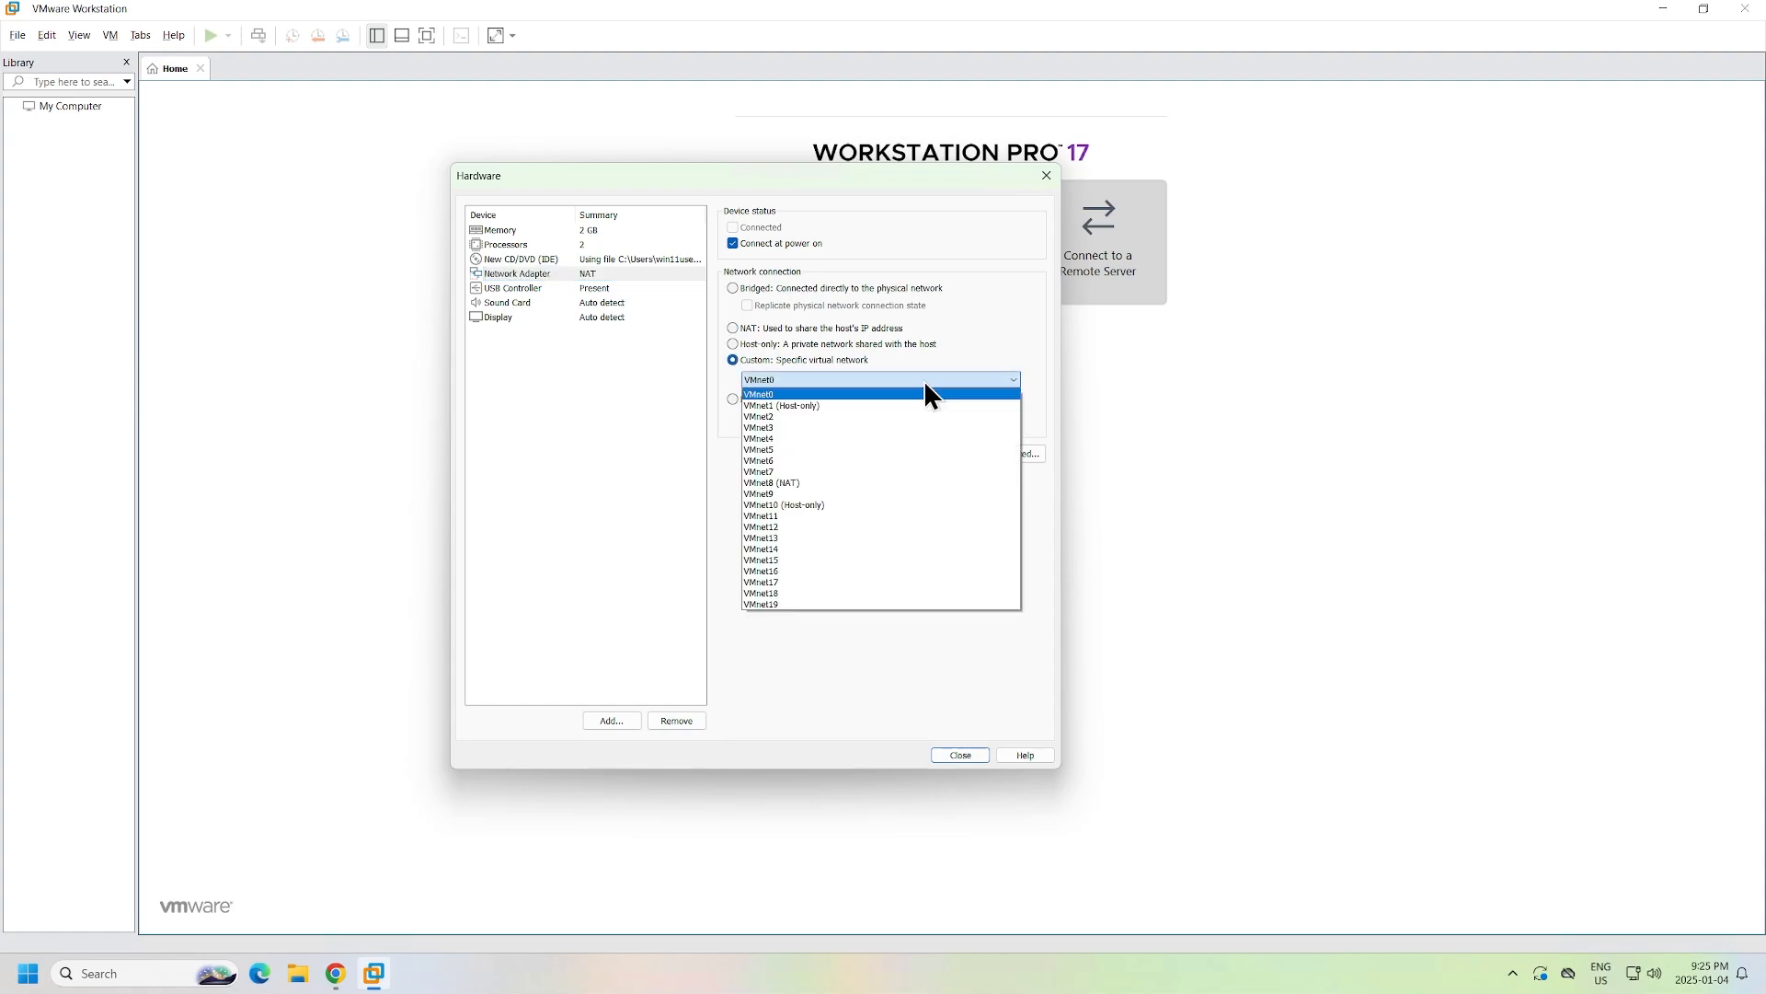
pyautogui.click(784, 505)
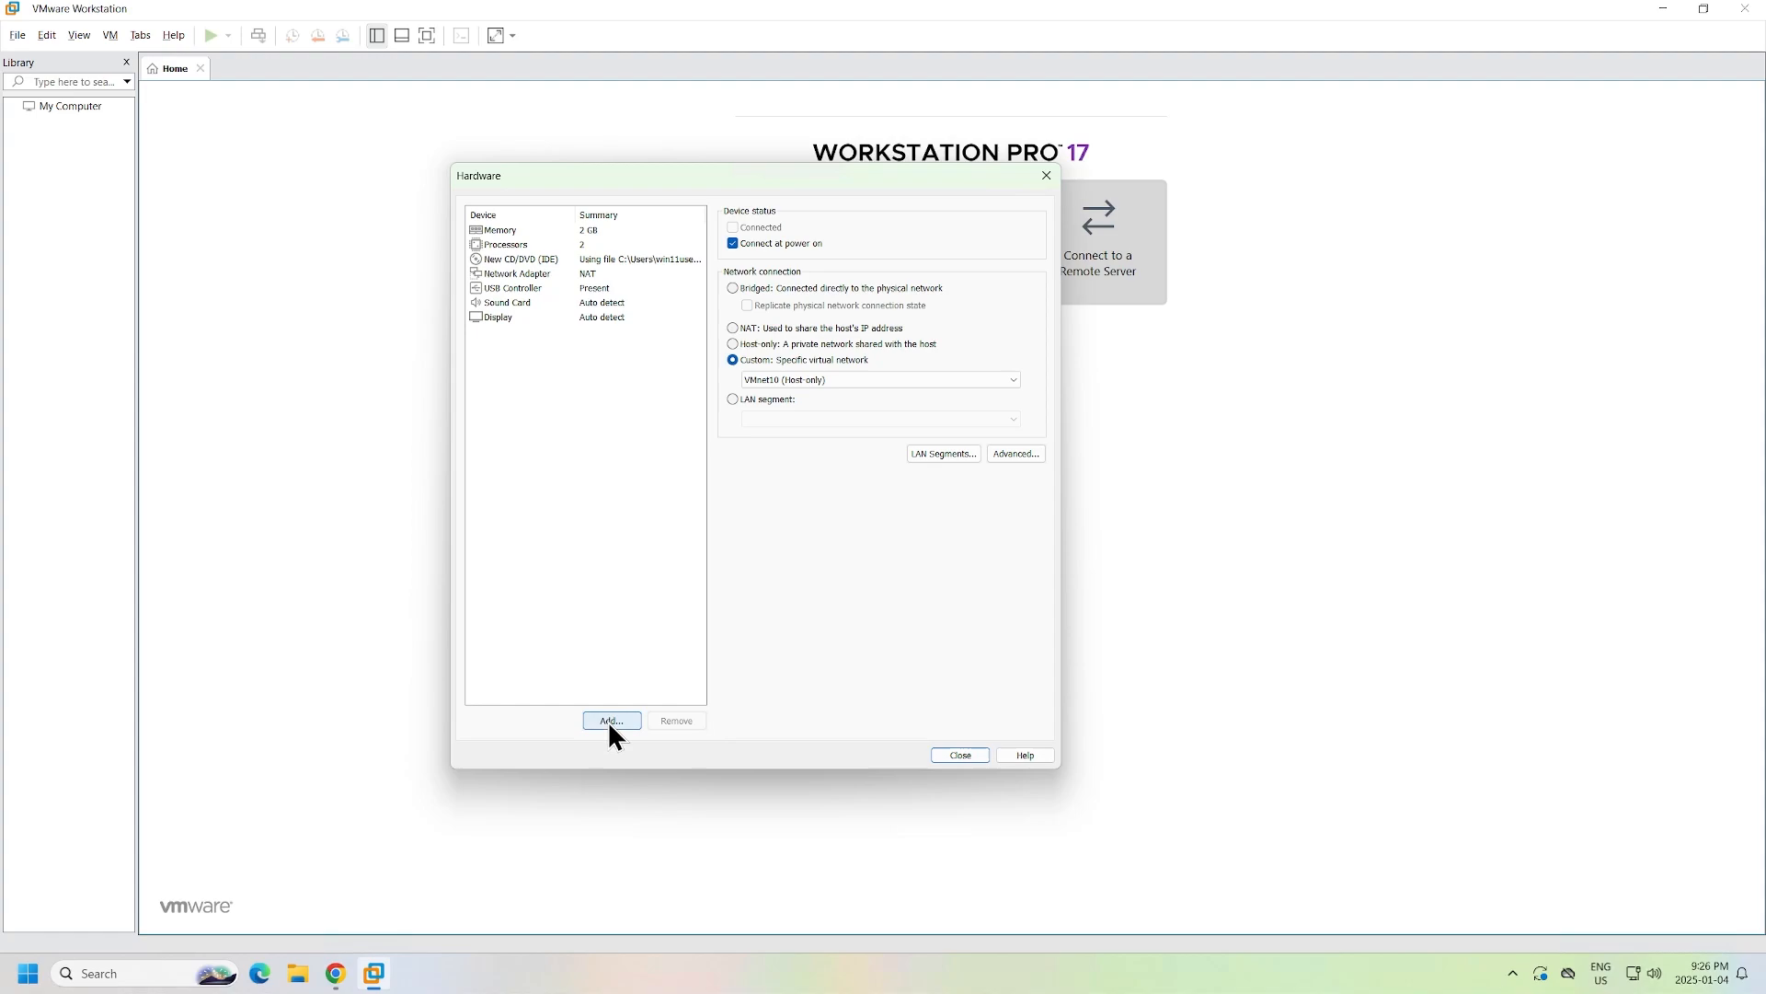
pyautogui.click(611, 719)
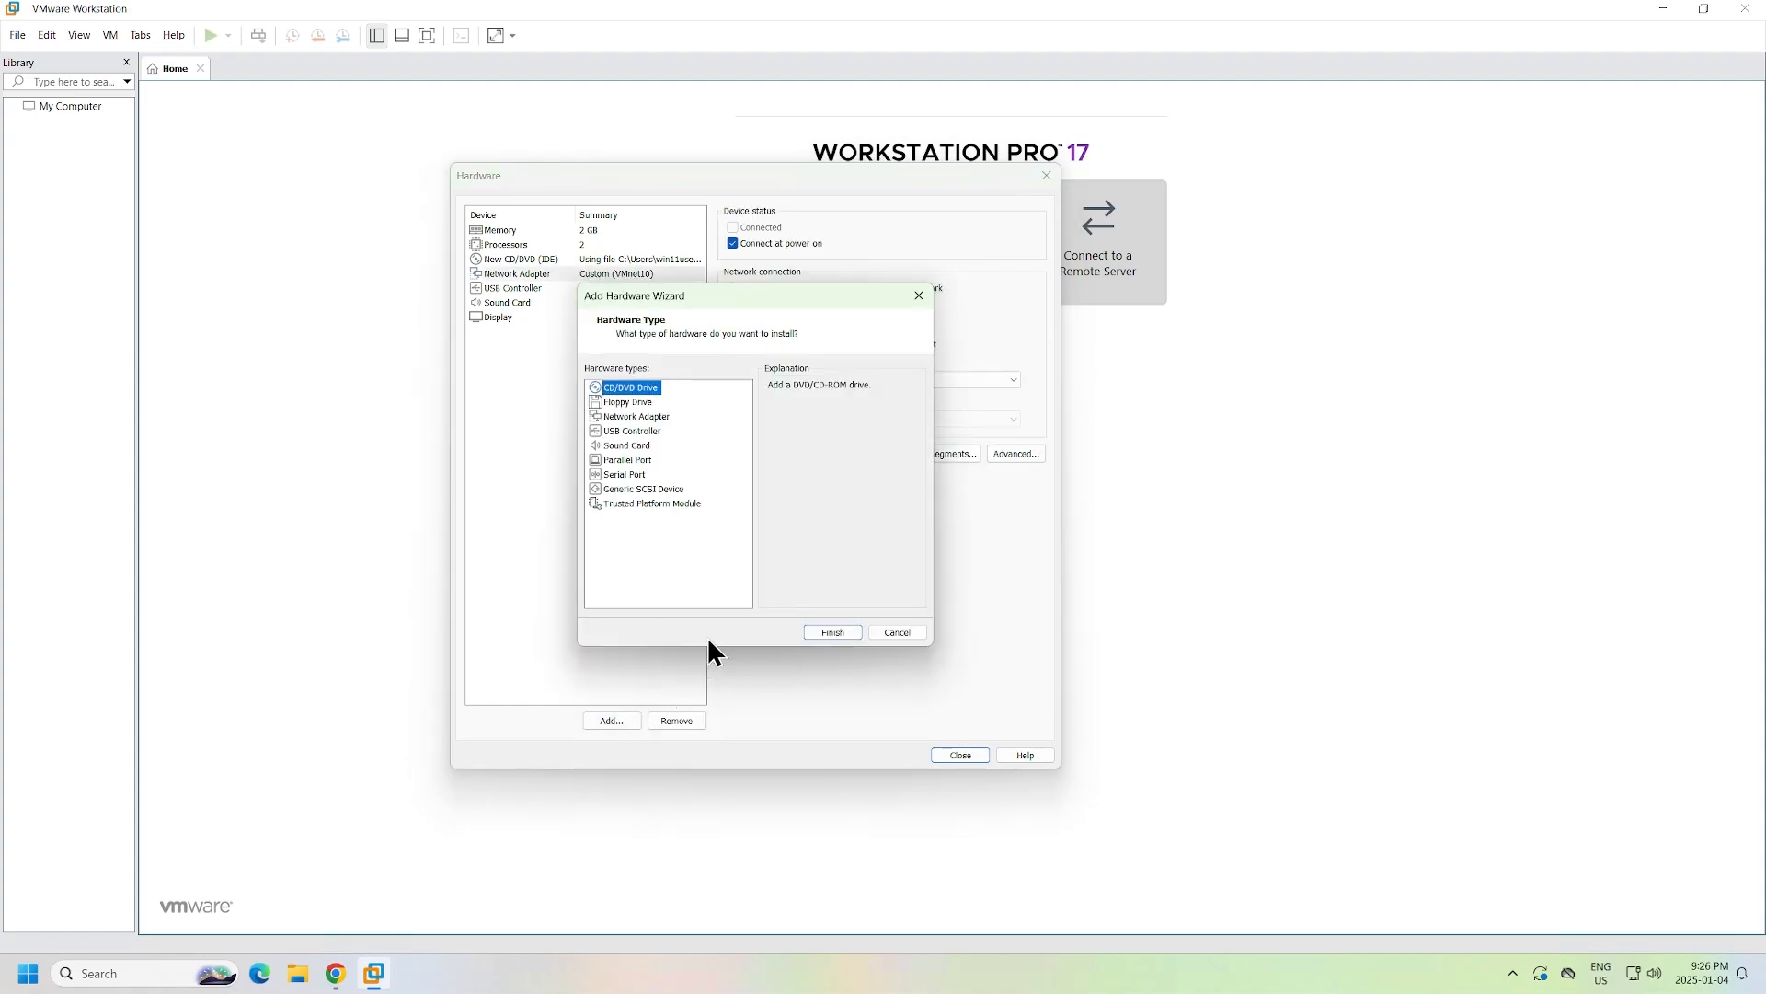
pyautogui.click(636, 416)
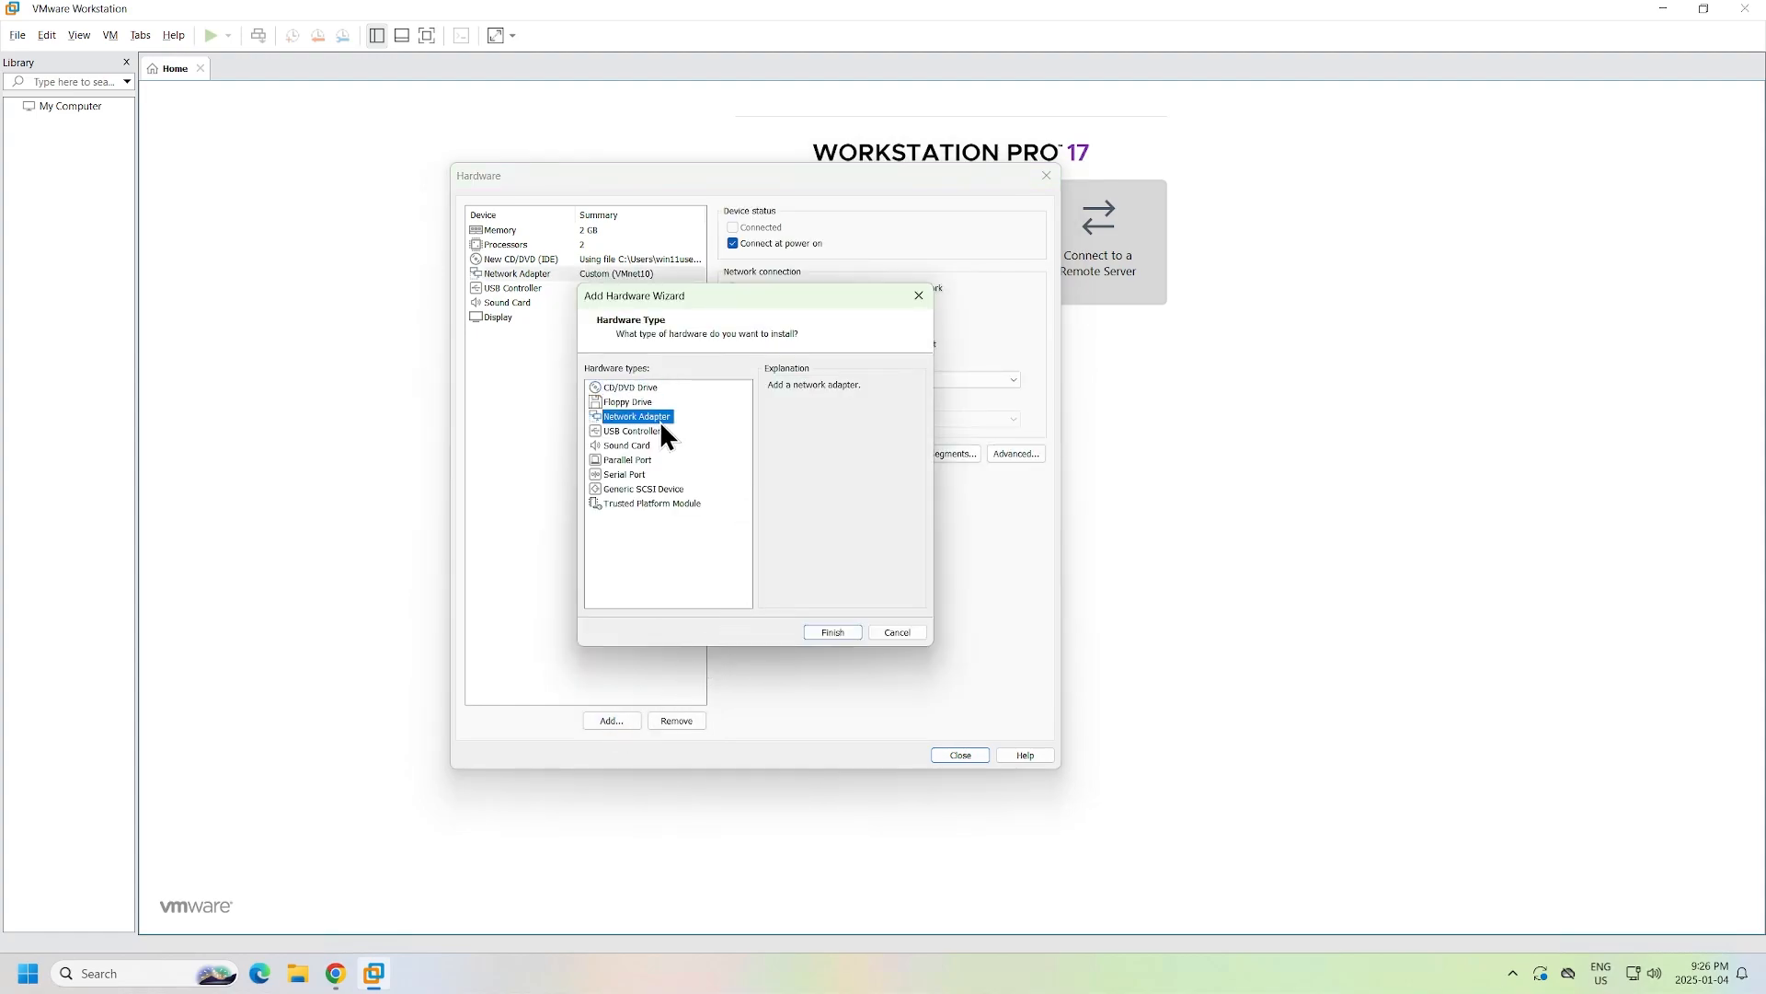
pyautogui.click(832, 632)
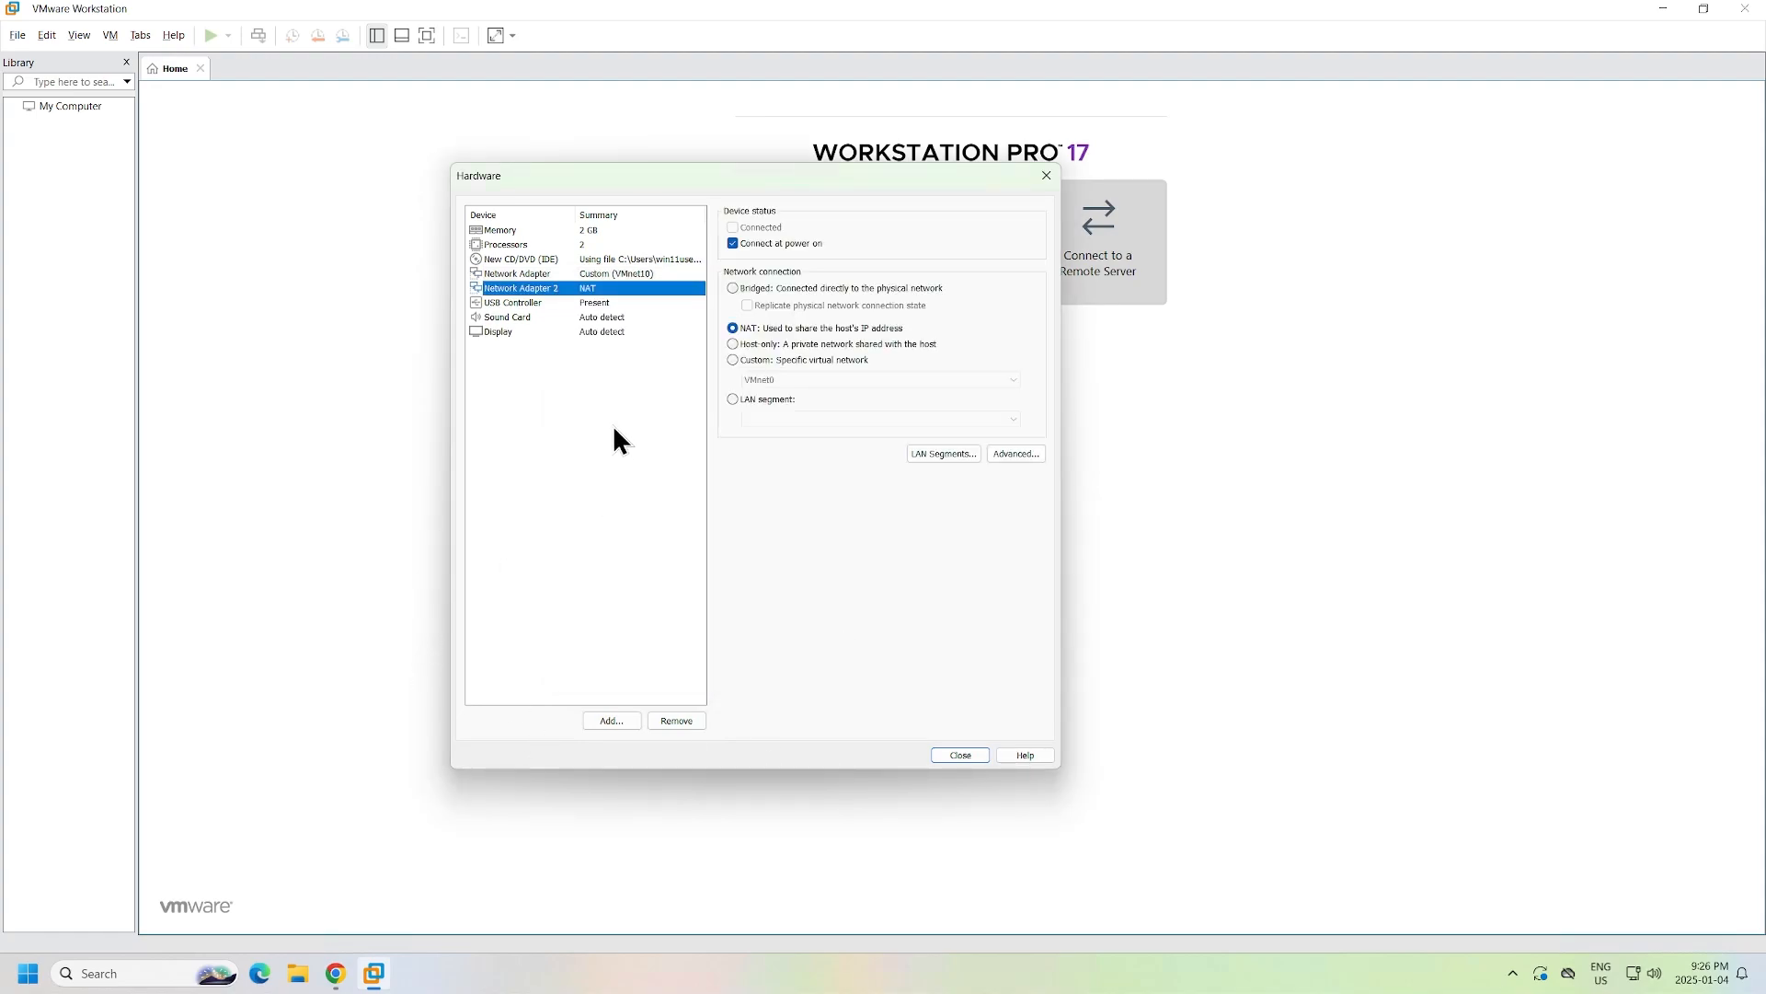
pyautogui.moveTo(606, 295)
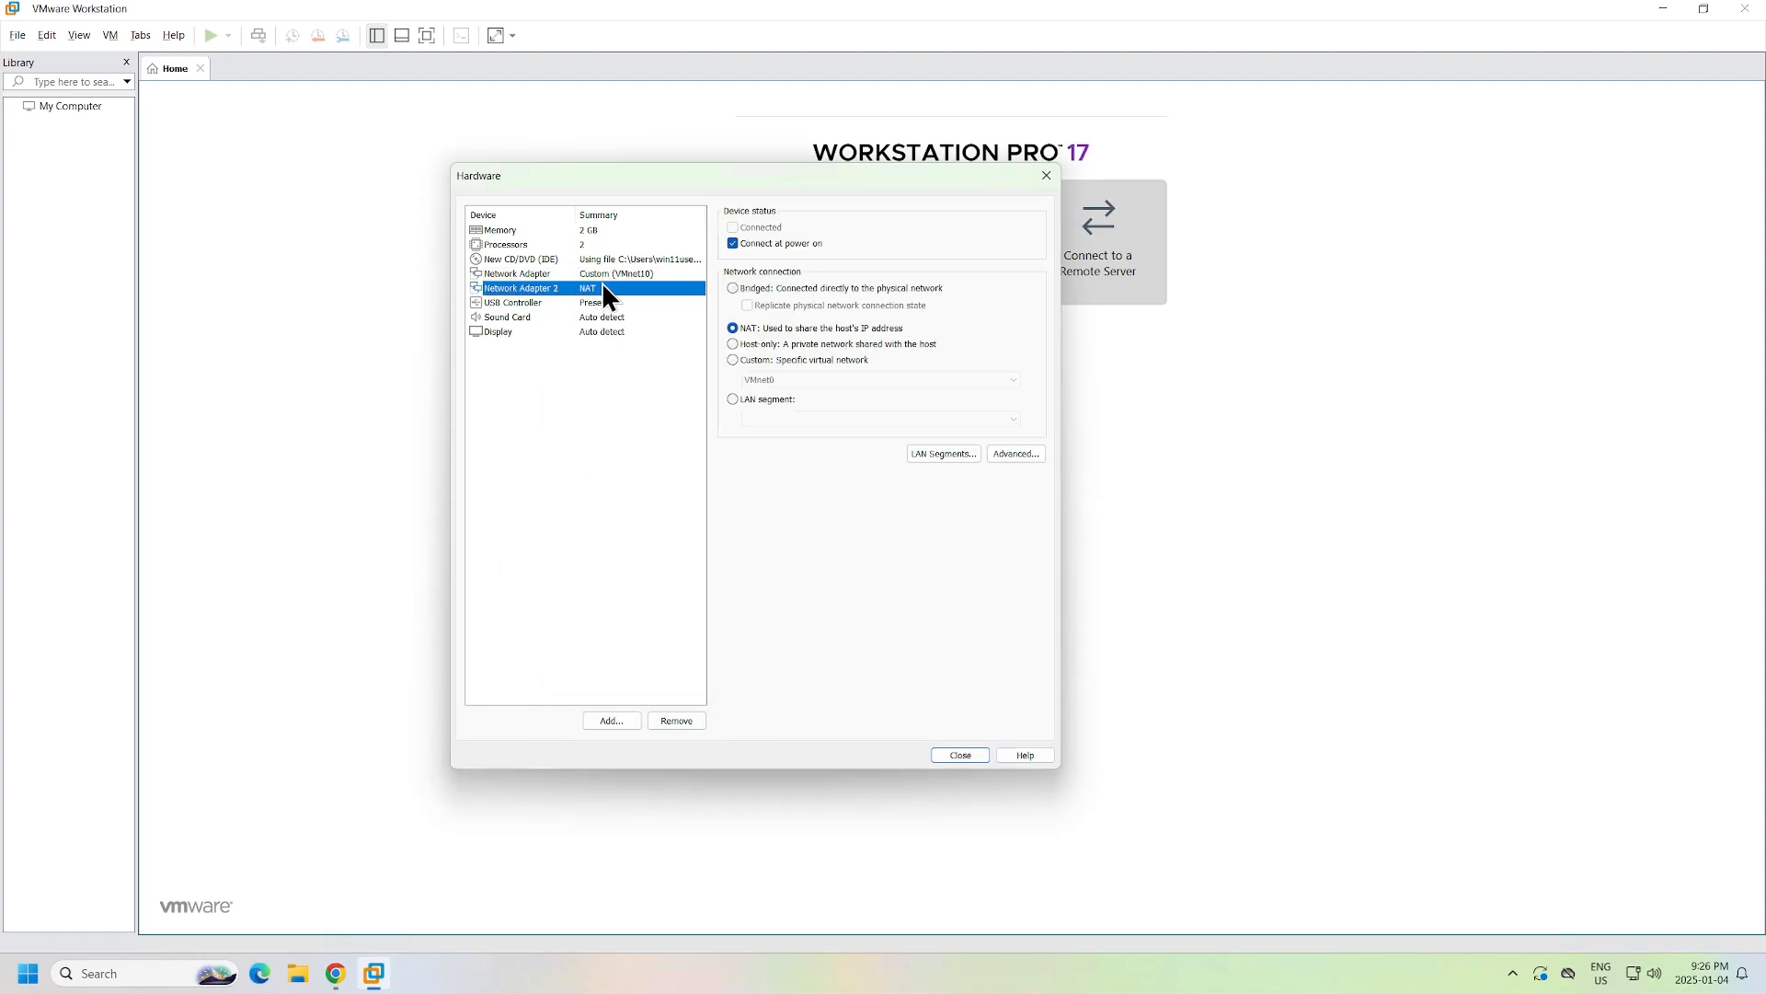
pyautogui.click(733, 288)
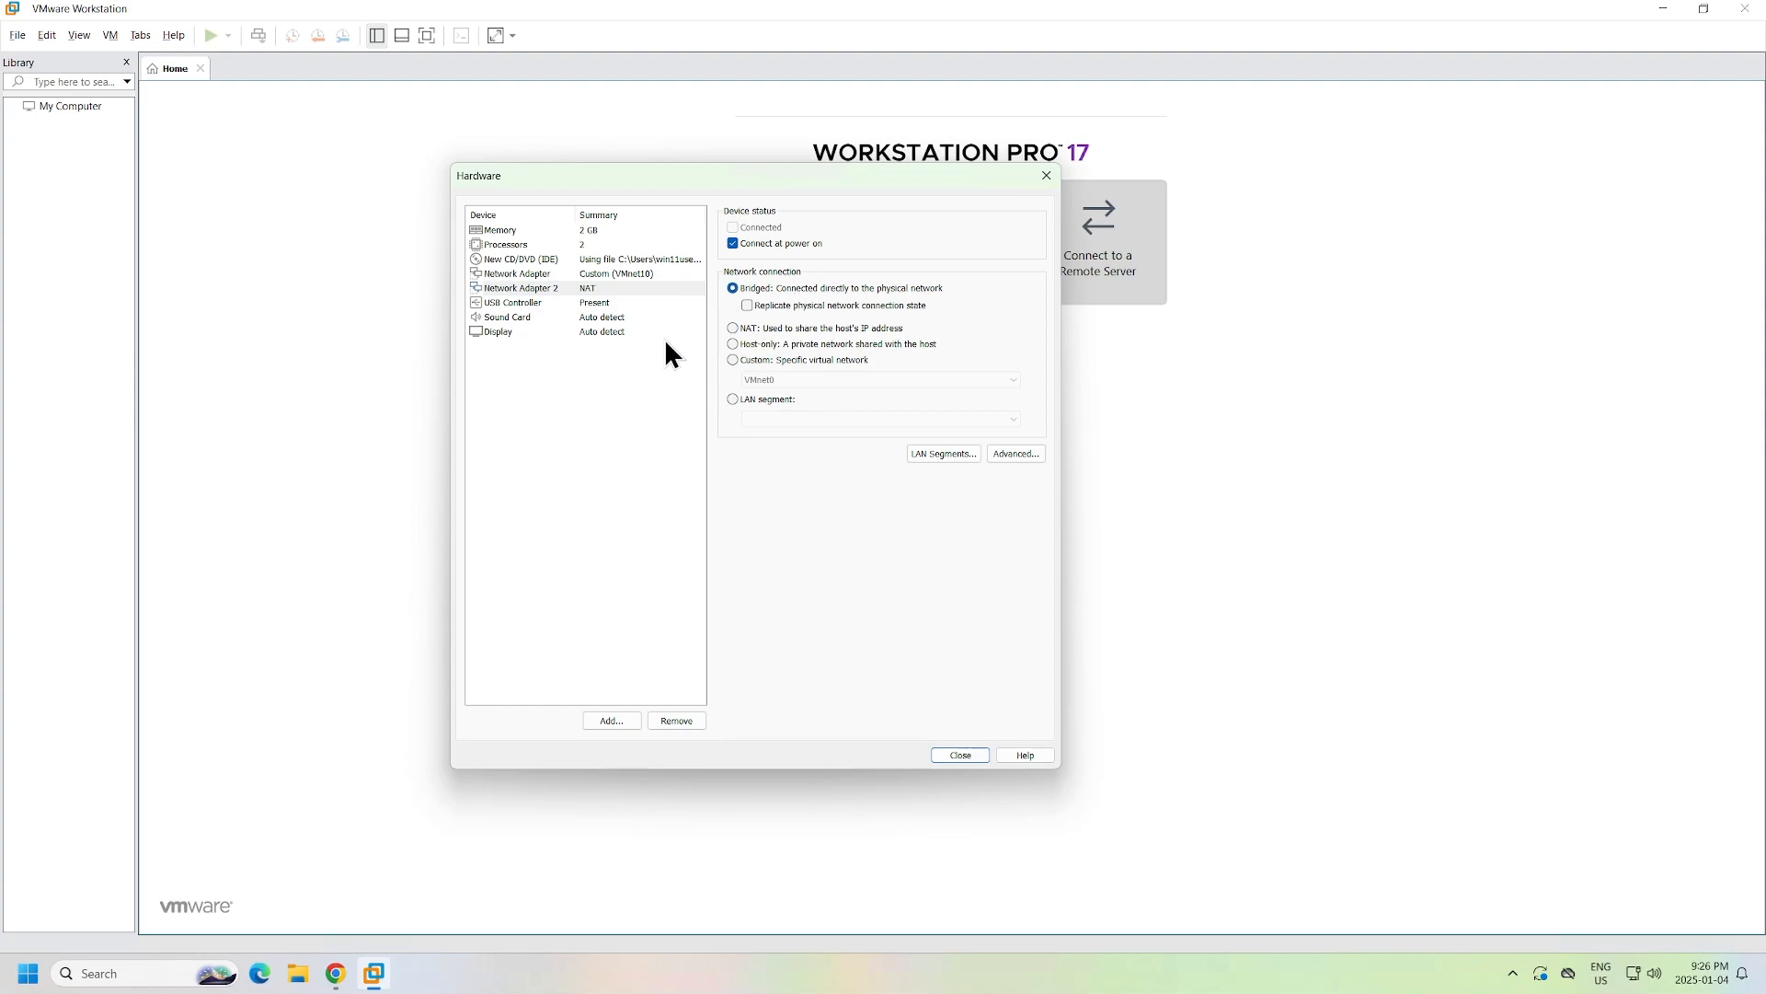
pyautogui.click(959, 755)
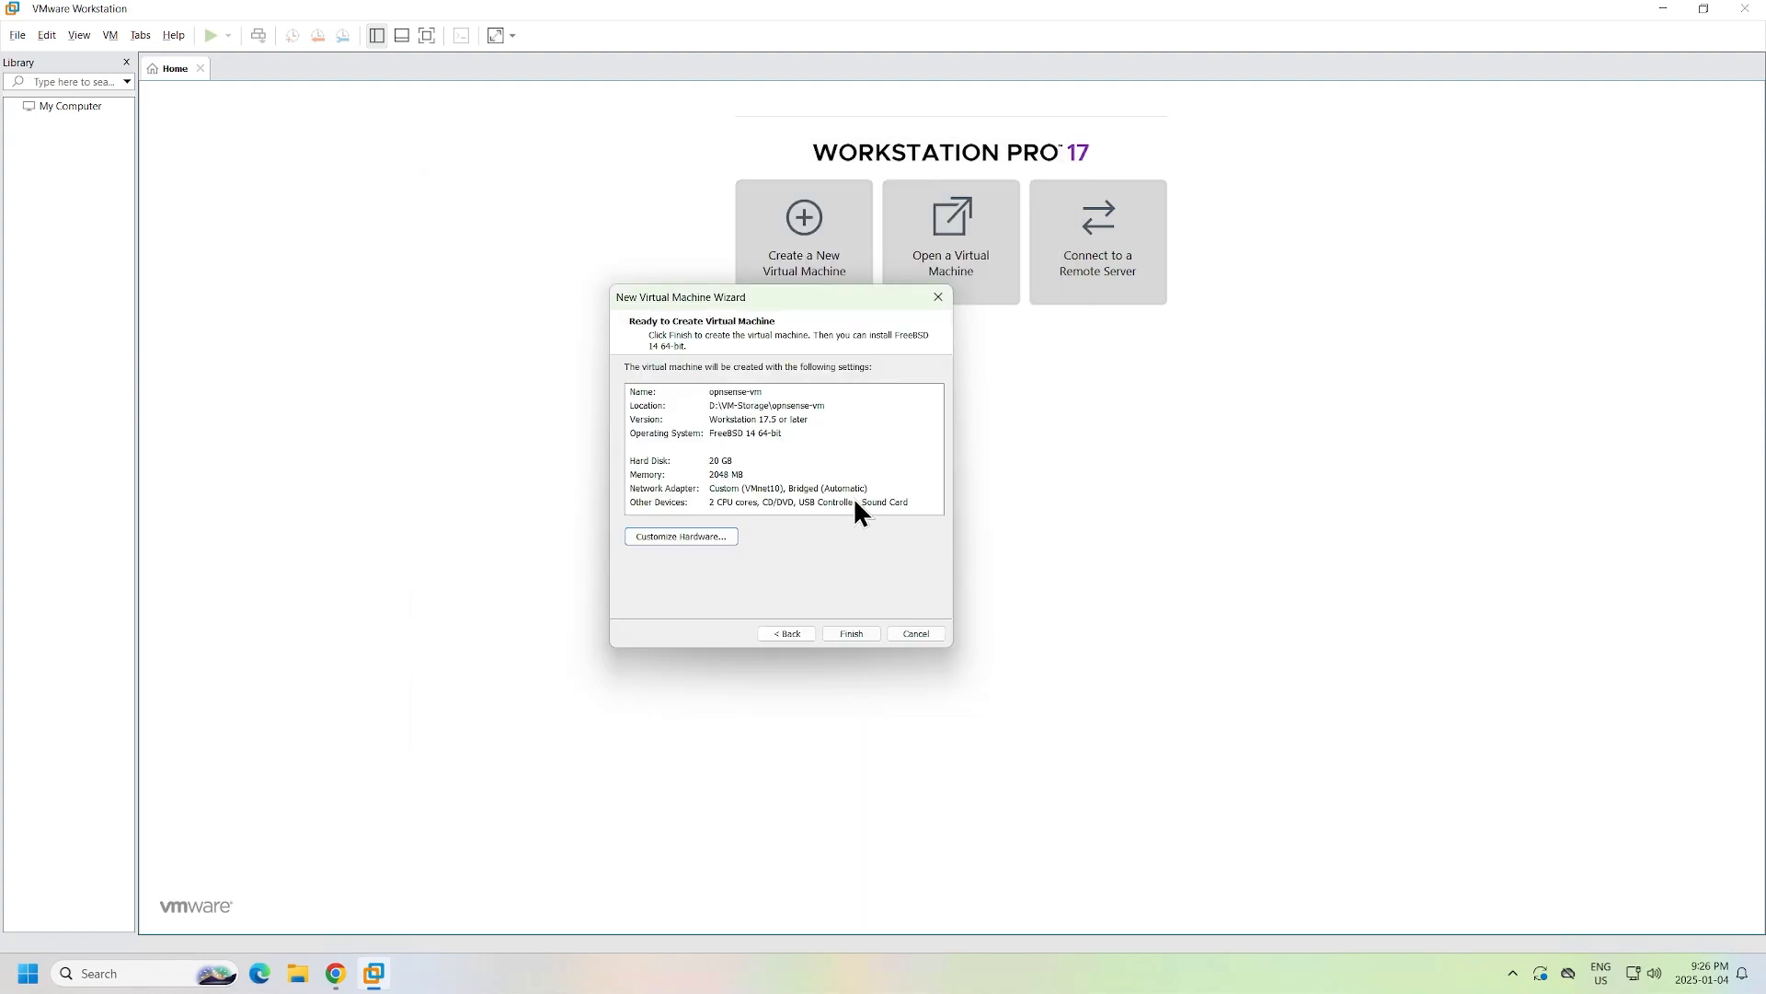
# Finish the wizard to create opnsense-vm and power it on
pyautogui.click(850, 633)
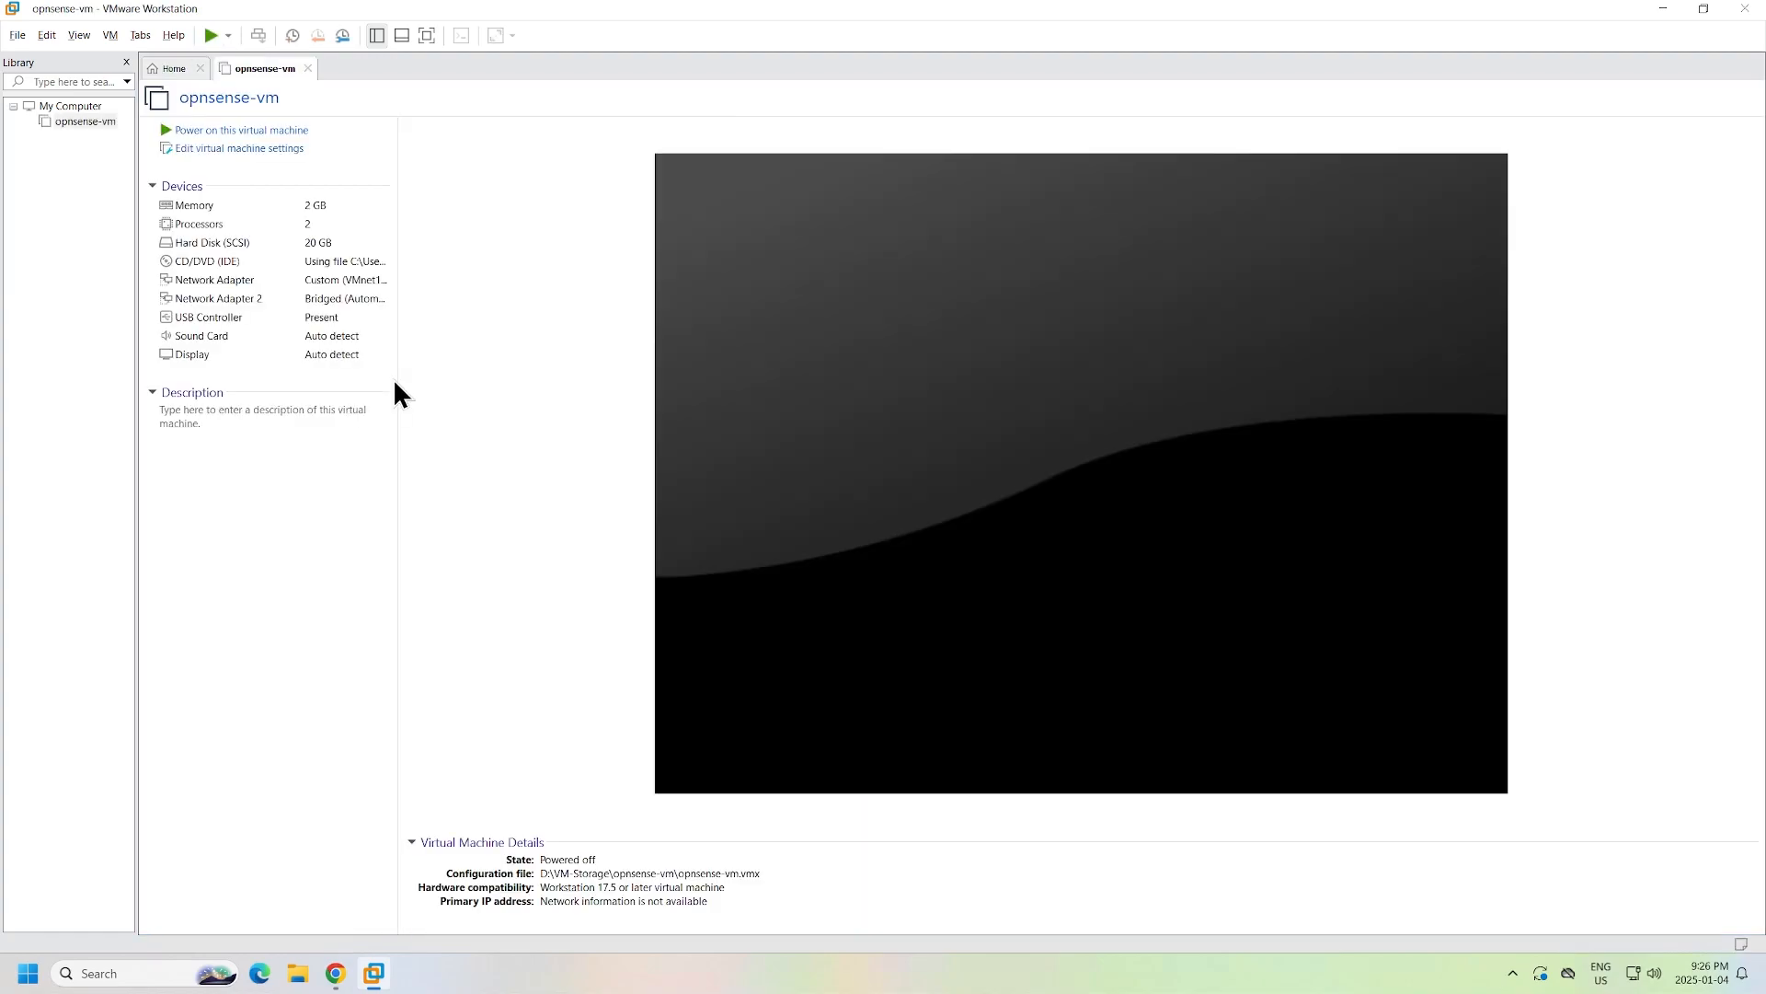
pyautogui.moveTo(298, 180)
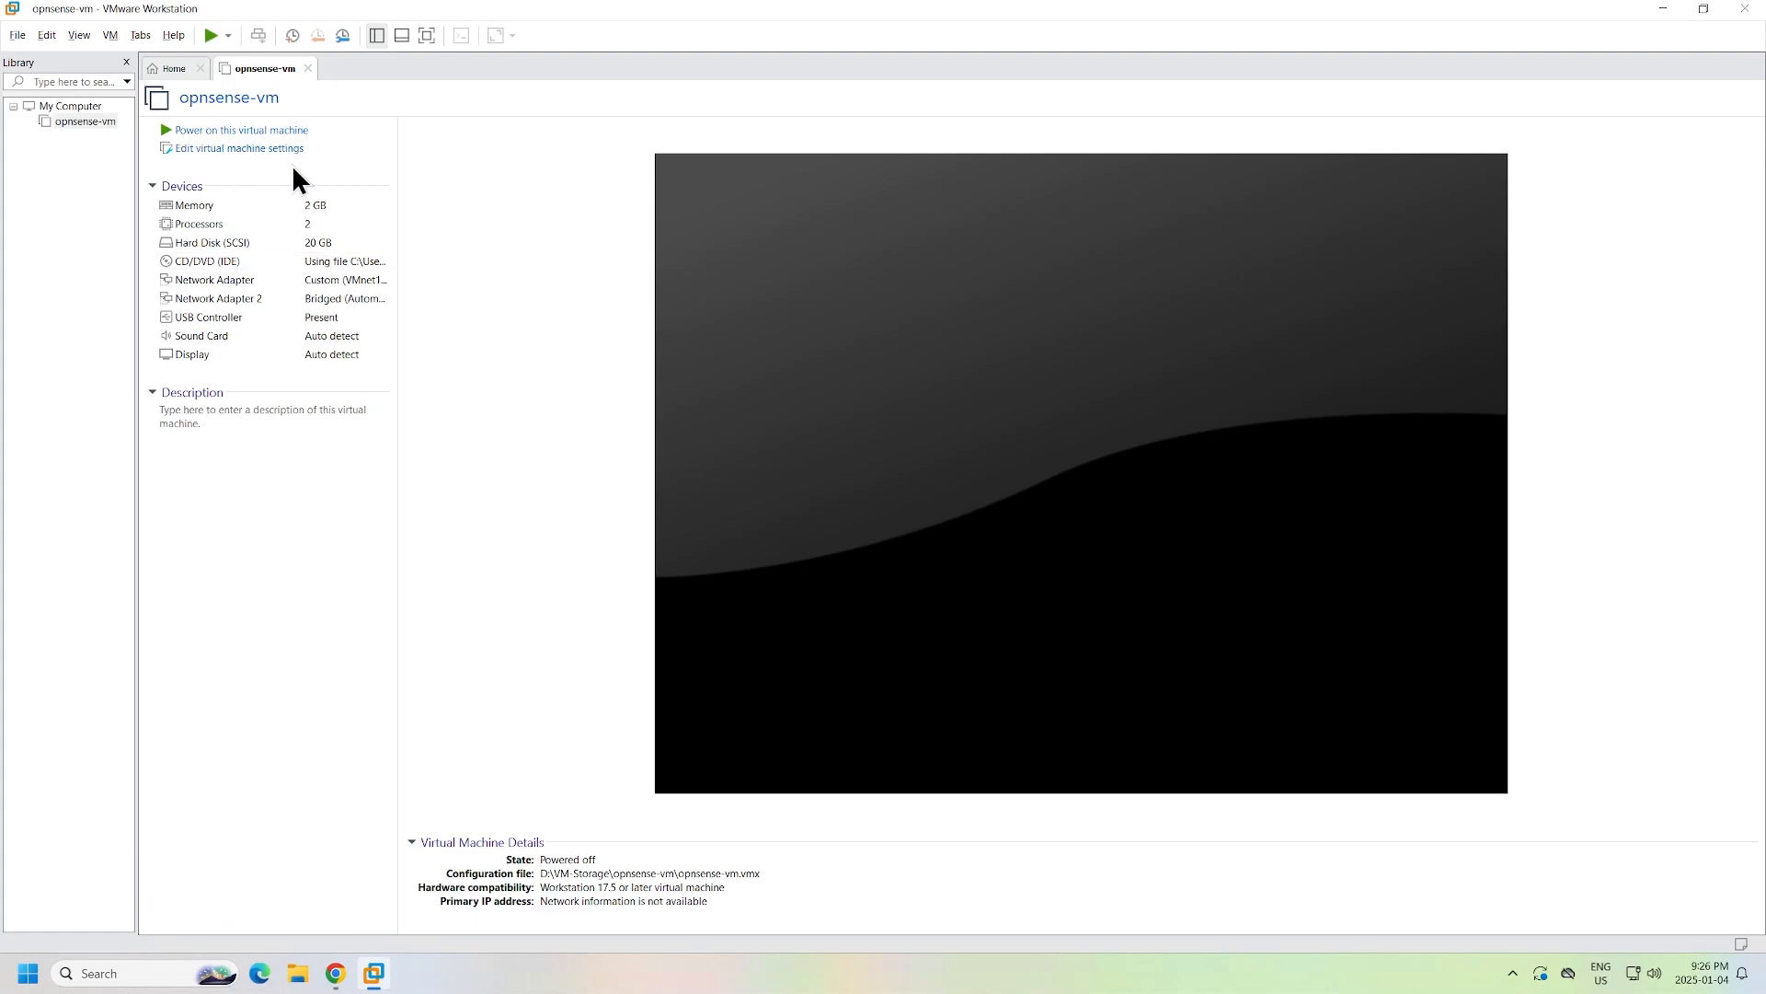
pyautogui.click(240, 130)
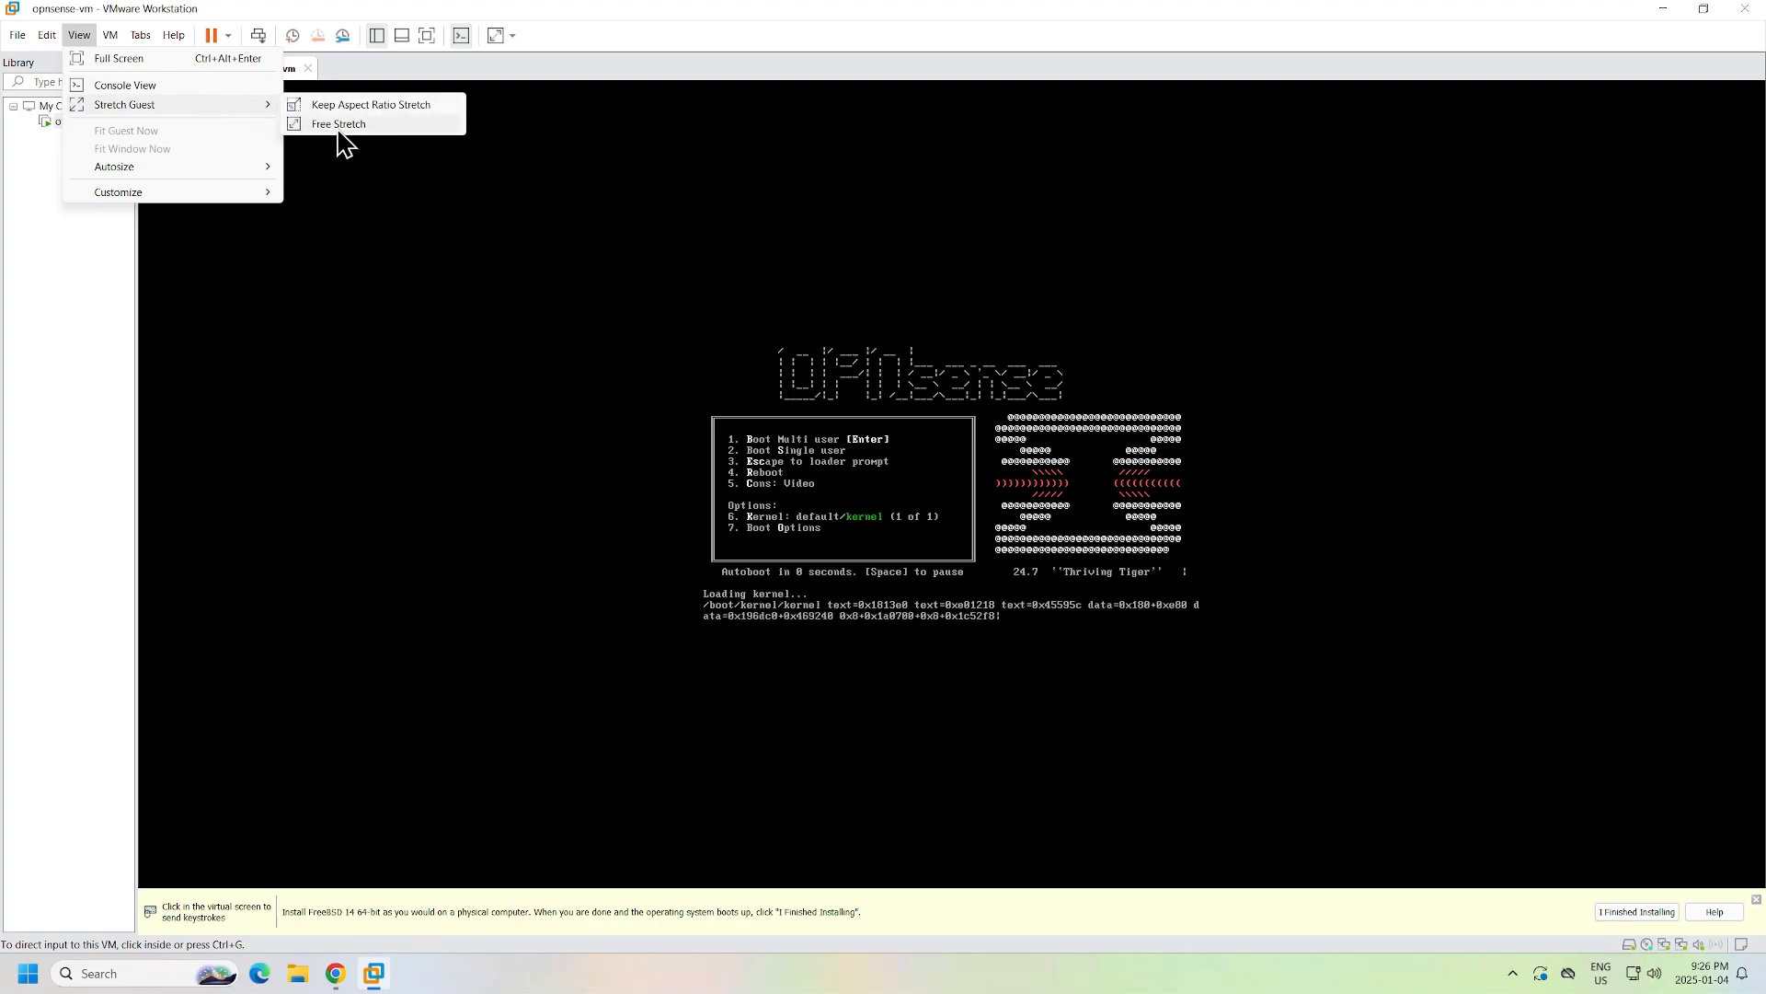
# Free-stretch the guest display to fill the VMware window
pyautogui.click(338, 125)
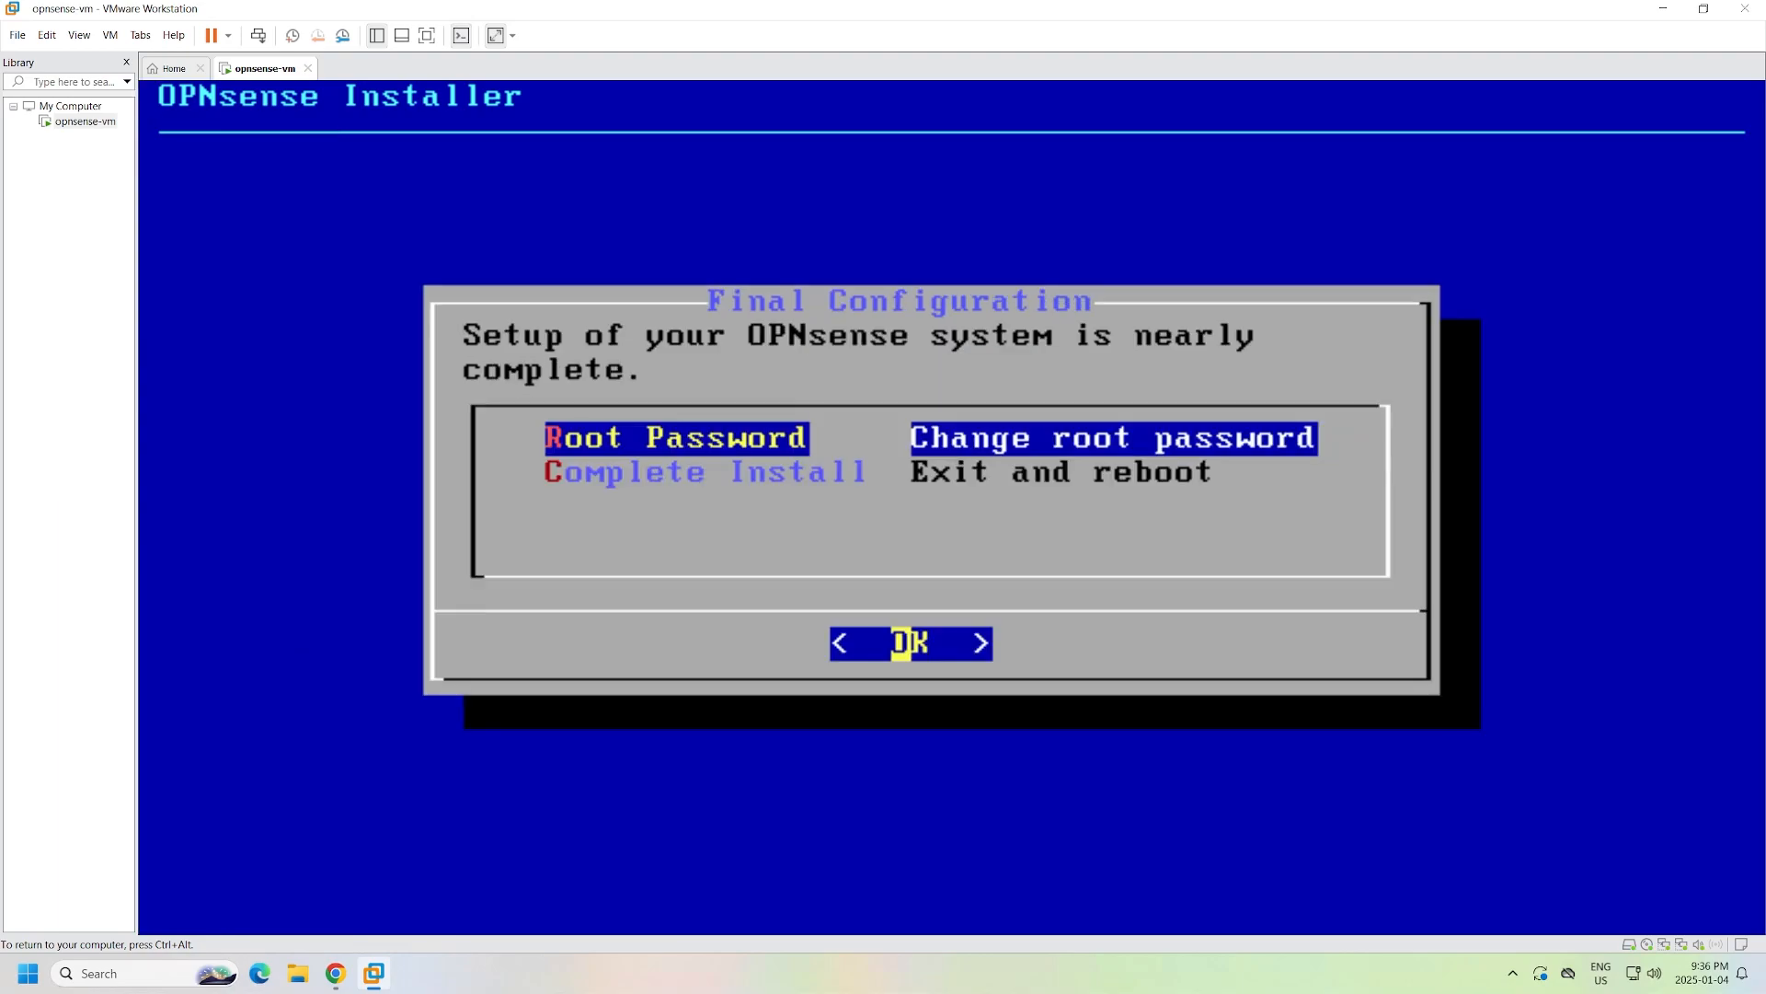
# Choose Complete Install, reboot, and log in as root
pyautogui.press('Down')
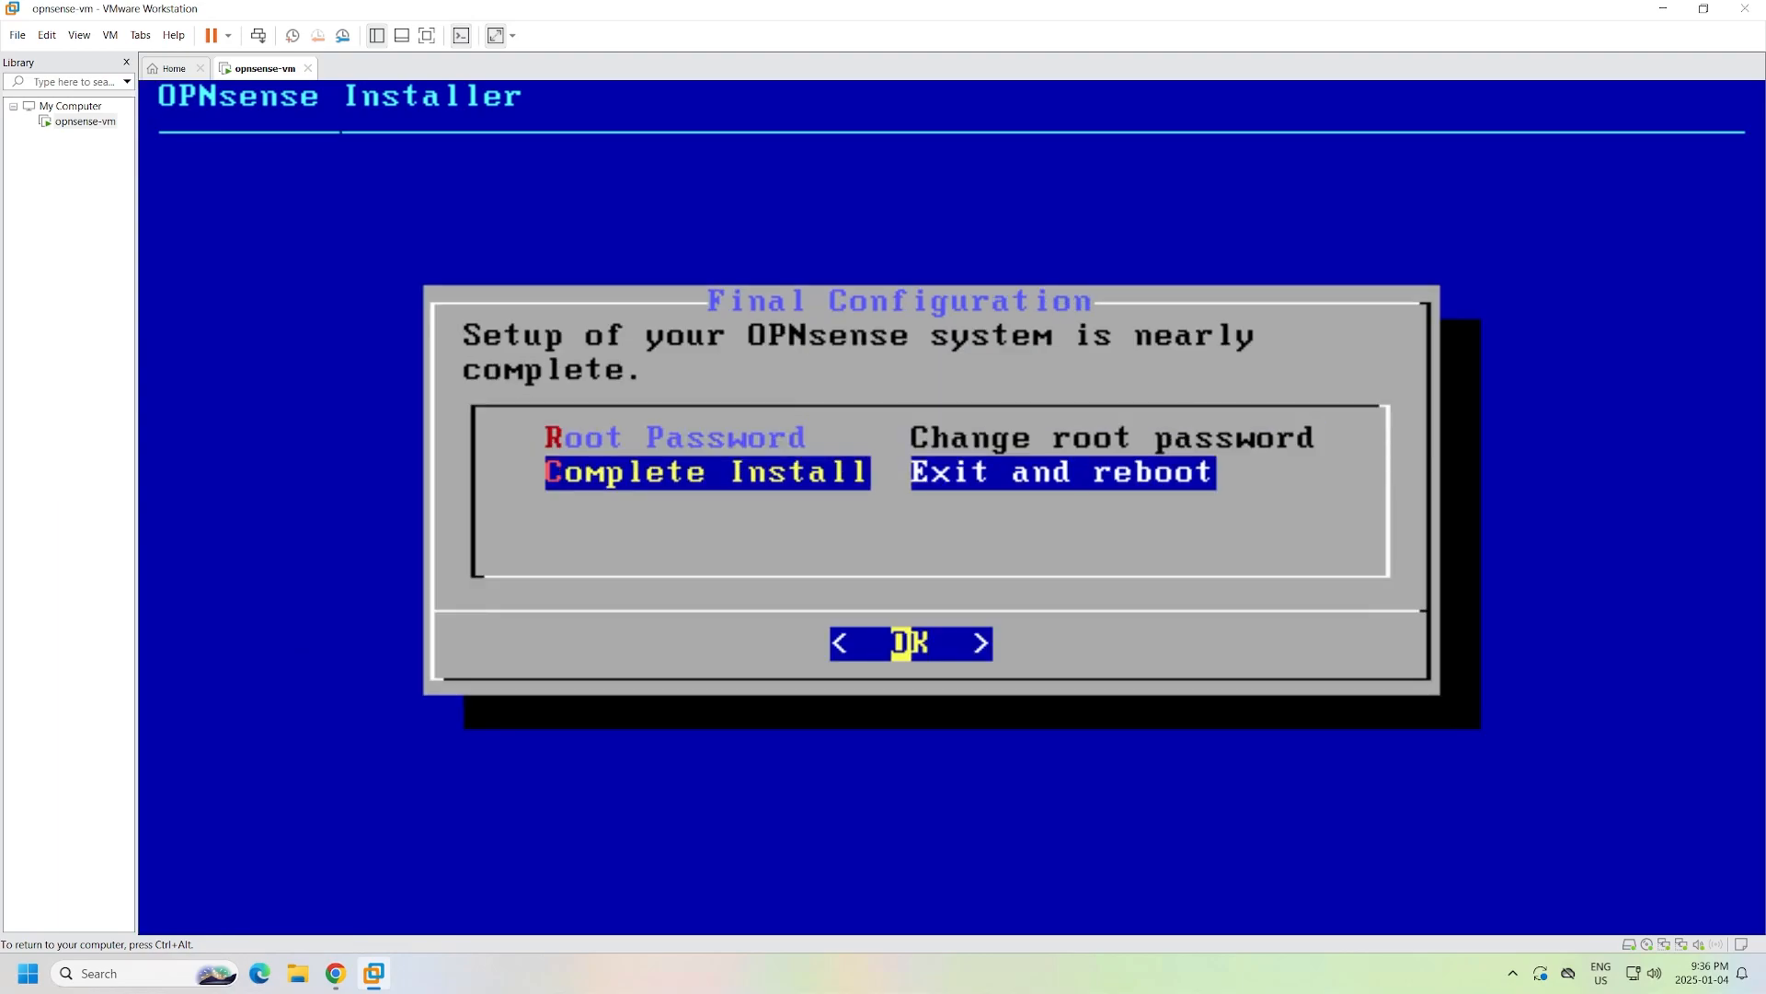
pyautogui.click(909, 642)
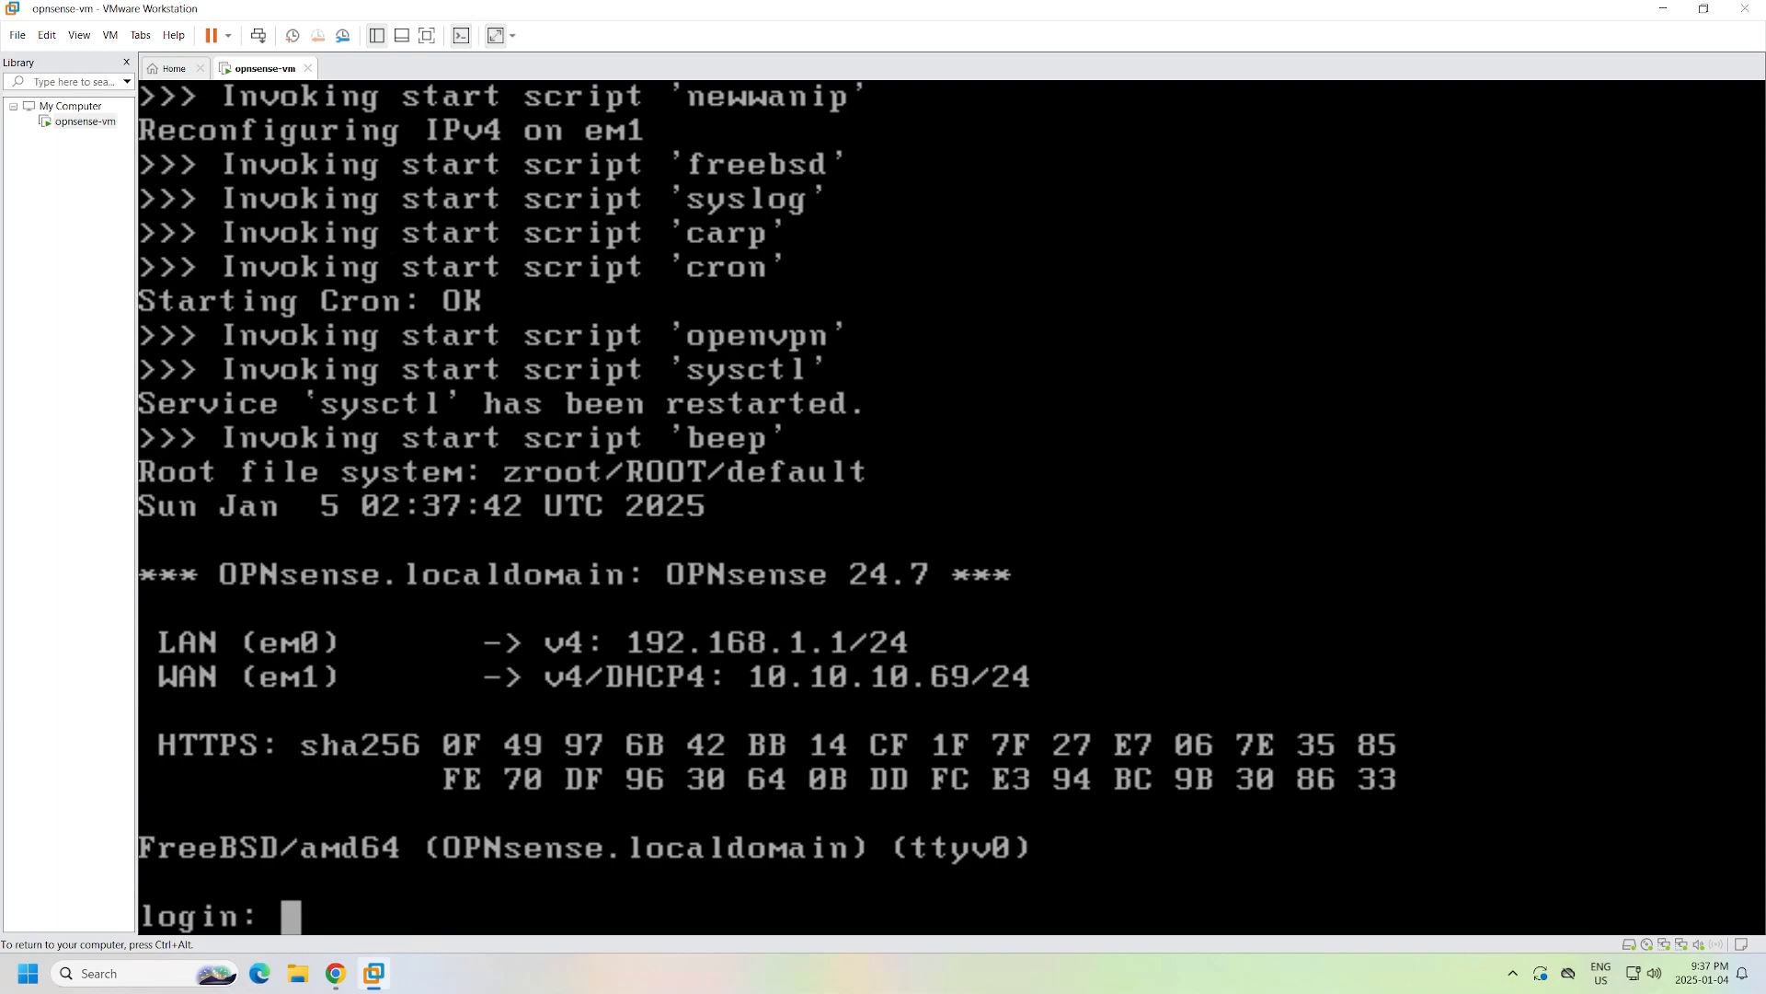
pyautogui.write('r')
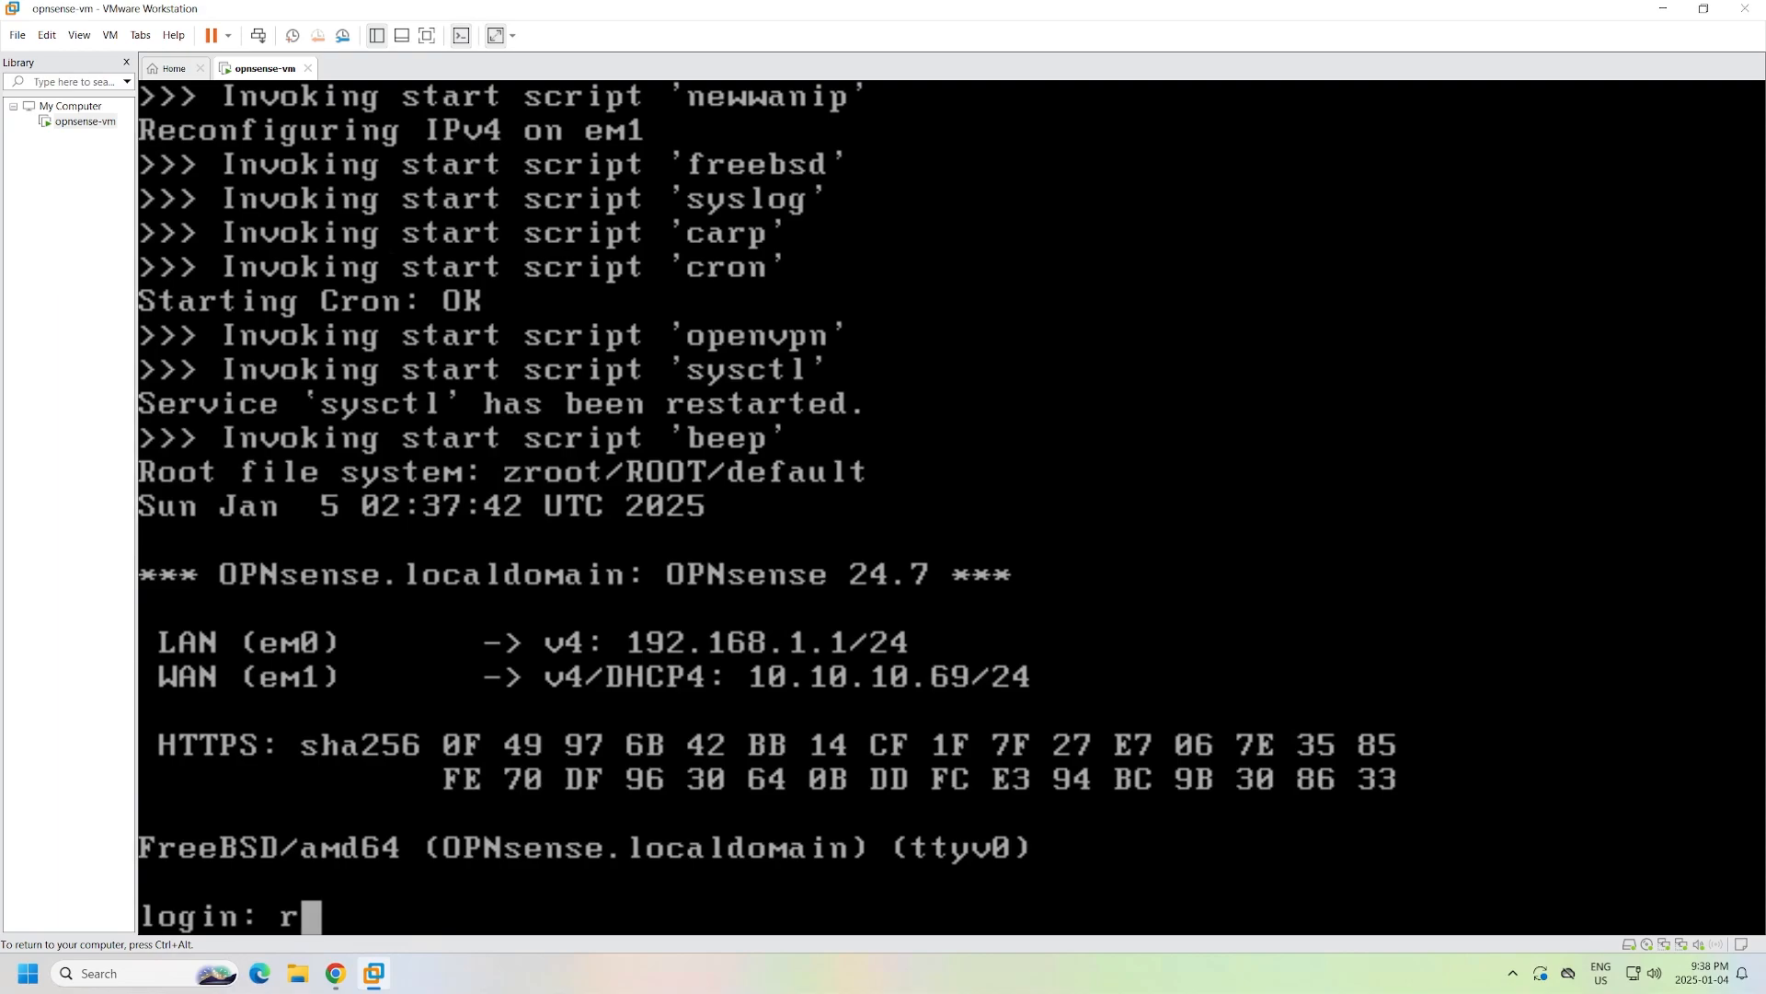
pyautogui.write('oot')
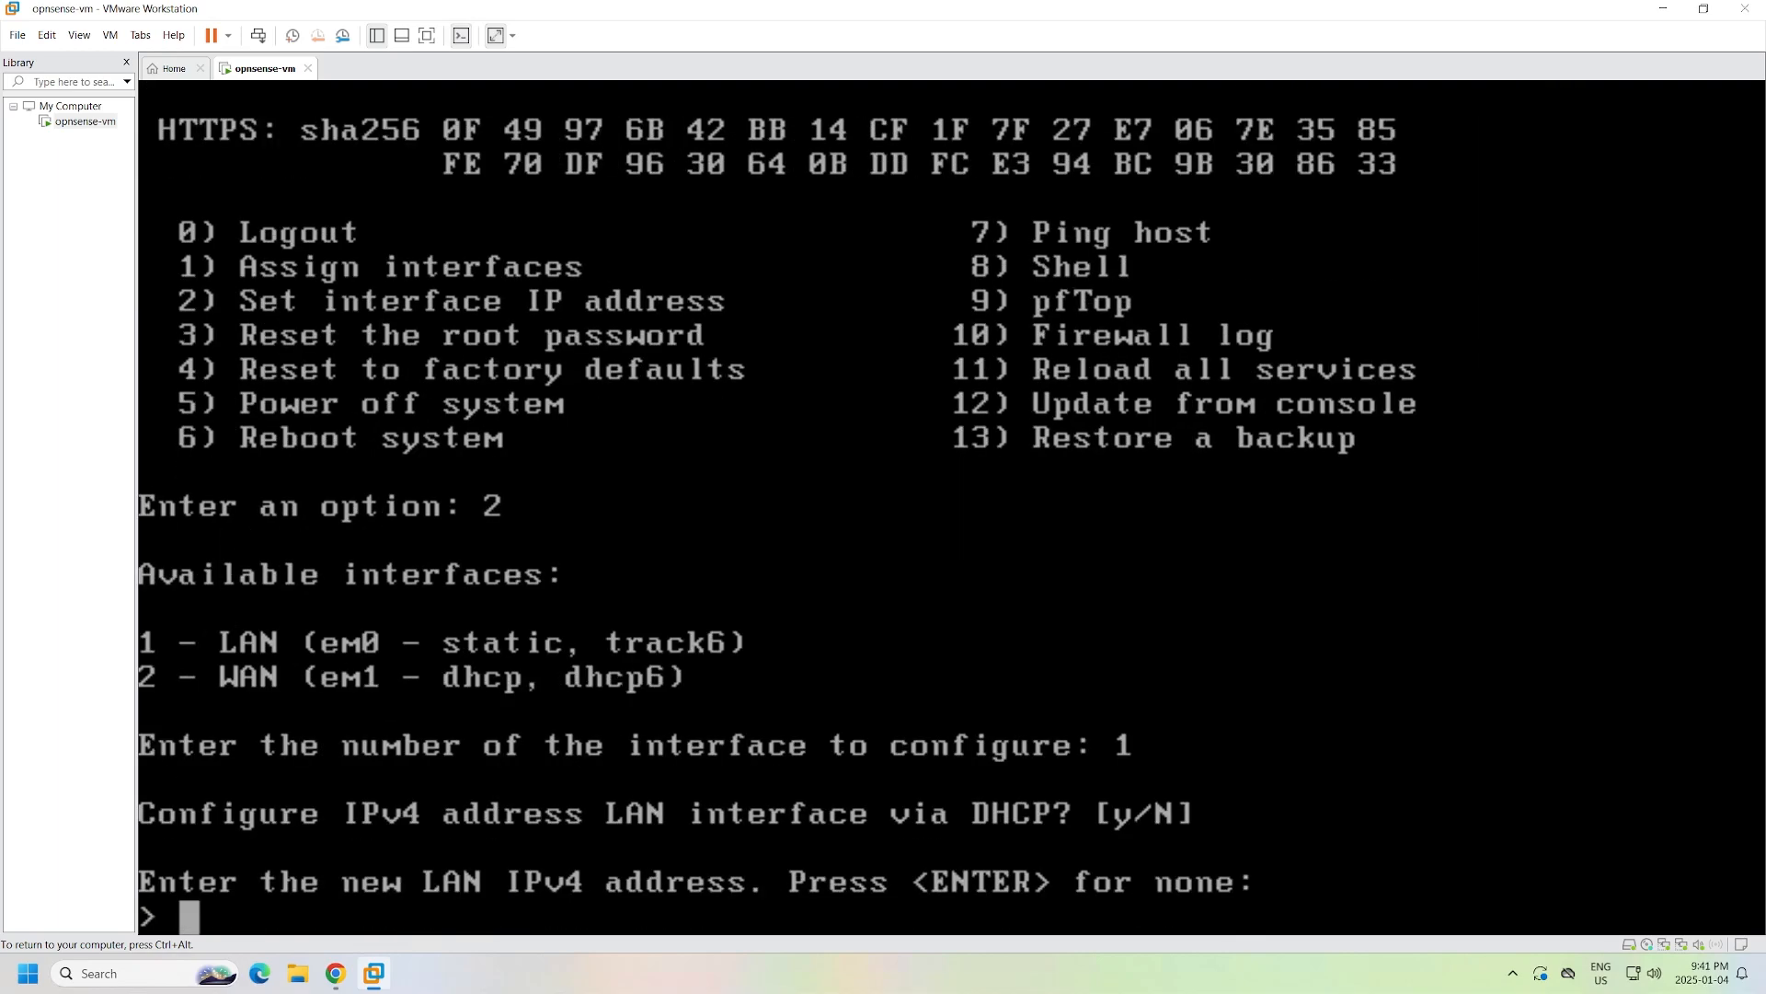
# Enter LAN IP 172.20.20.254/24, enable DHCP 172.20.20.10–100, accept remaining defaults
pyautogui.write('172.20.20.254')
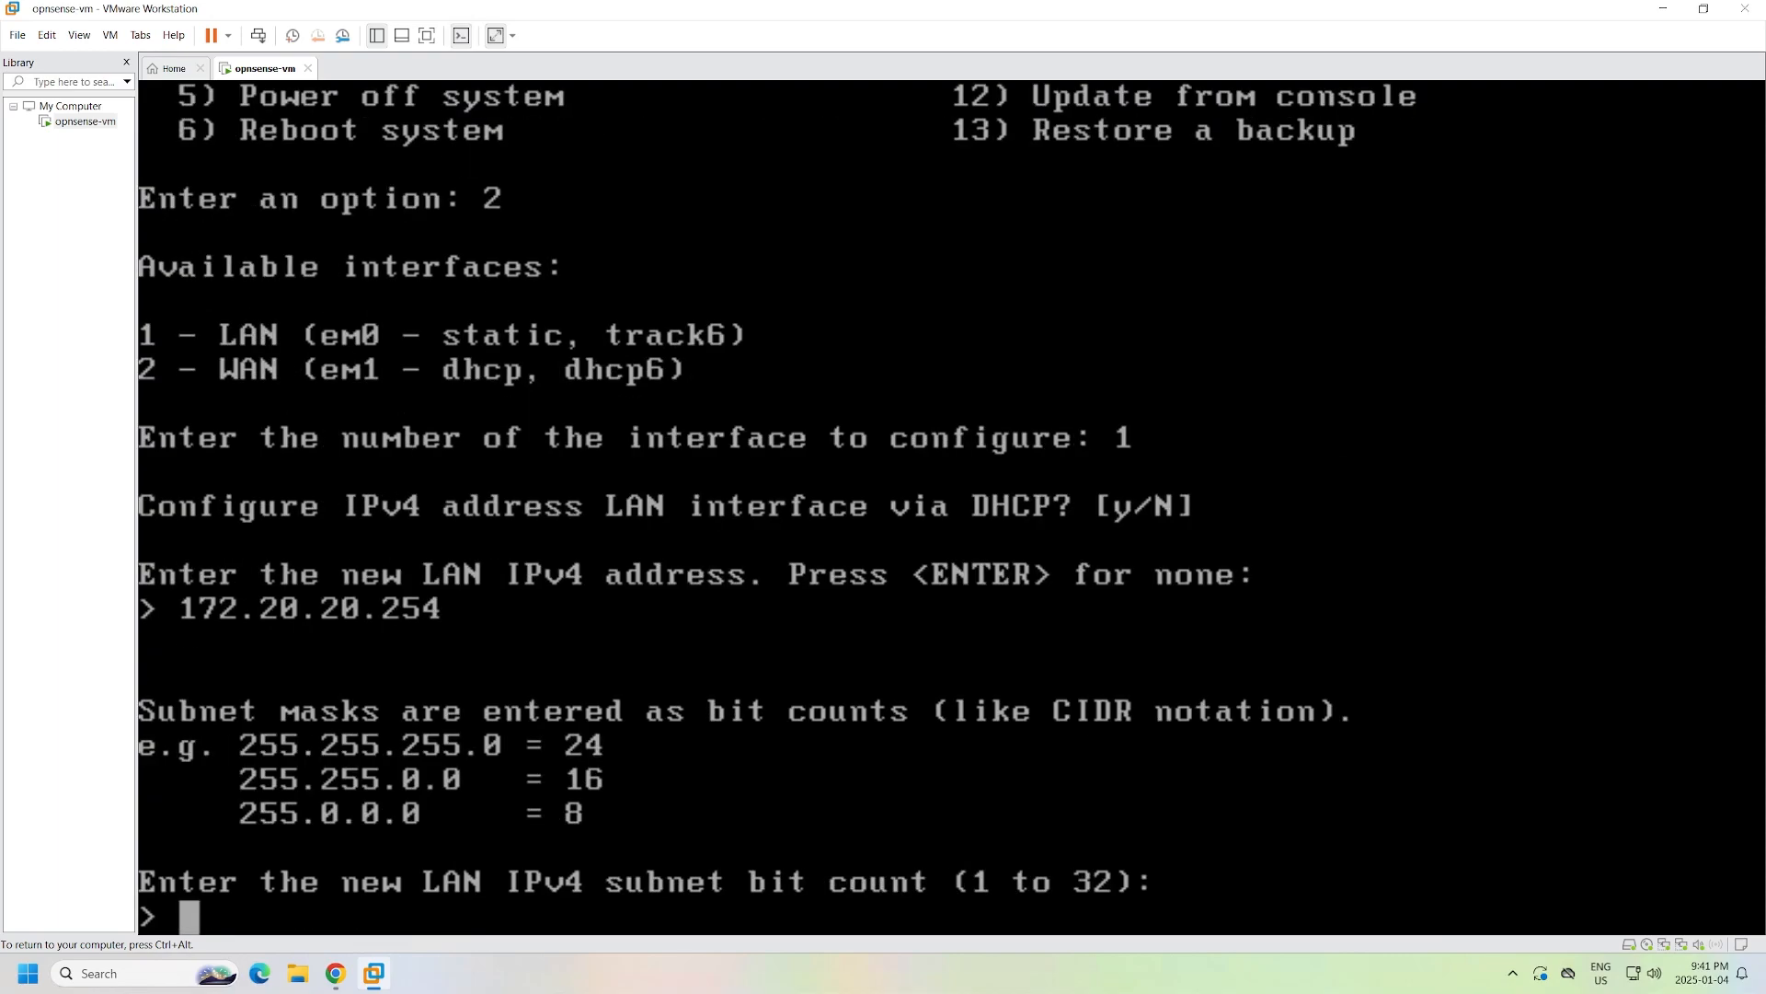
pyautogui.write('24')
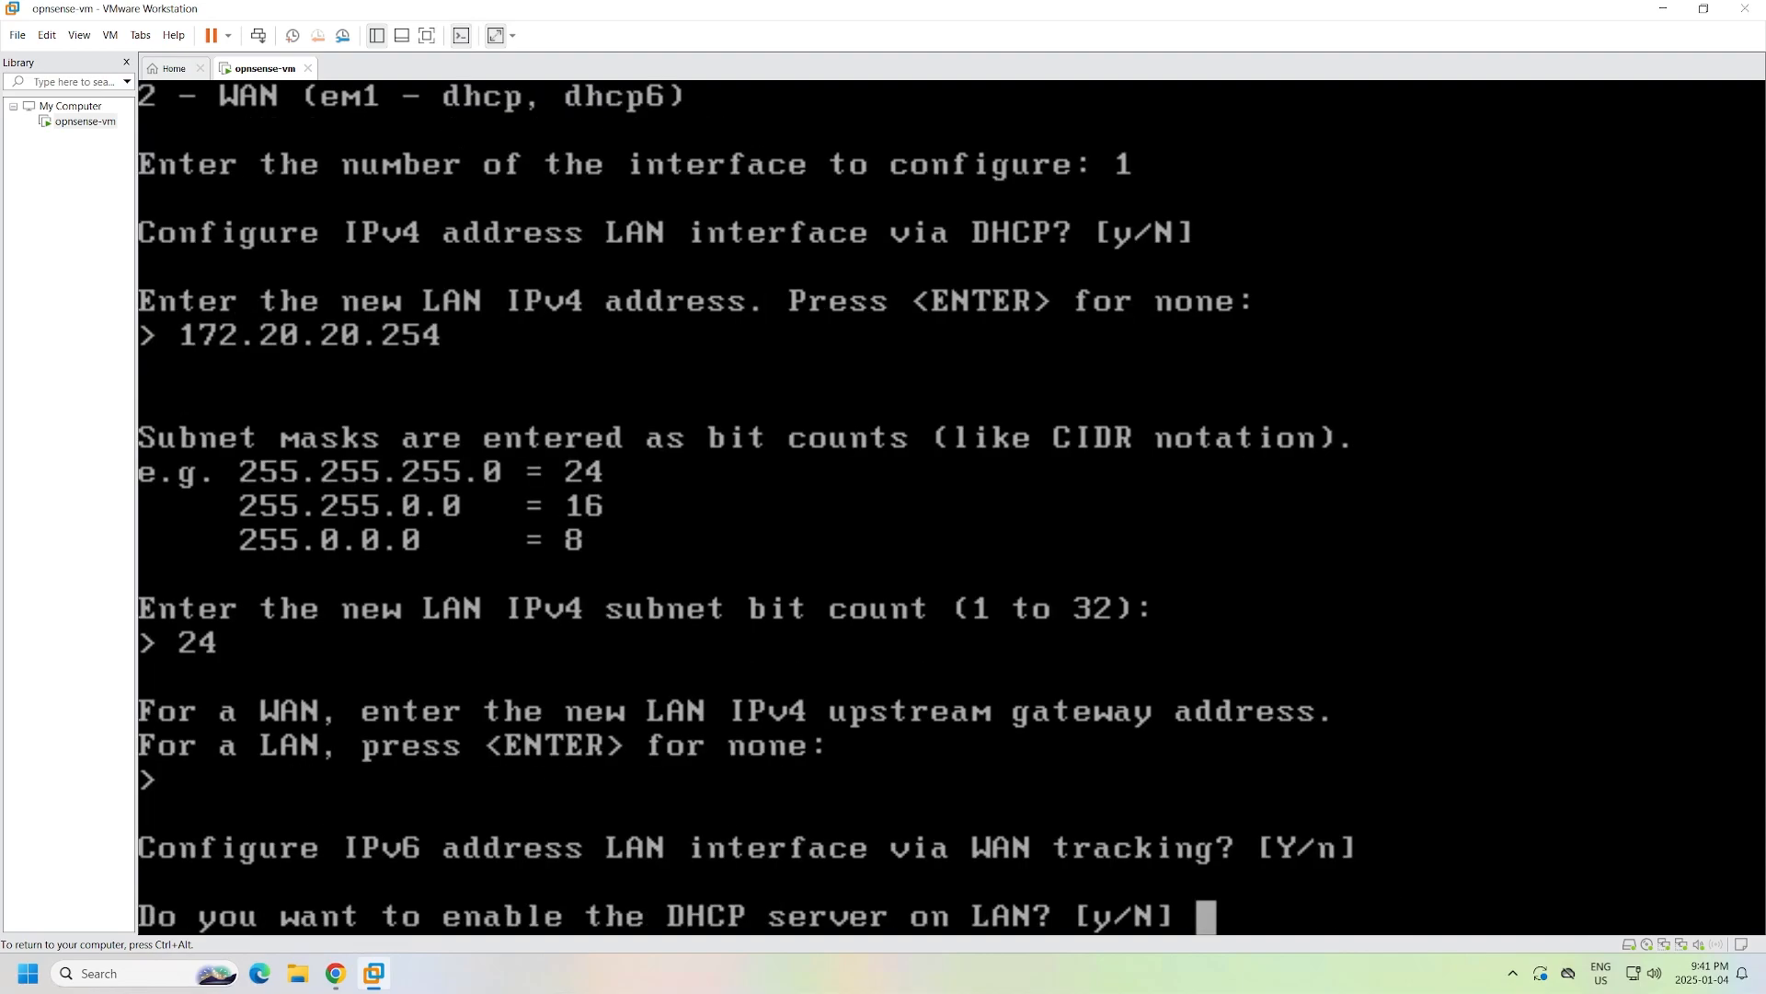
pyautogui.write('y')
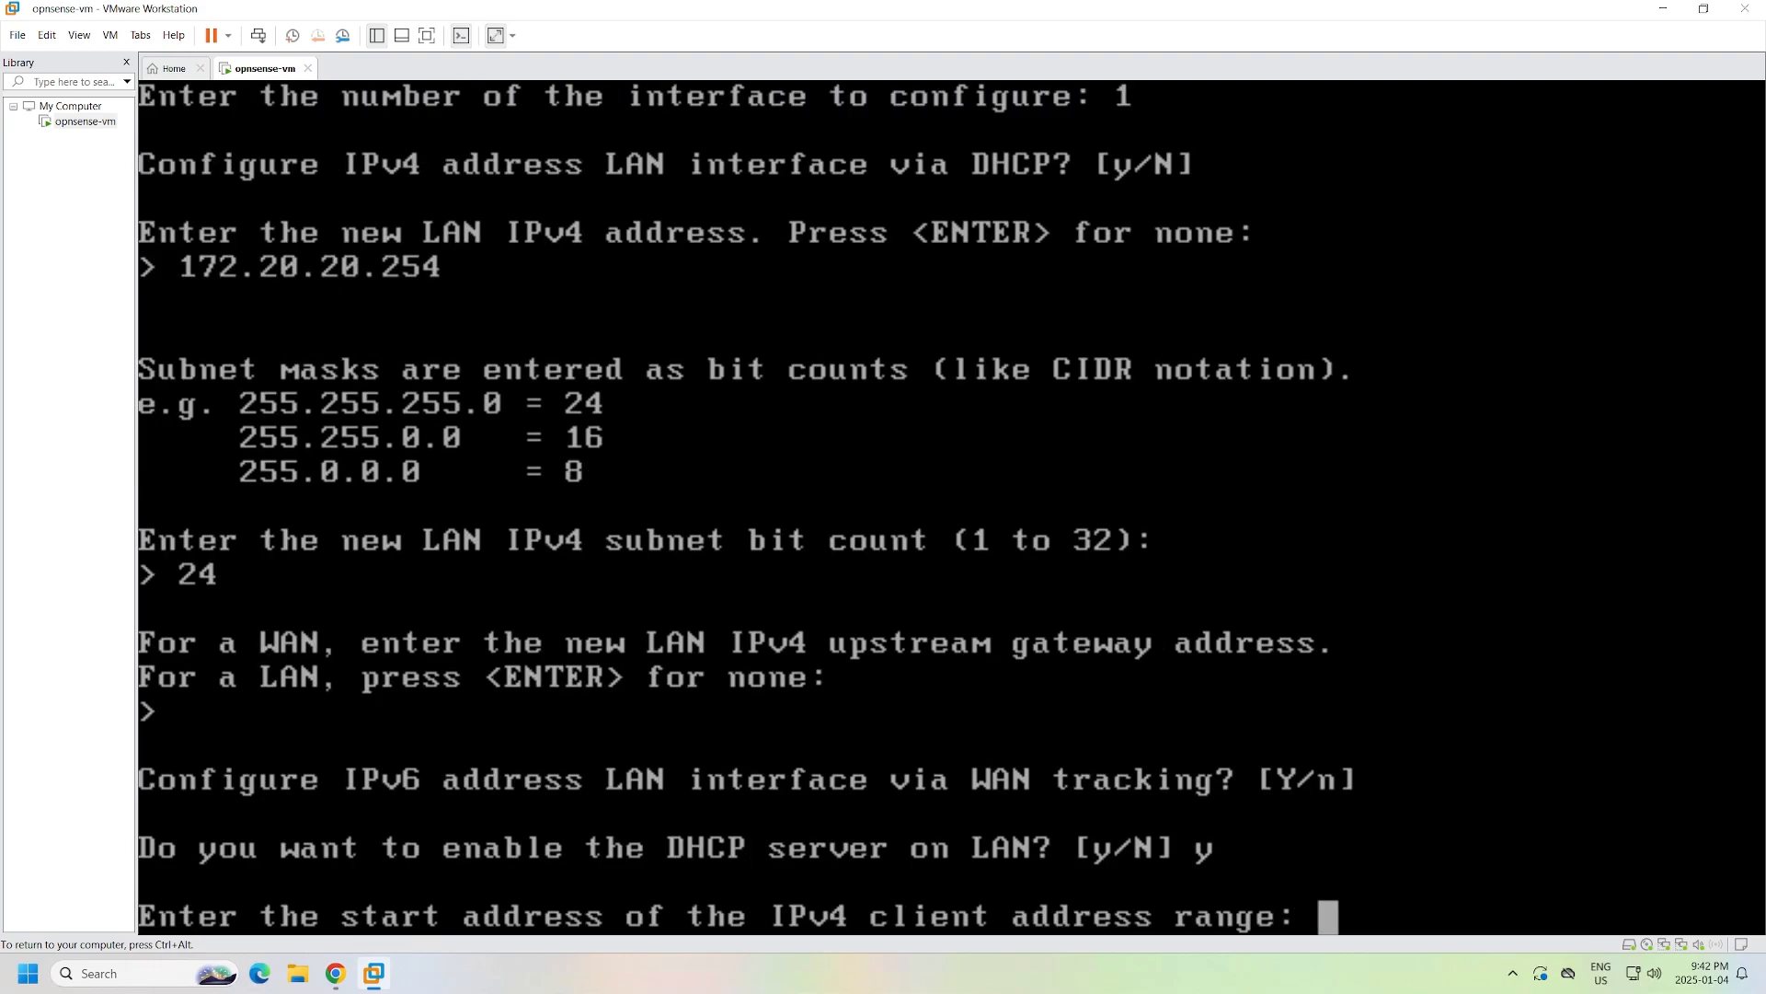
pyautogui.write('172.20.20.0')
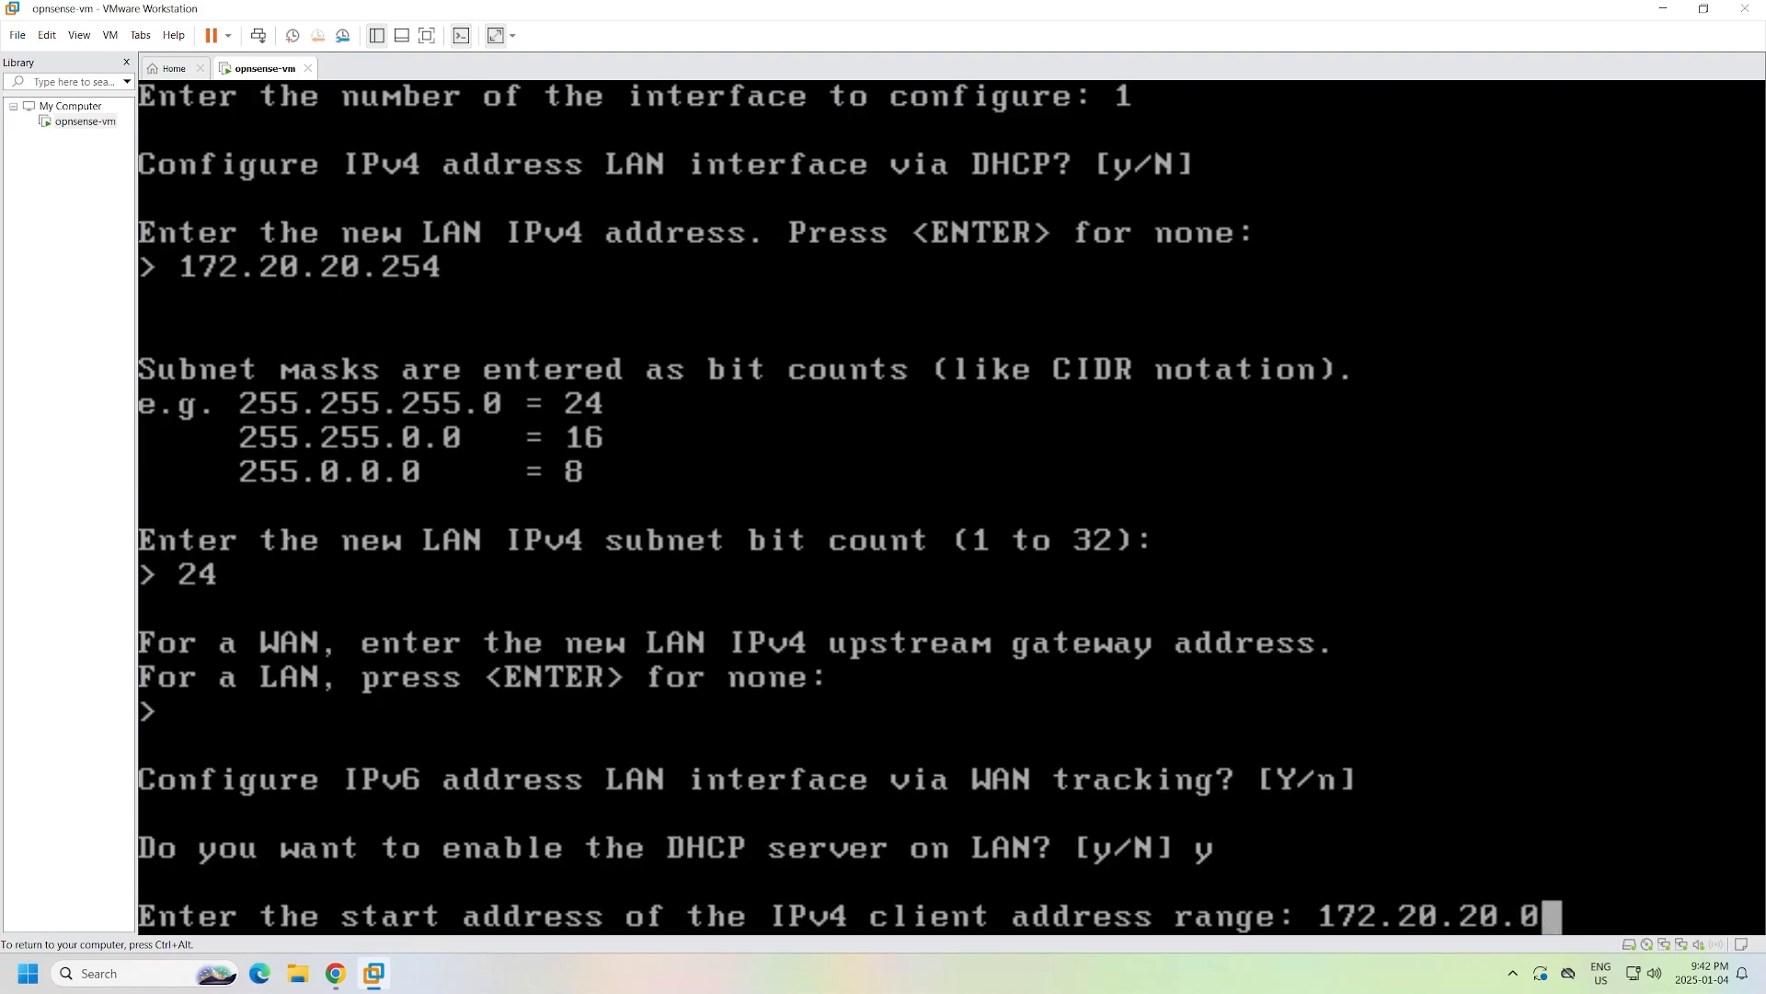
pyautogui.write('1')
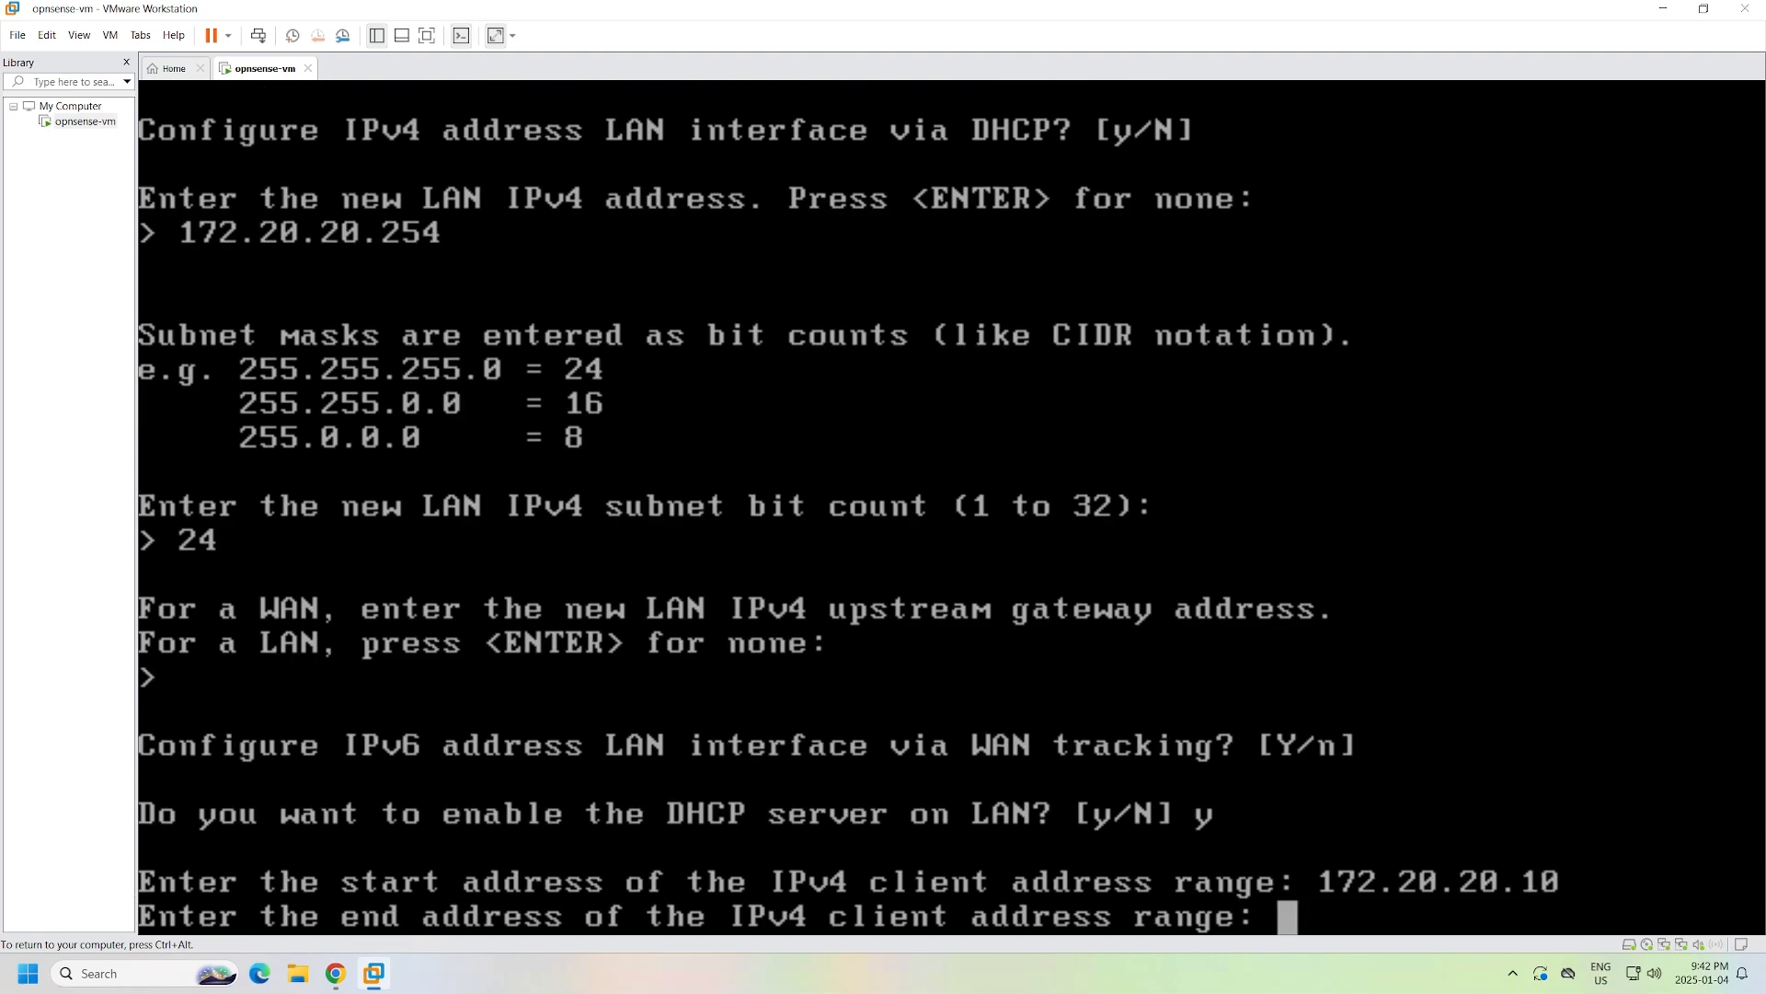
pyautogui.write('172.20.20.100')
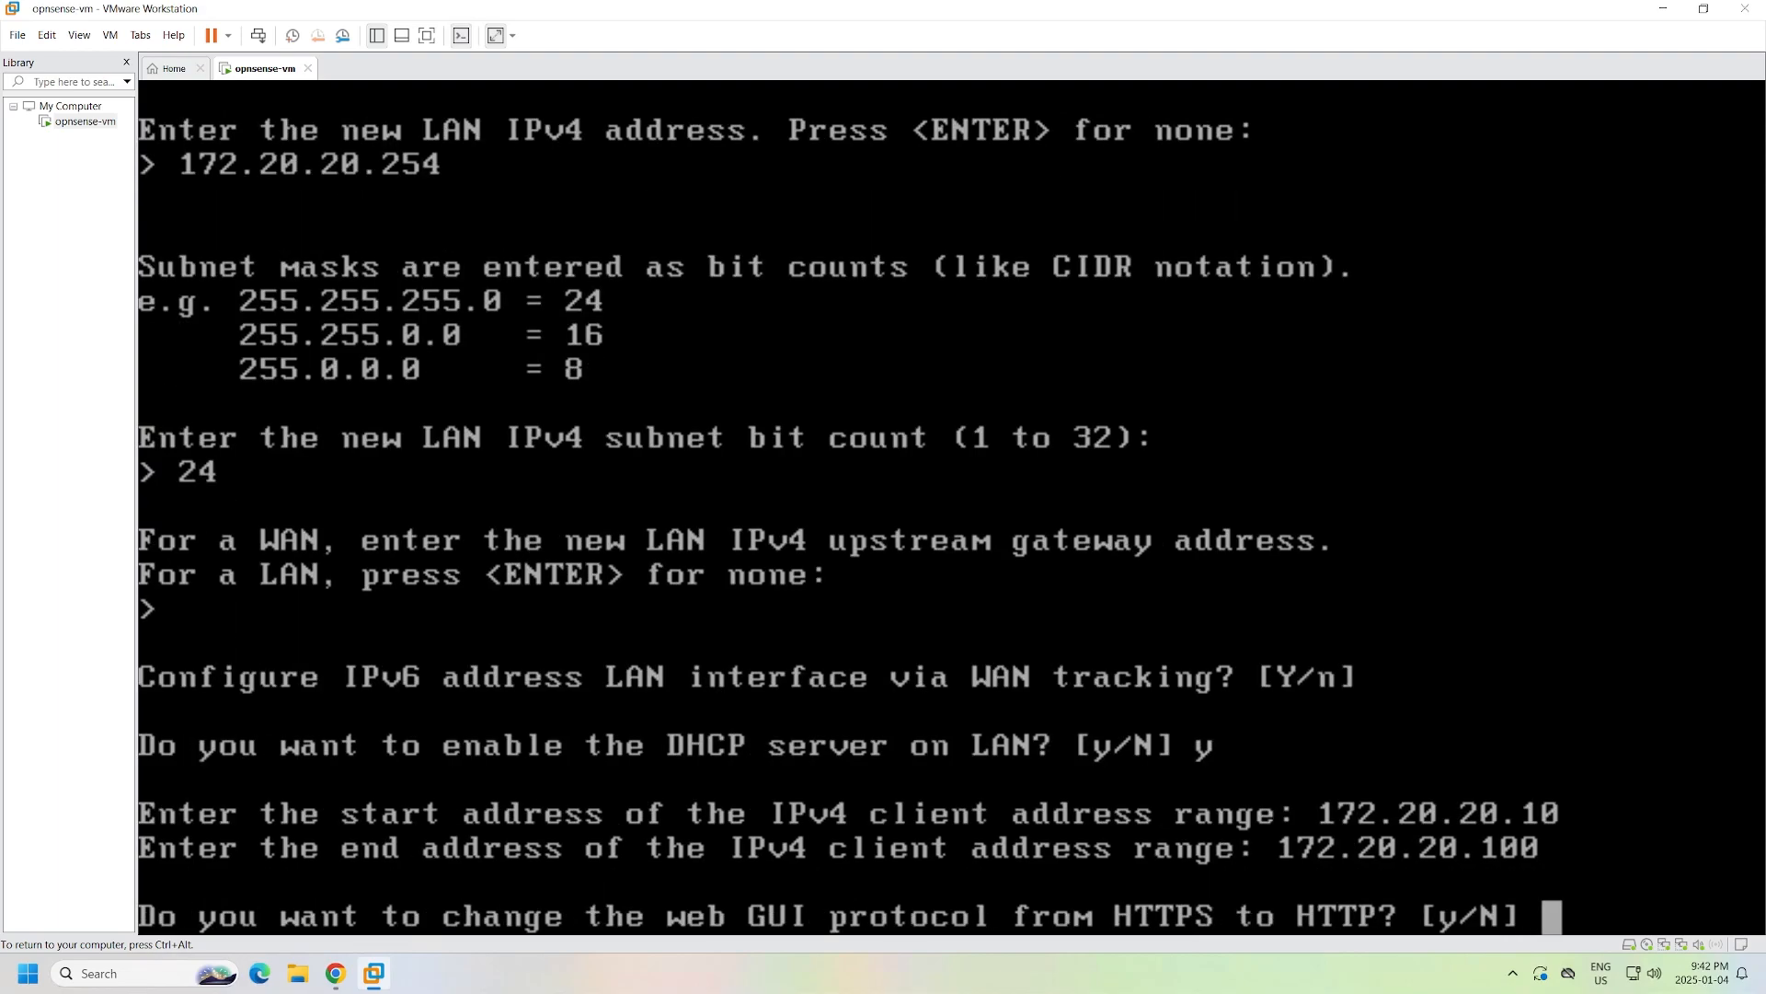
pyautogui.press('enter')
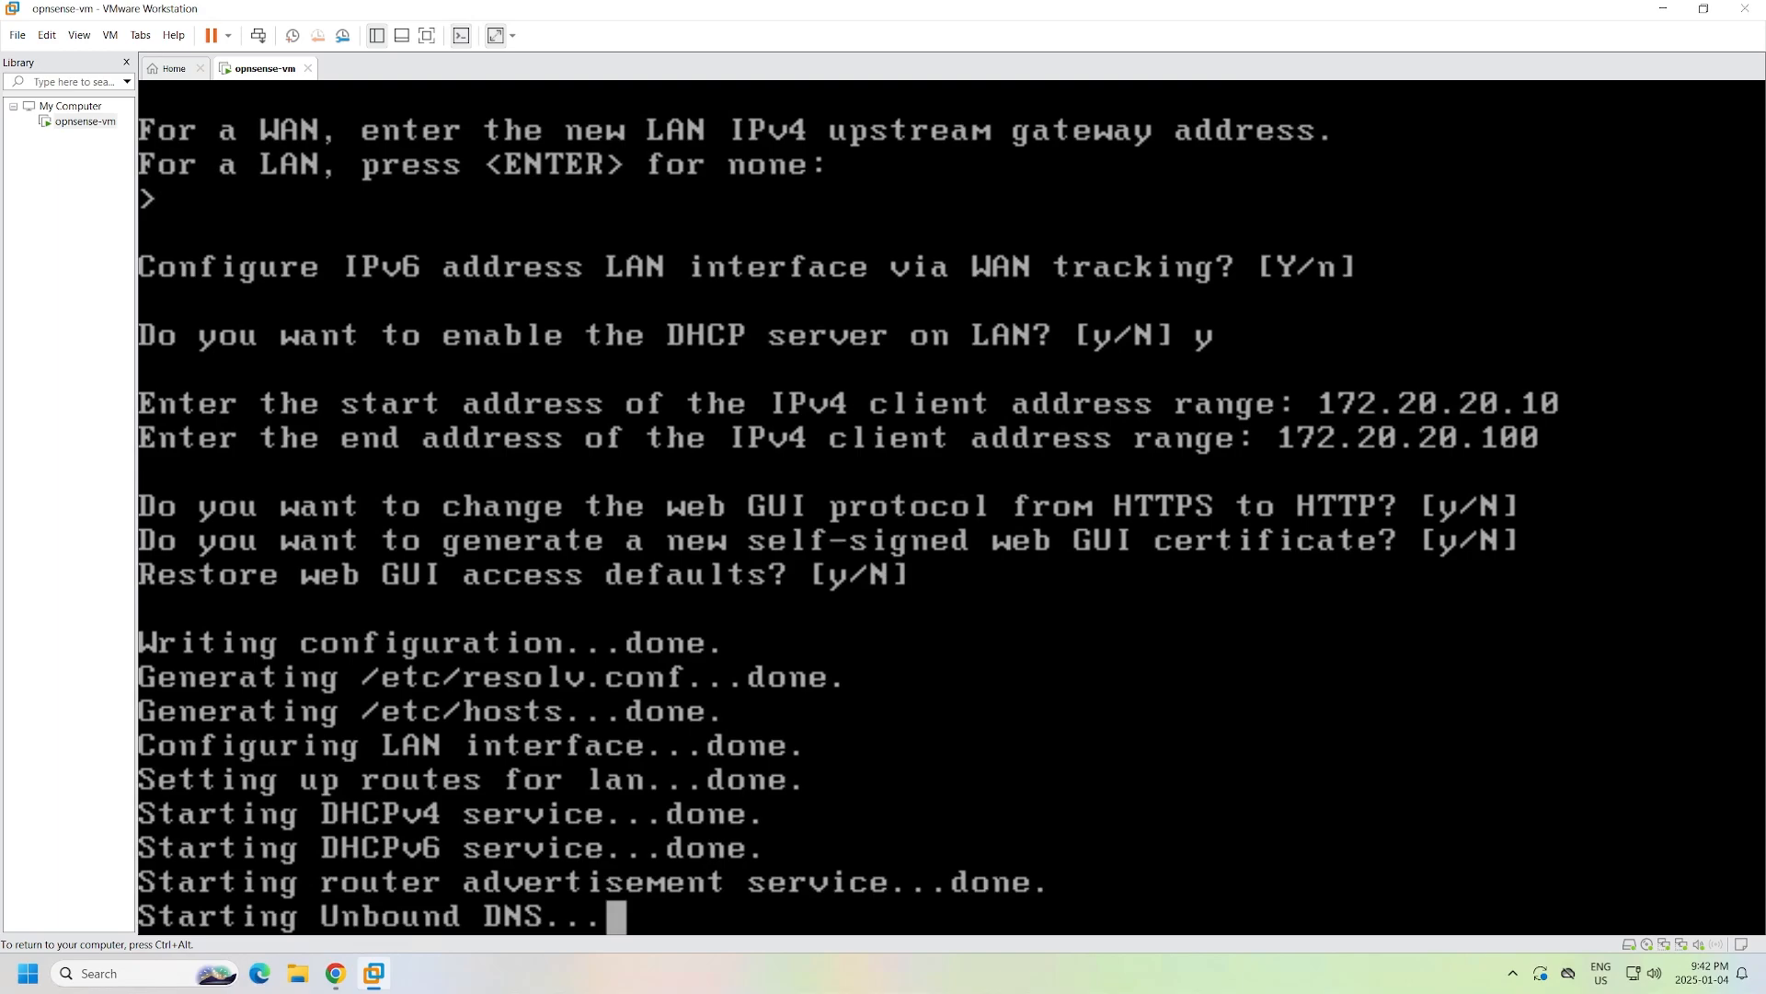